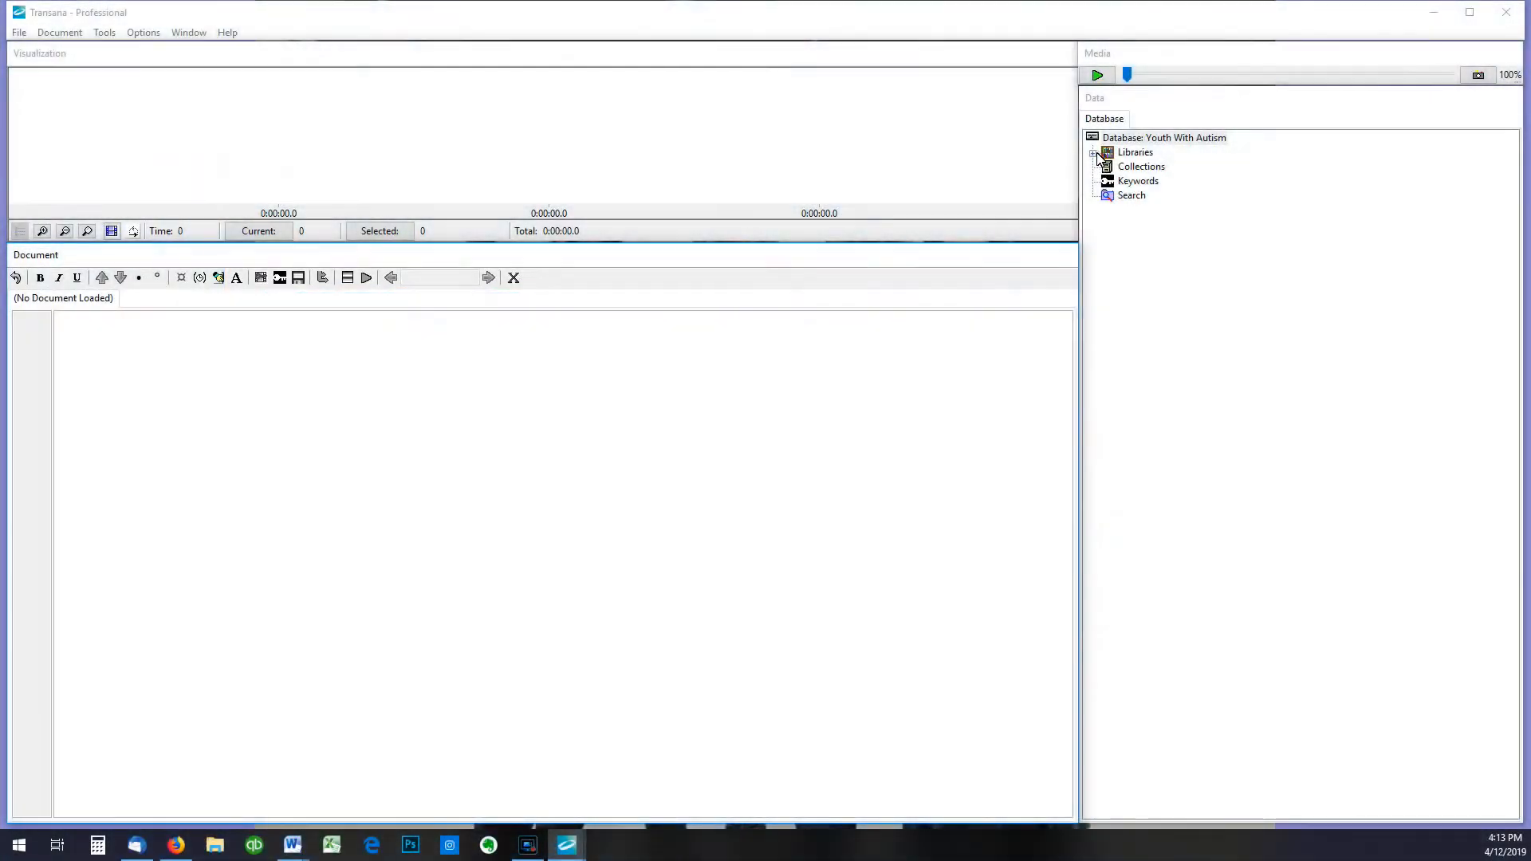
# Expand Libraries, In Their Own Words and the Georgia Lyon episode to show its transcript.
pyautogui.click(1092, 153)
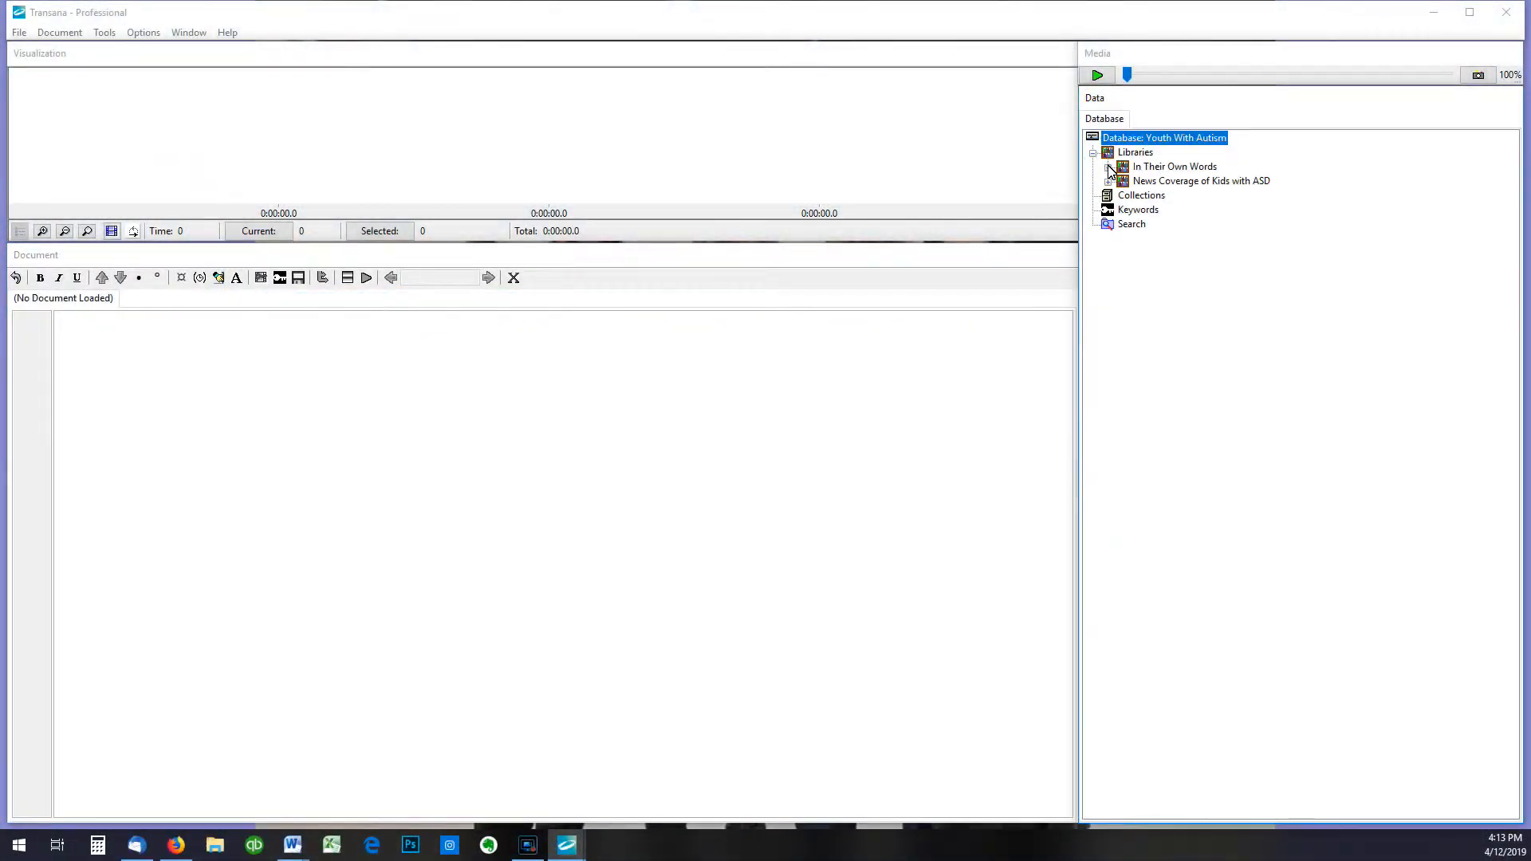
pyautogui.click(1108, 166)
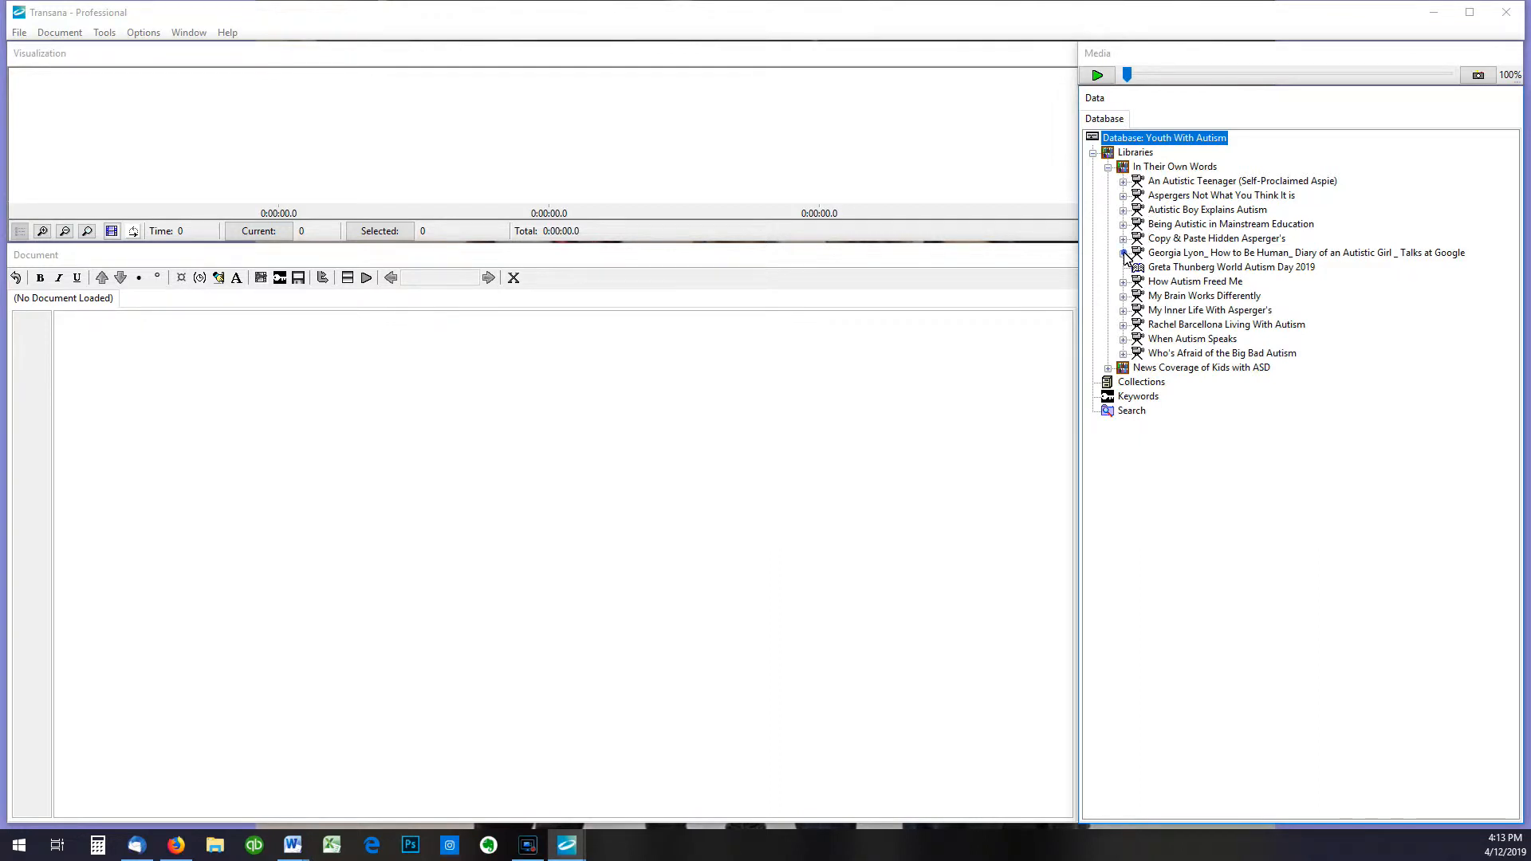
pyautogui.click(1124, 252)
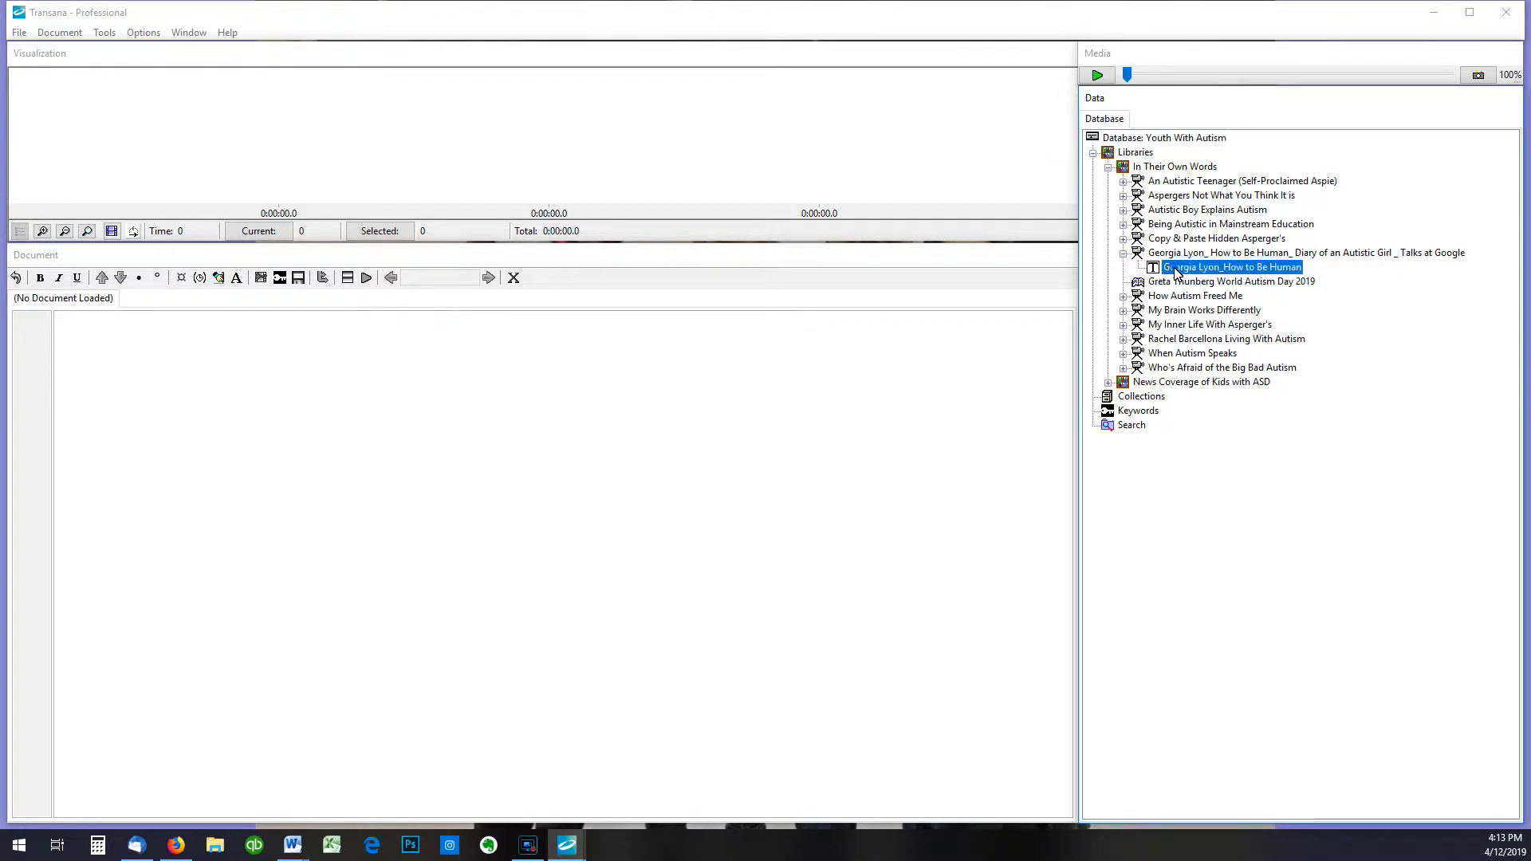
# Load the Georgia Lyon_How to Be Human transcript with its video and waveform.
pyautogui.doubleClick(1232, 267)
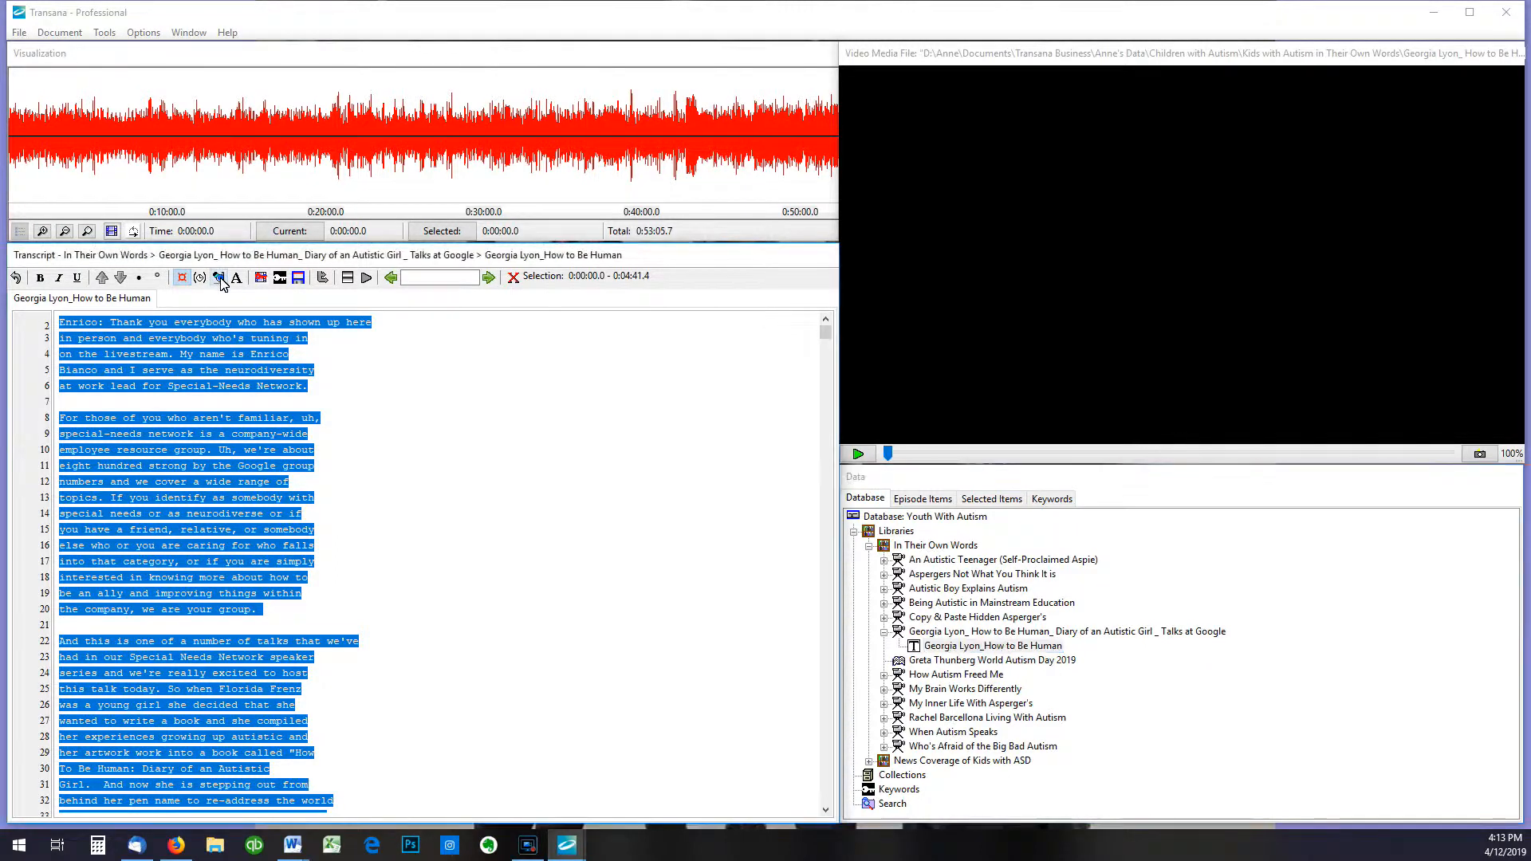
pyautogui.moveTo(219, 277)
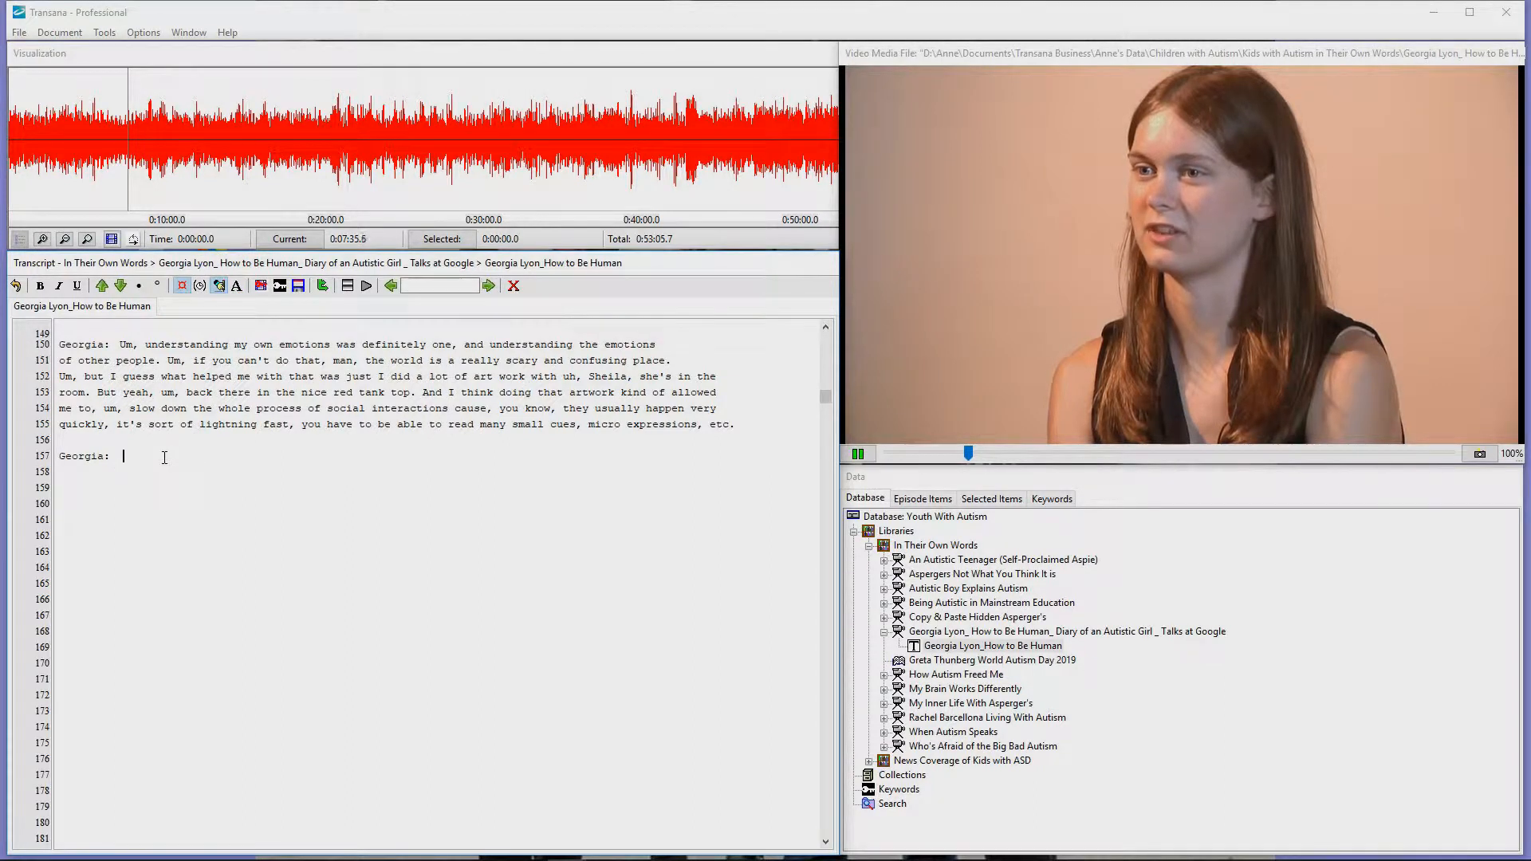
# Transcribe Georgia's words "But when I was doing art I cou..." as the media plays.
pyautogui.write('But')
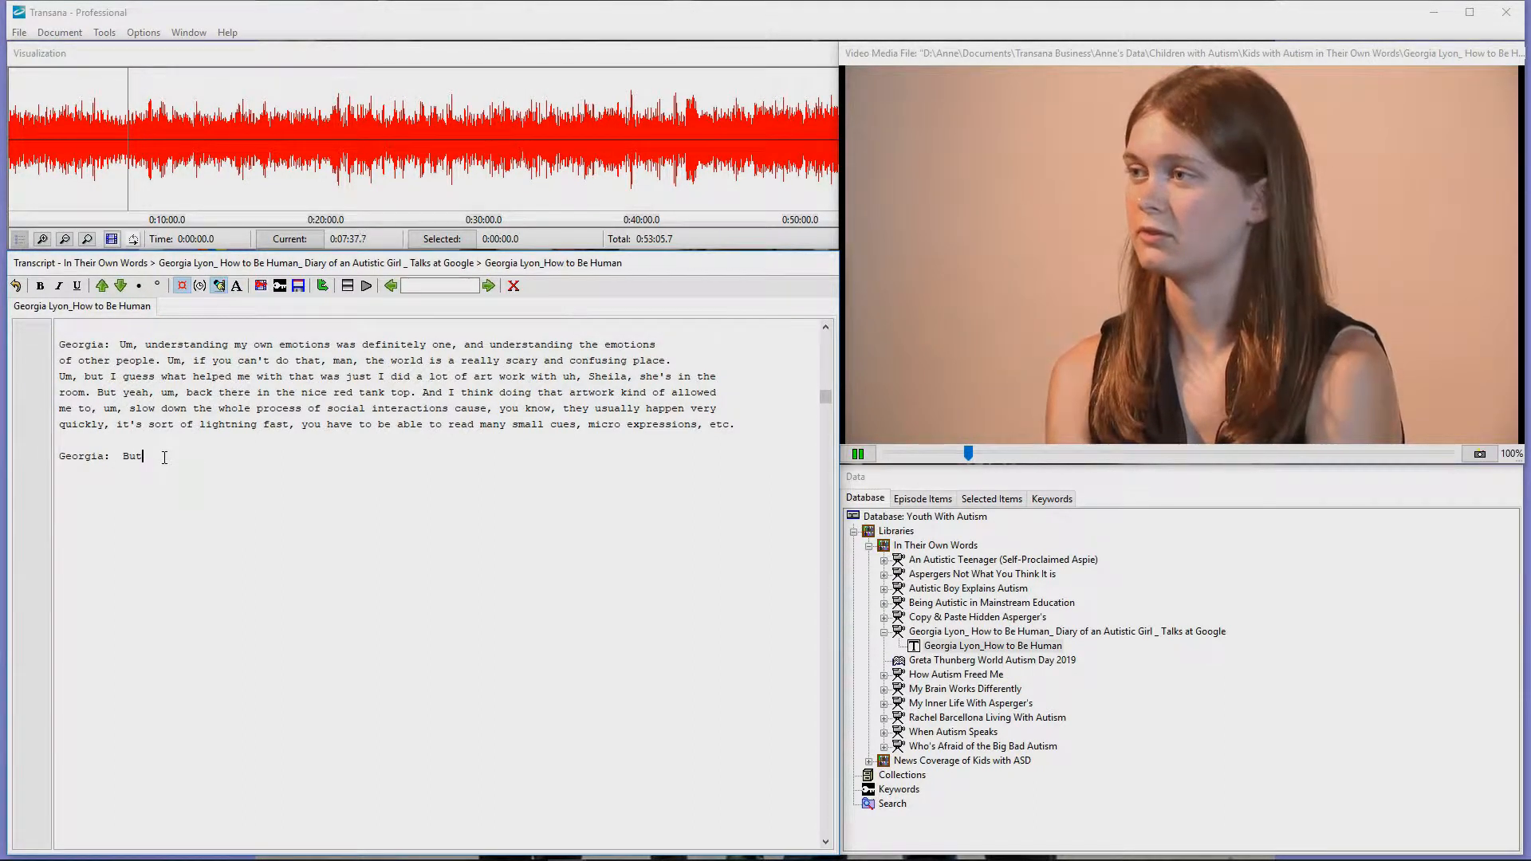
pyautogui.write('when I was doing')
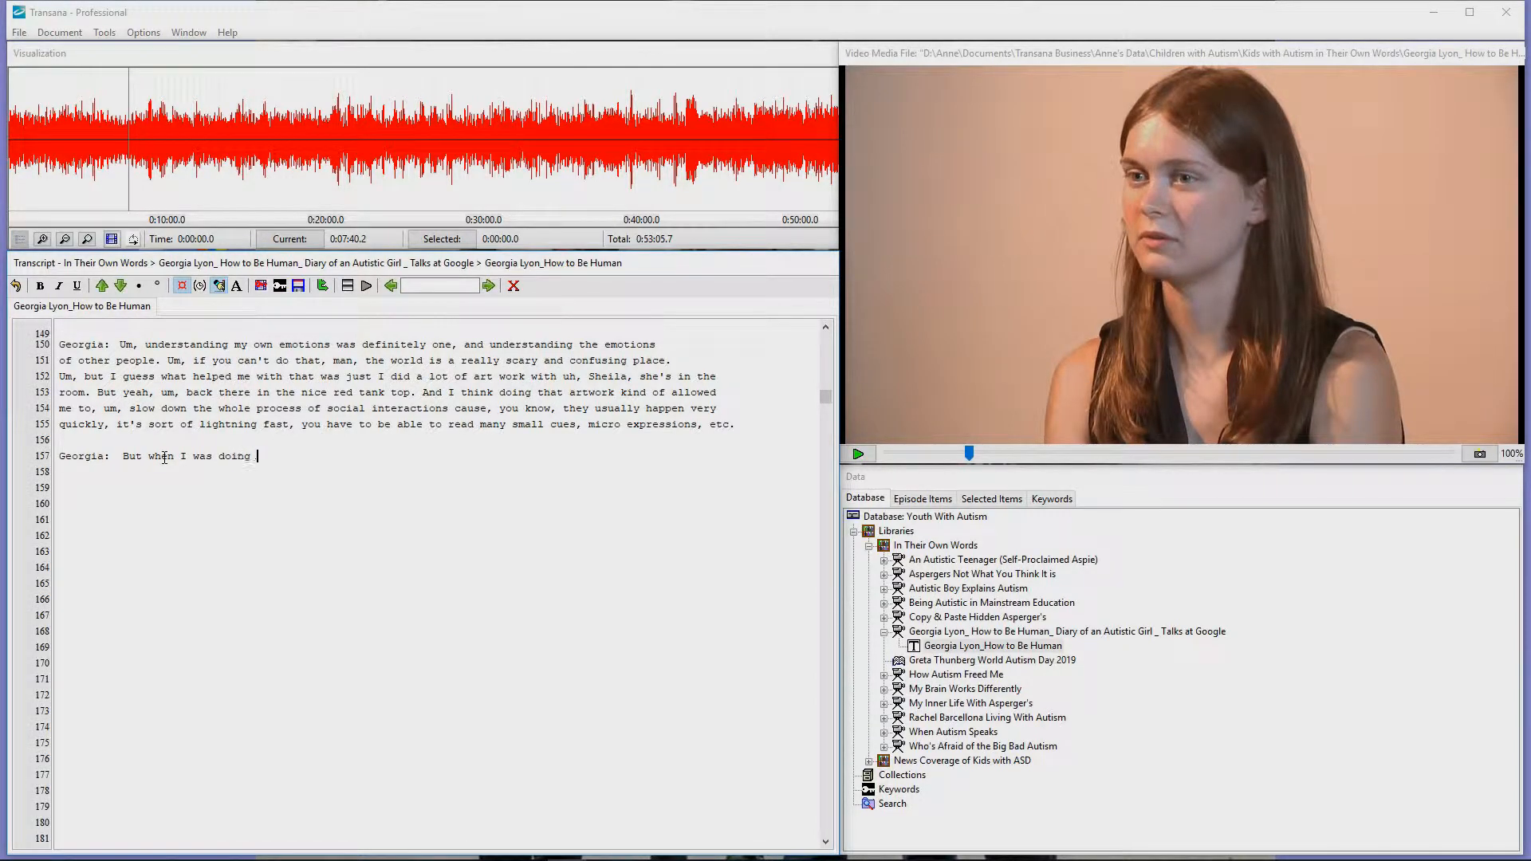
pyautogui.write('art I could have time to kind of look at what I was creating, really think about it')
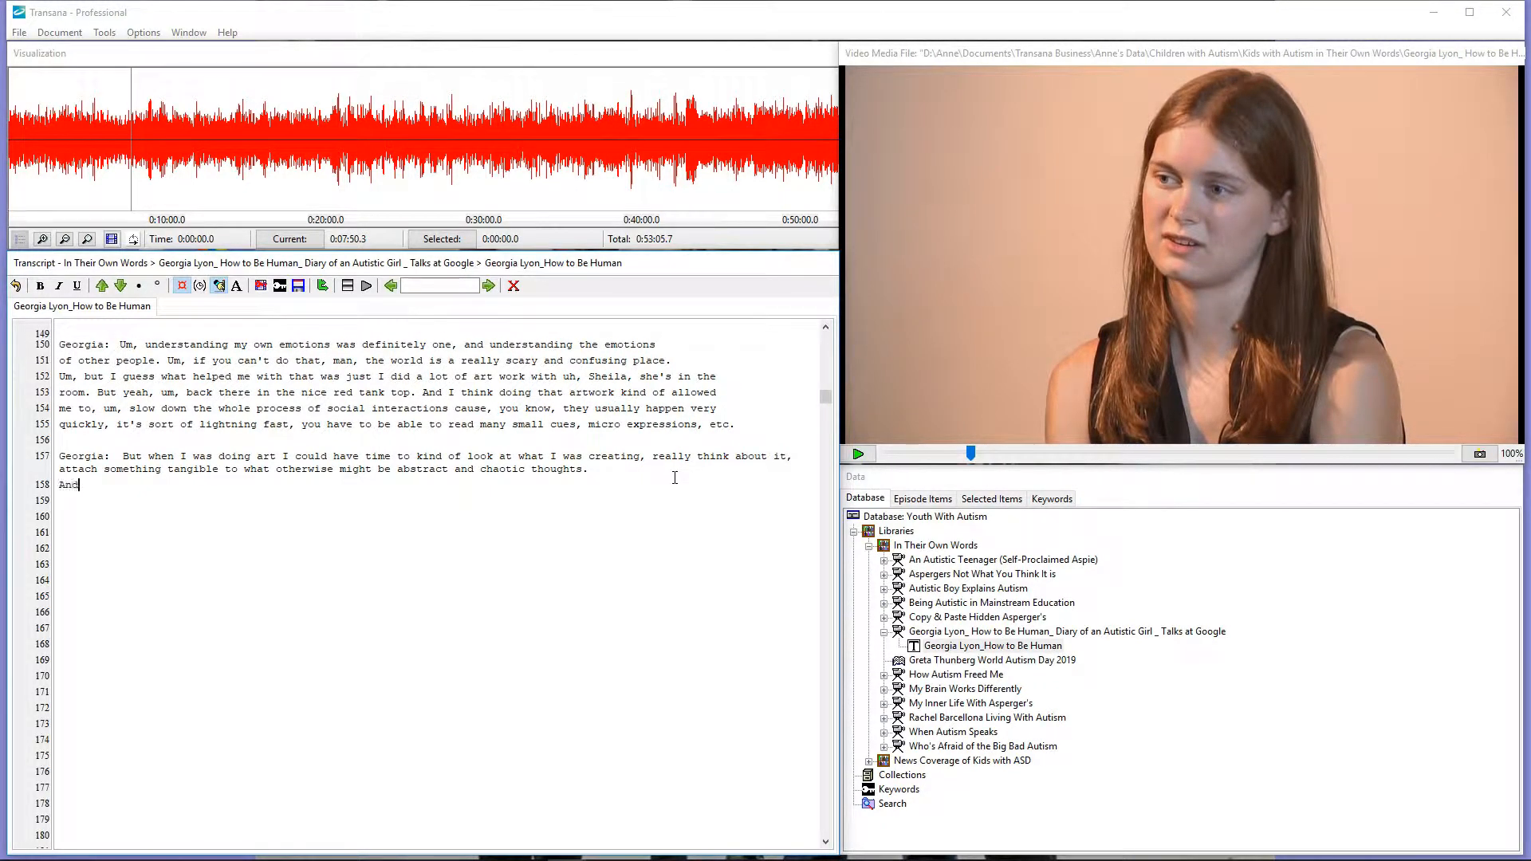
# Continue Georgia's line: "through that process I learned how to understand emotions... feel in control, and to have".
pyautogui.write(', through')
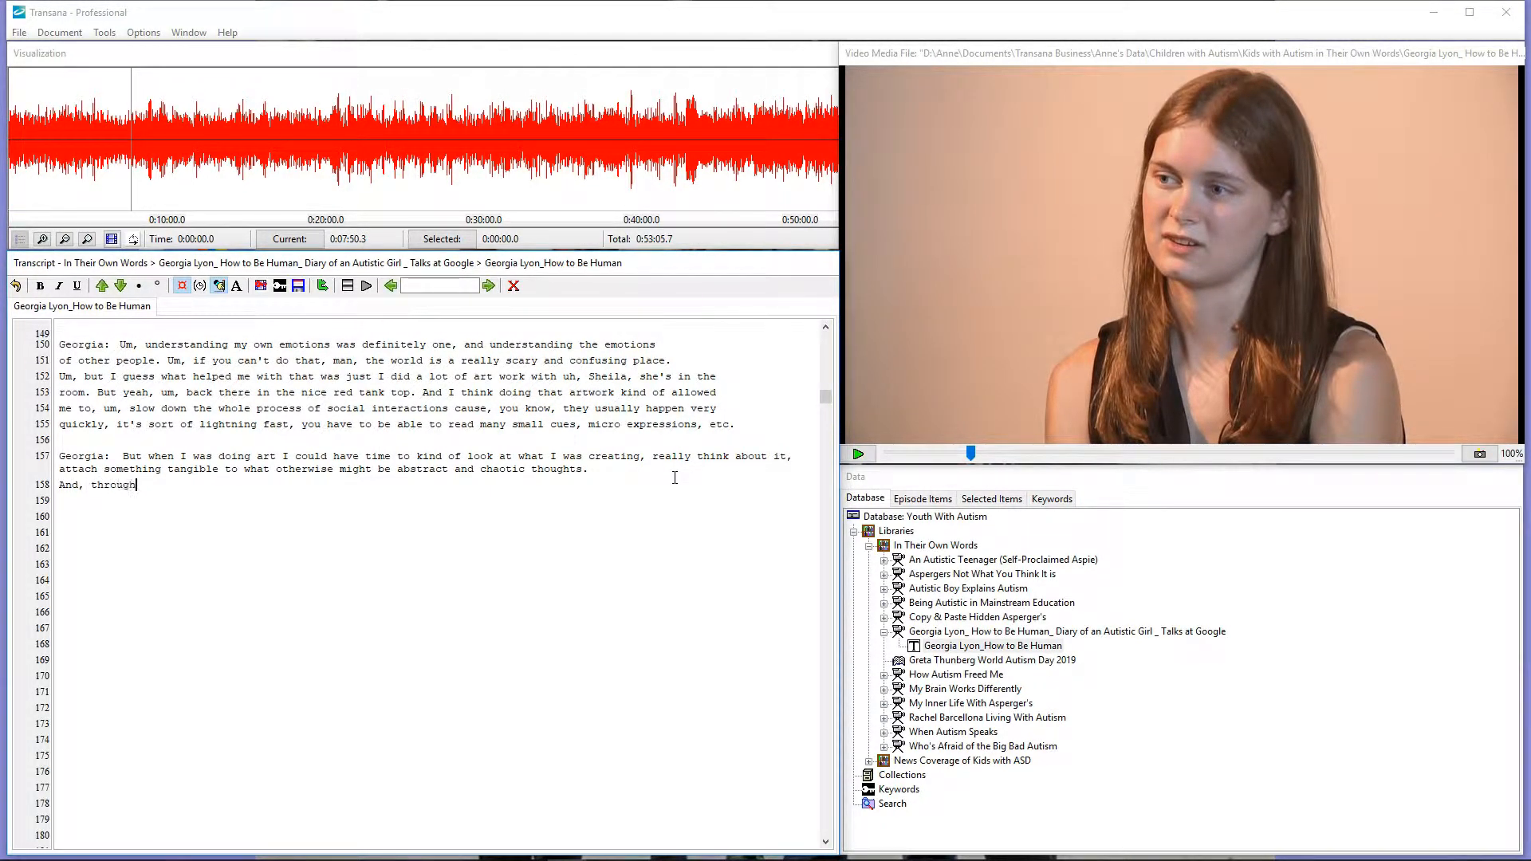
pyautogui.write('that process I')
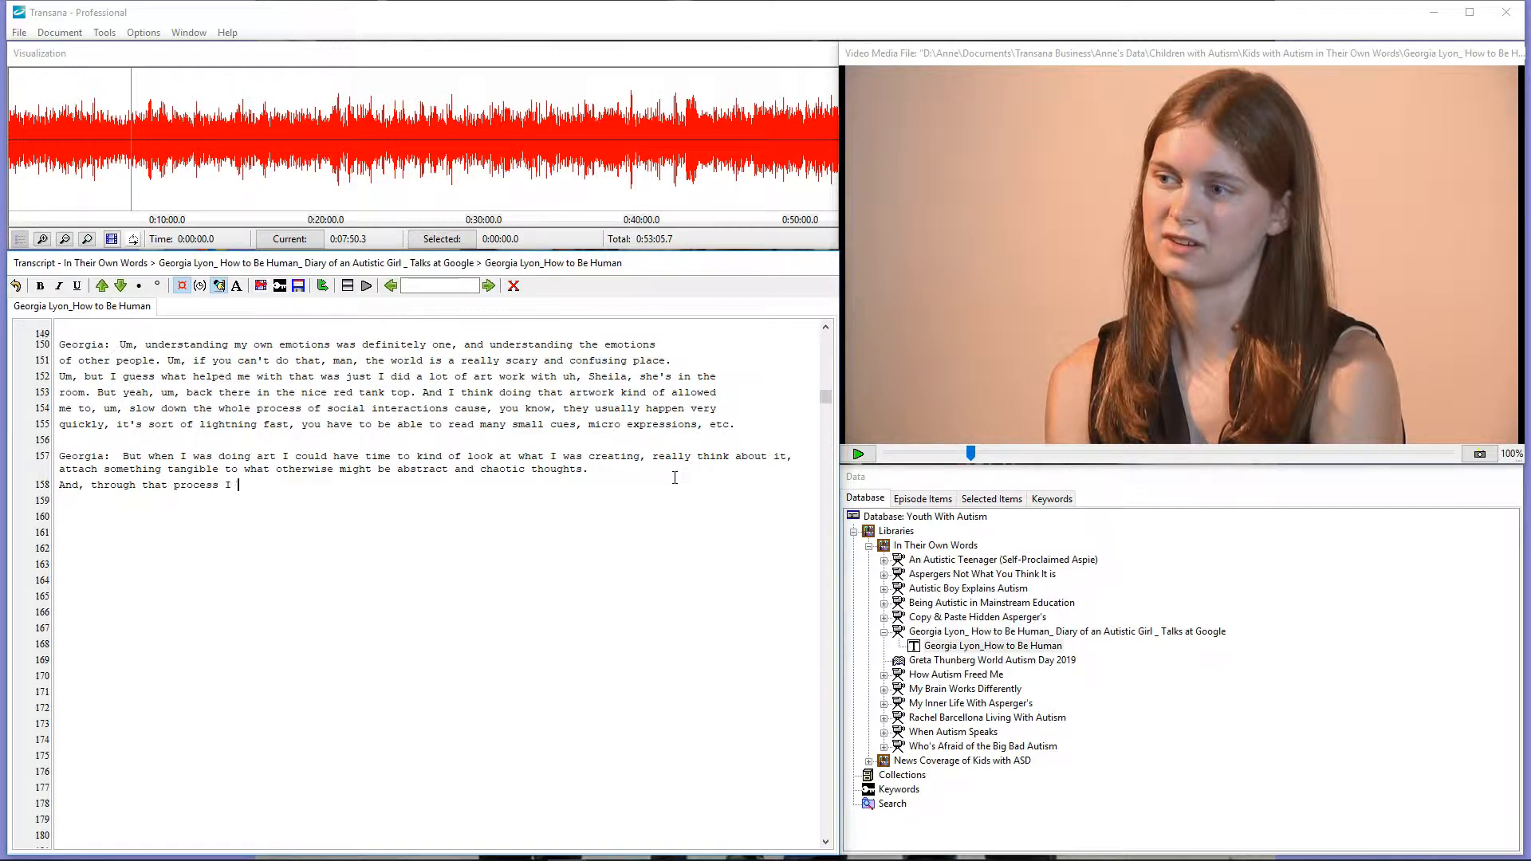
pyautogui.click(857, 454)
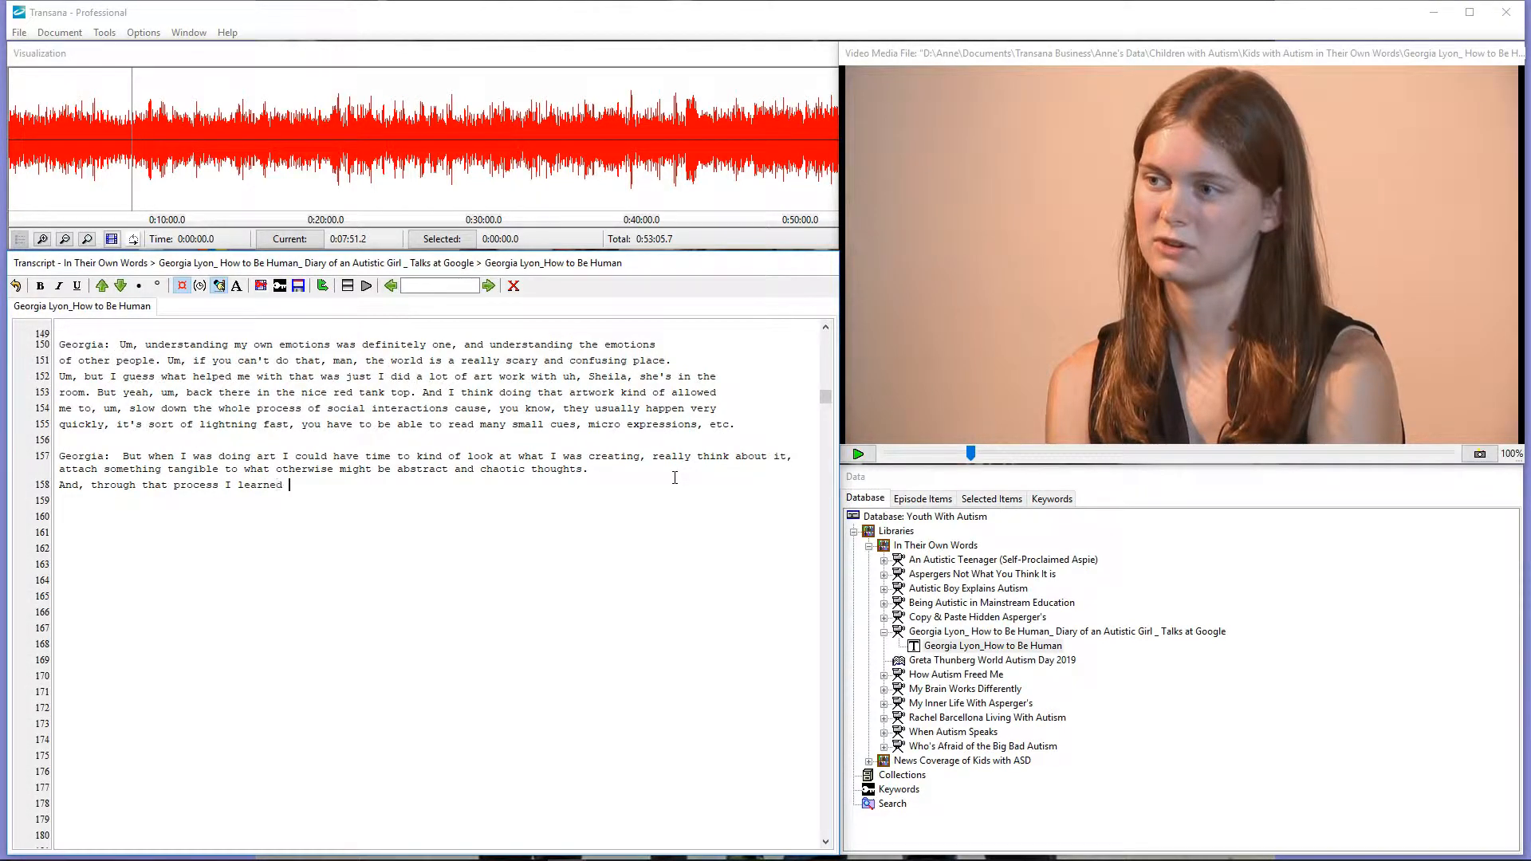
pyautogui.write('how to understand emotions, and once I understood my own emotions, it was much easier for me to')
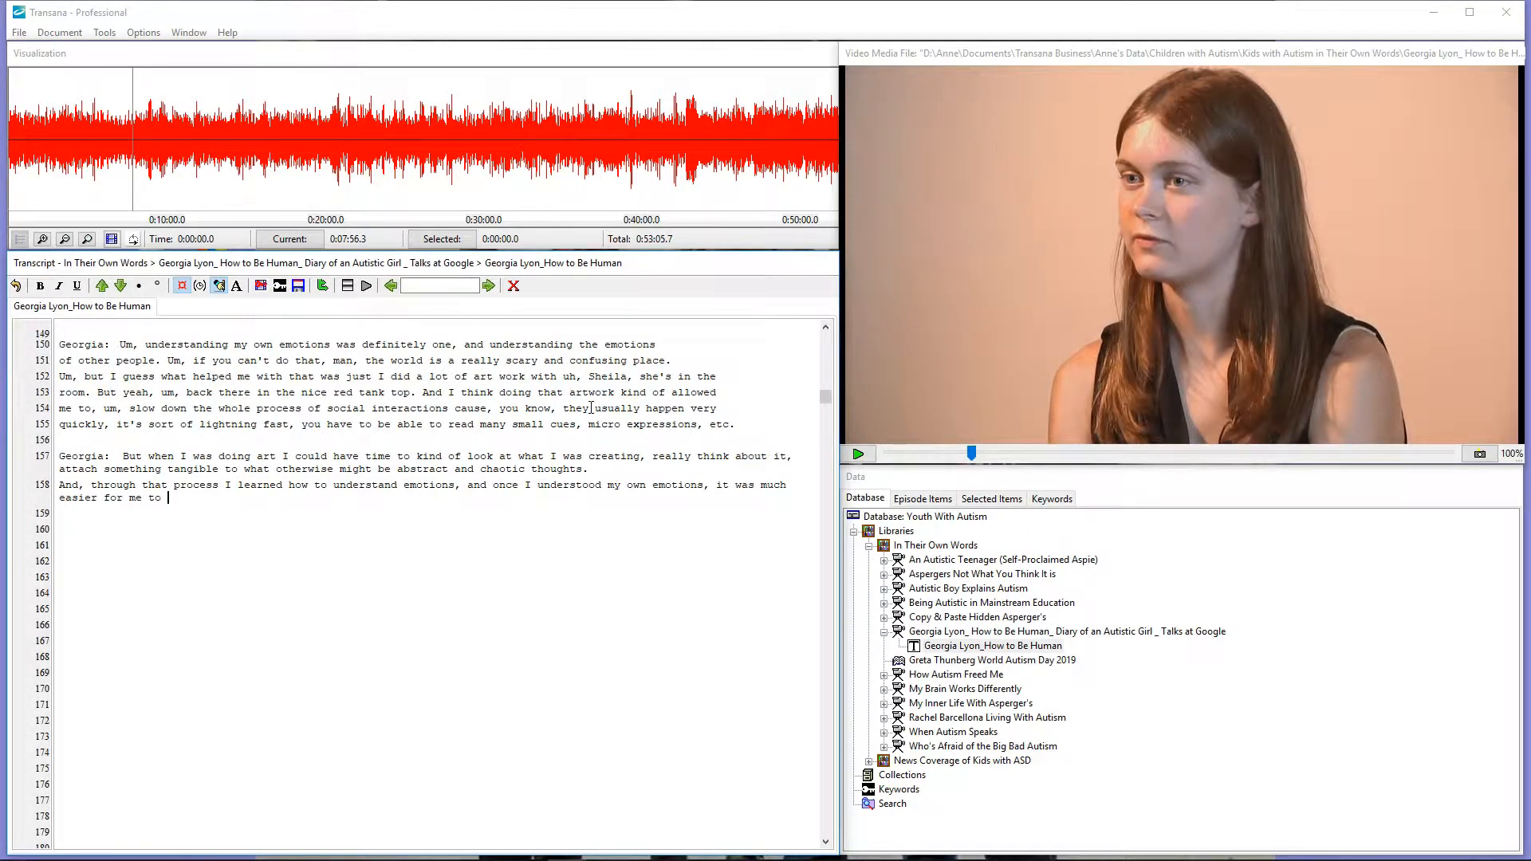
pyautogui.click(858, 453)
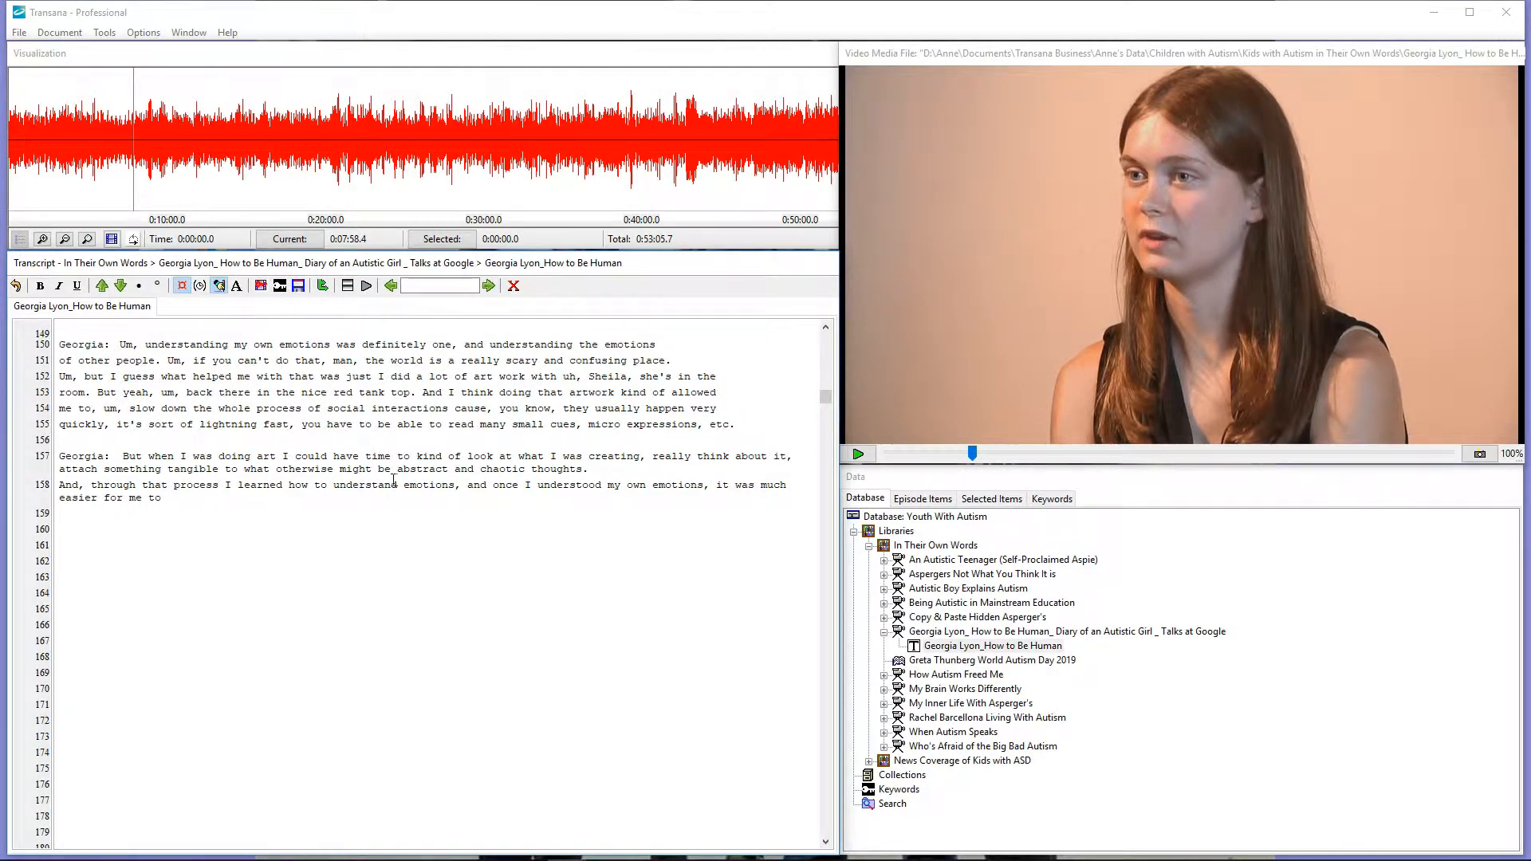
pyautogui.write('feel in contro')
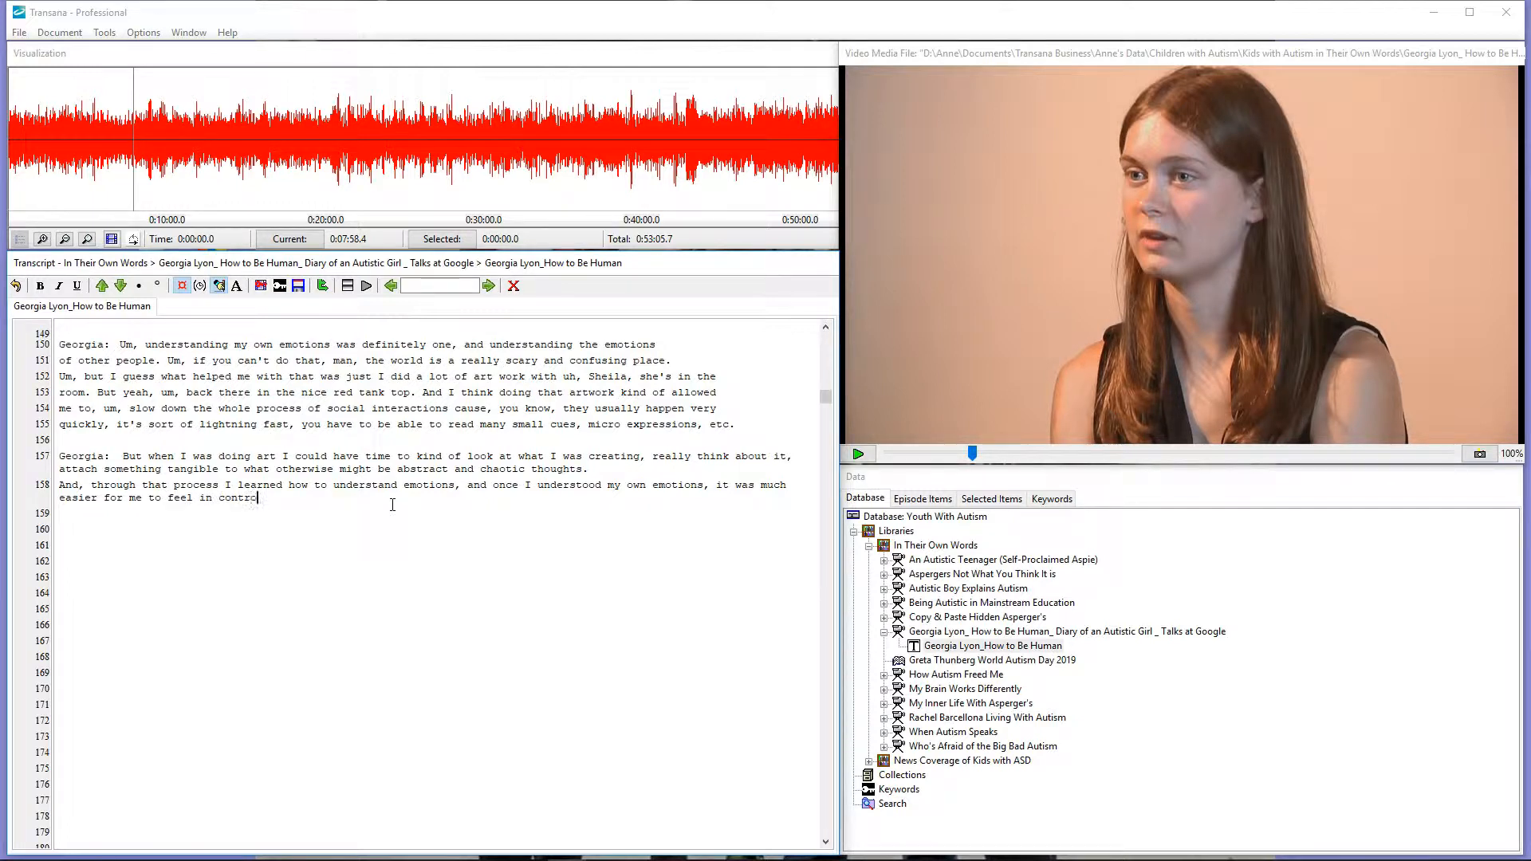
pyautogui.write('l, and to')
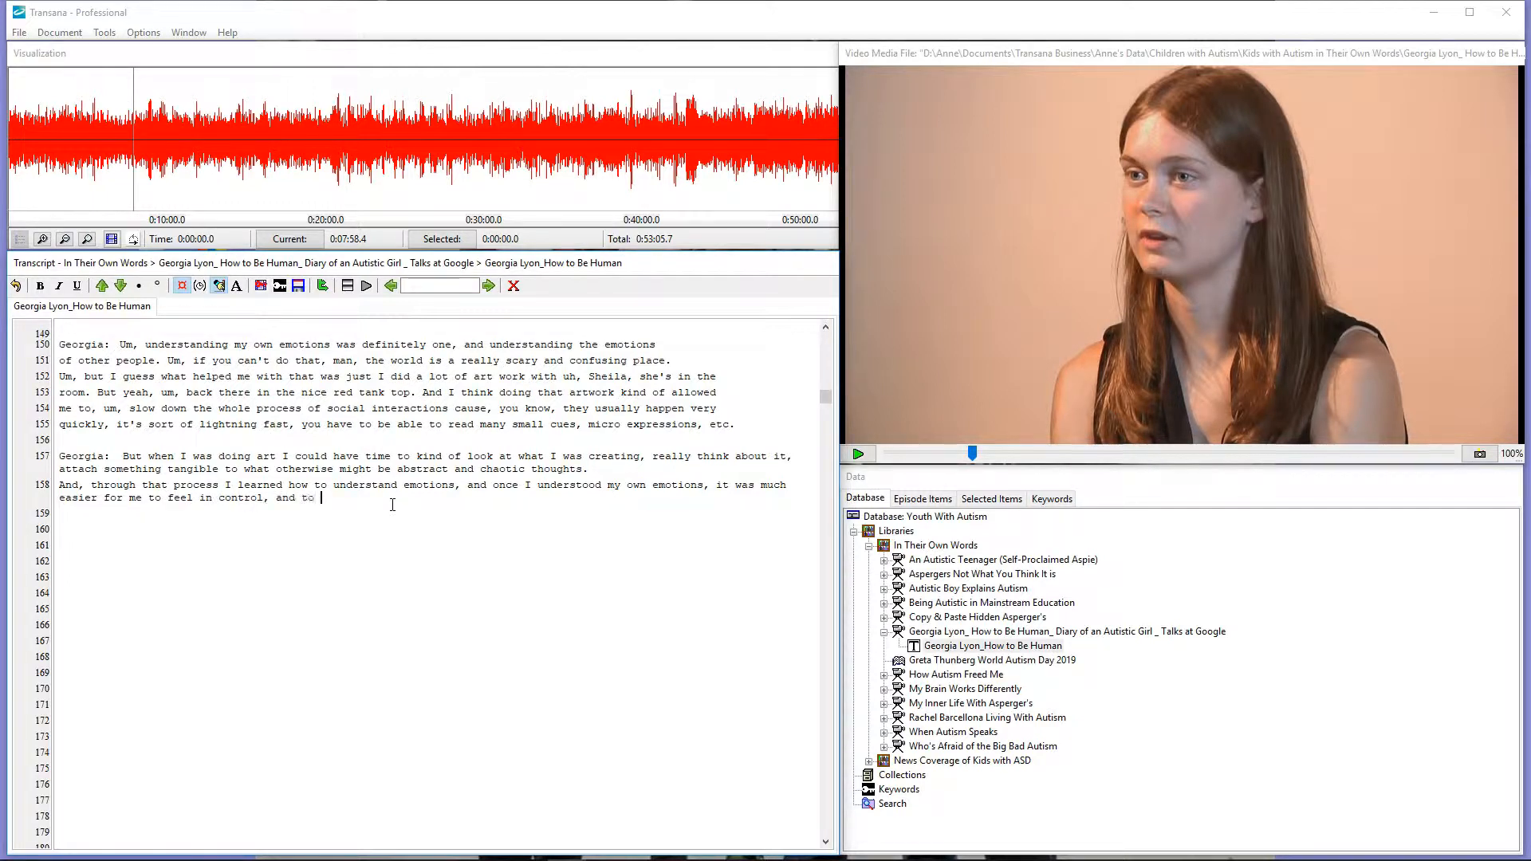
pyautogui.write('have')
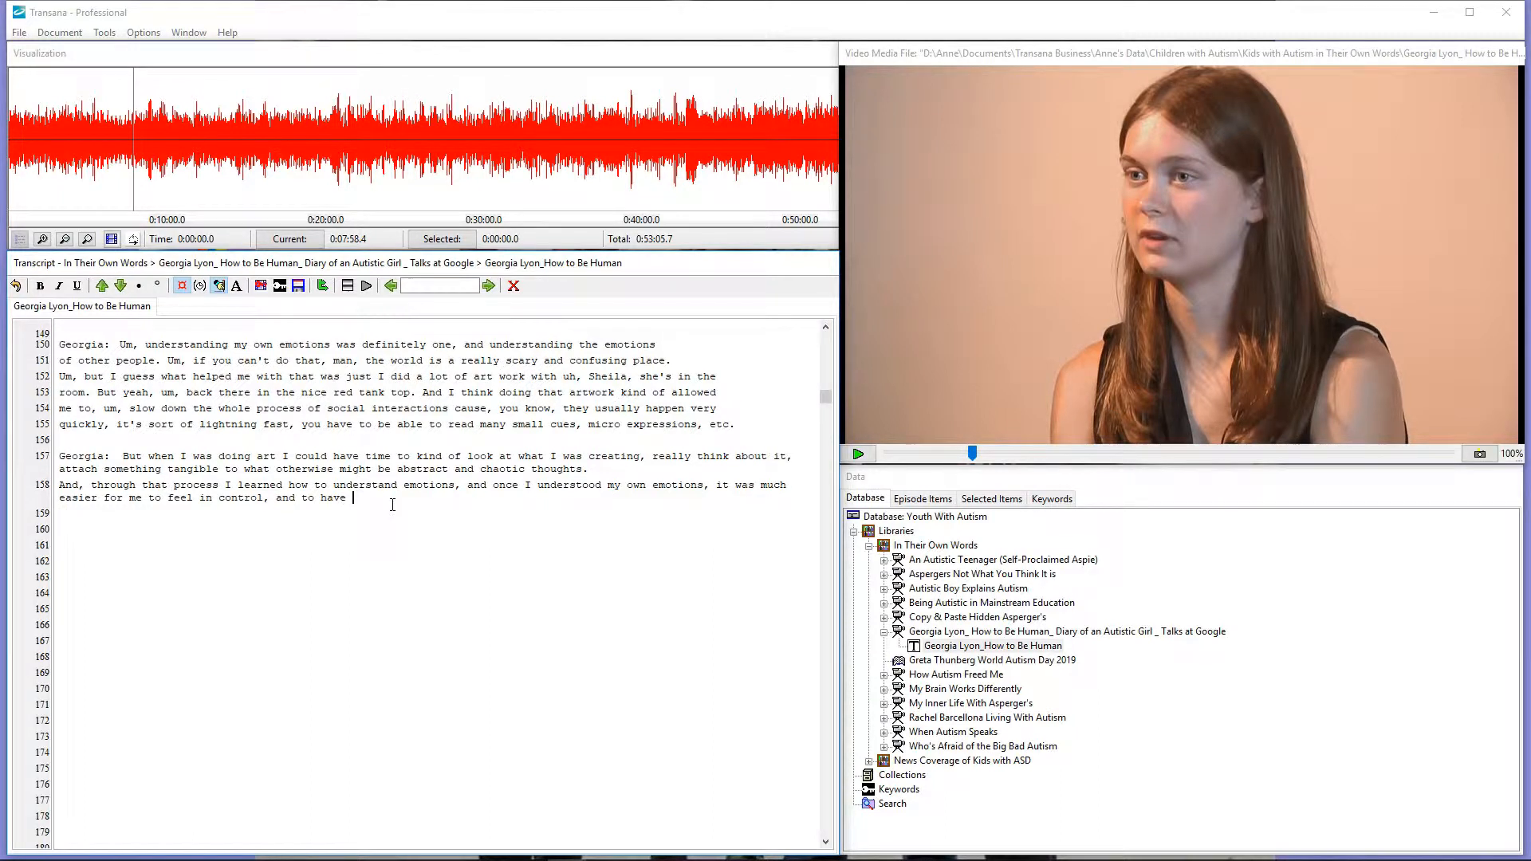
# Finish Georgia's passage: "enough bandwidth in my brain to try to understand... too.".
pyautogui.click(857, 453)
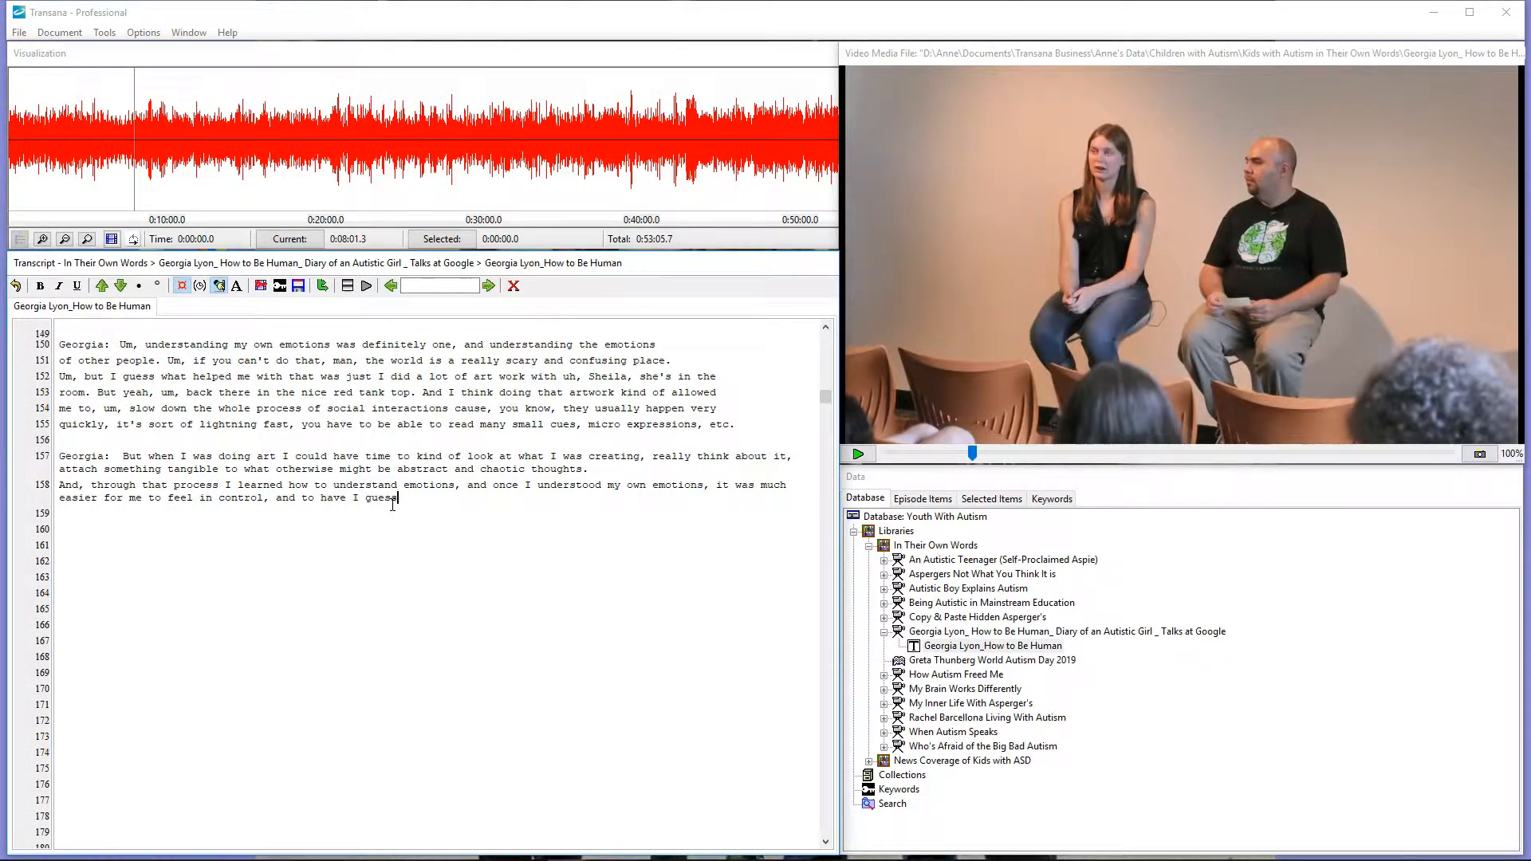
pyautogui.write(', enough band')
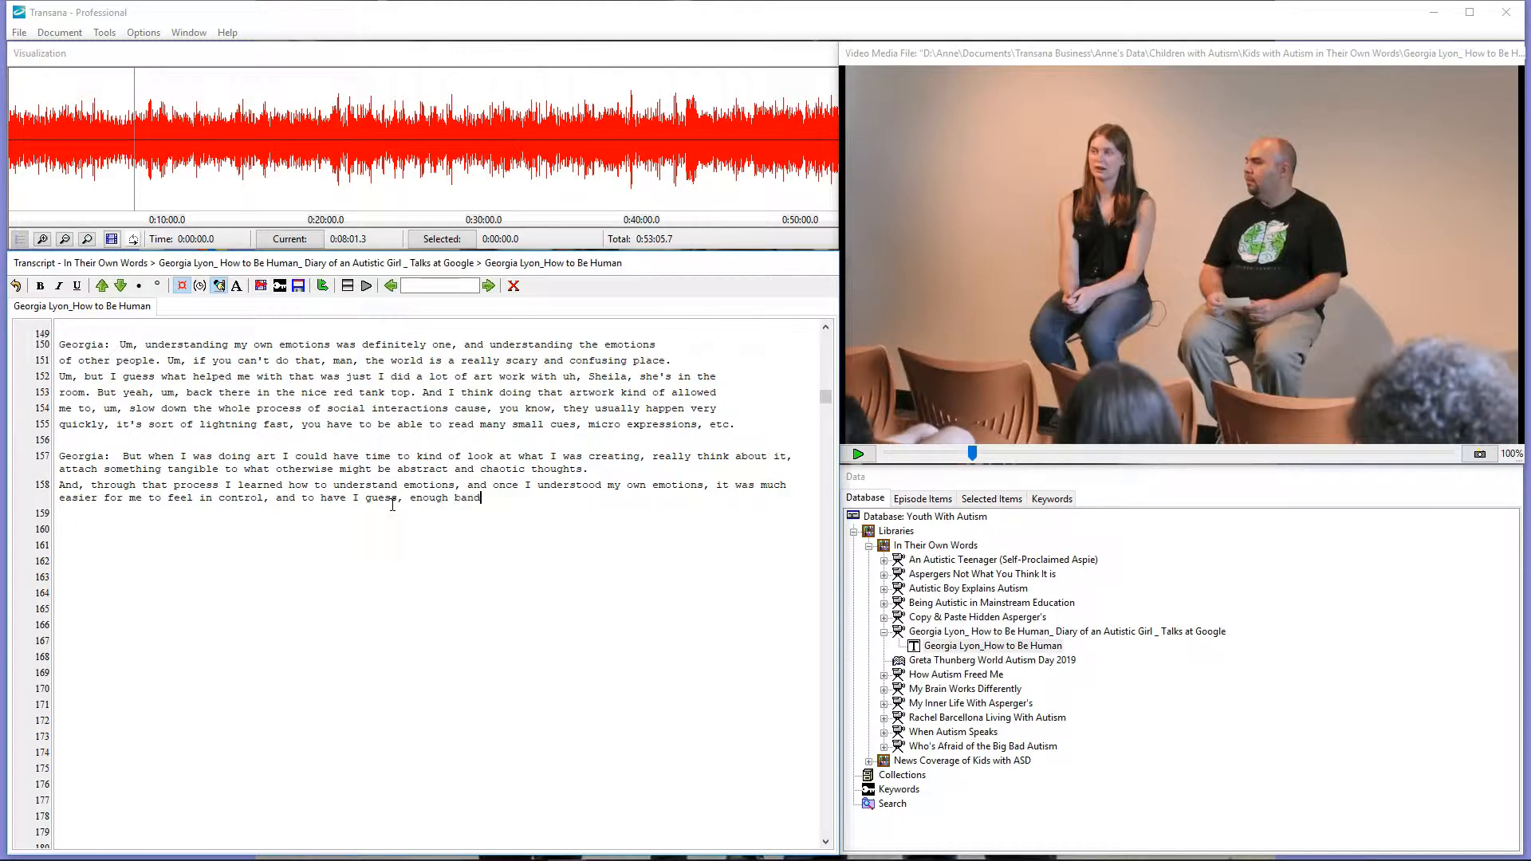
pyautogui.write('width in')
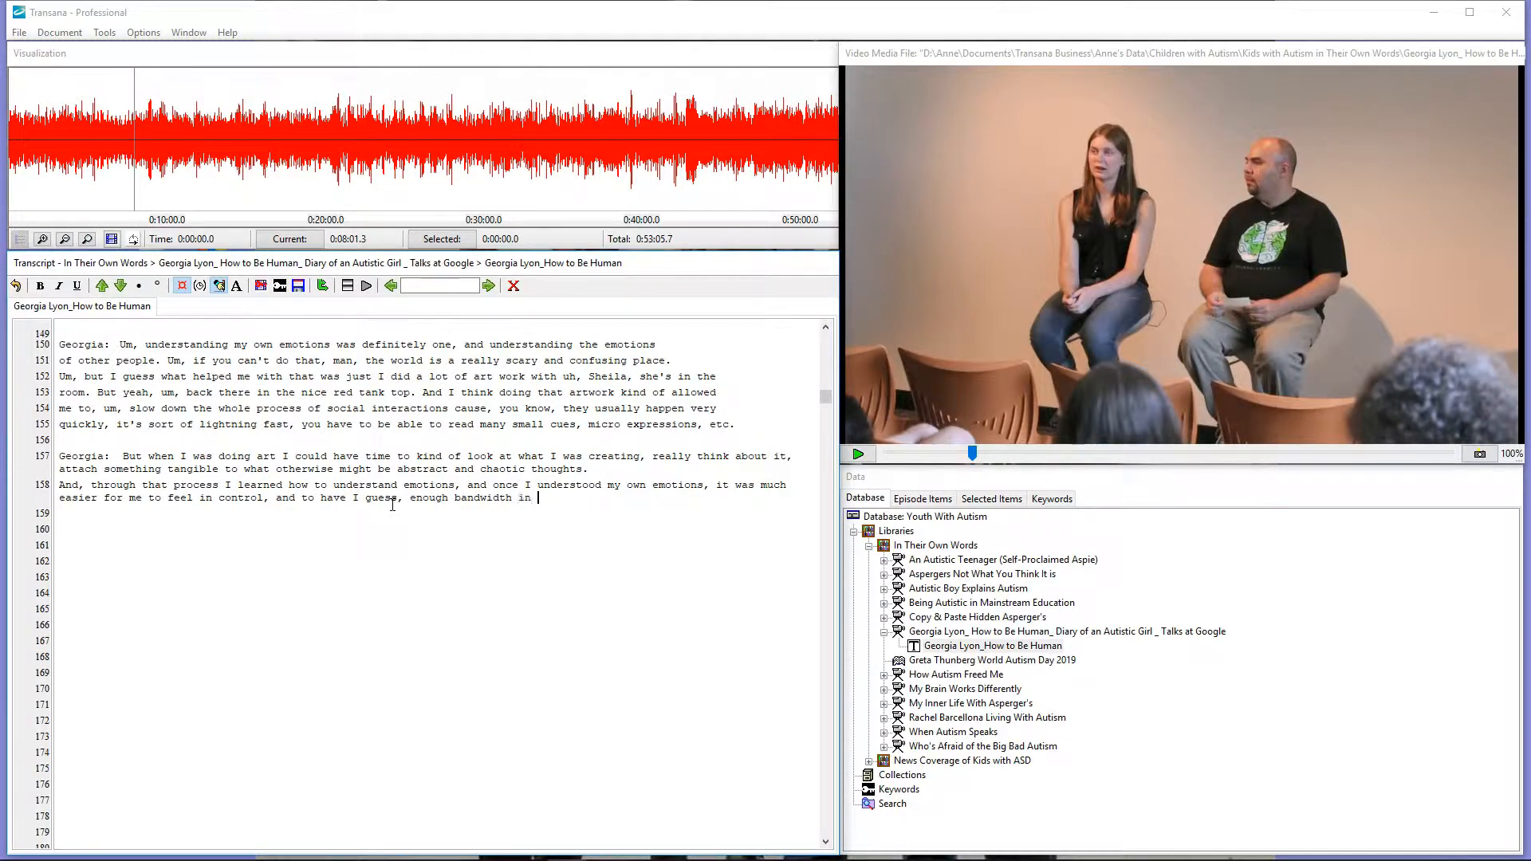
pyautogui.write('my brain t')
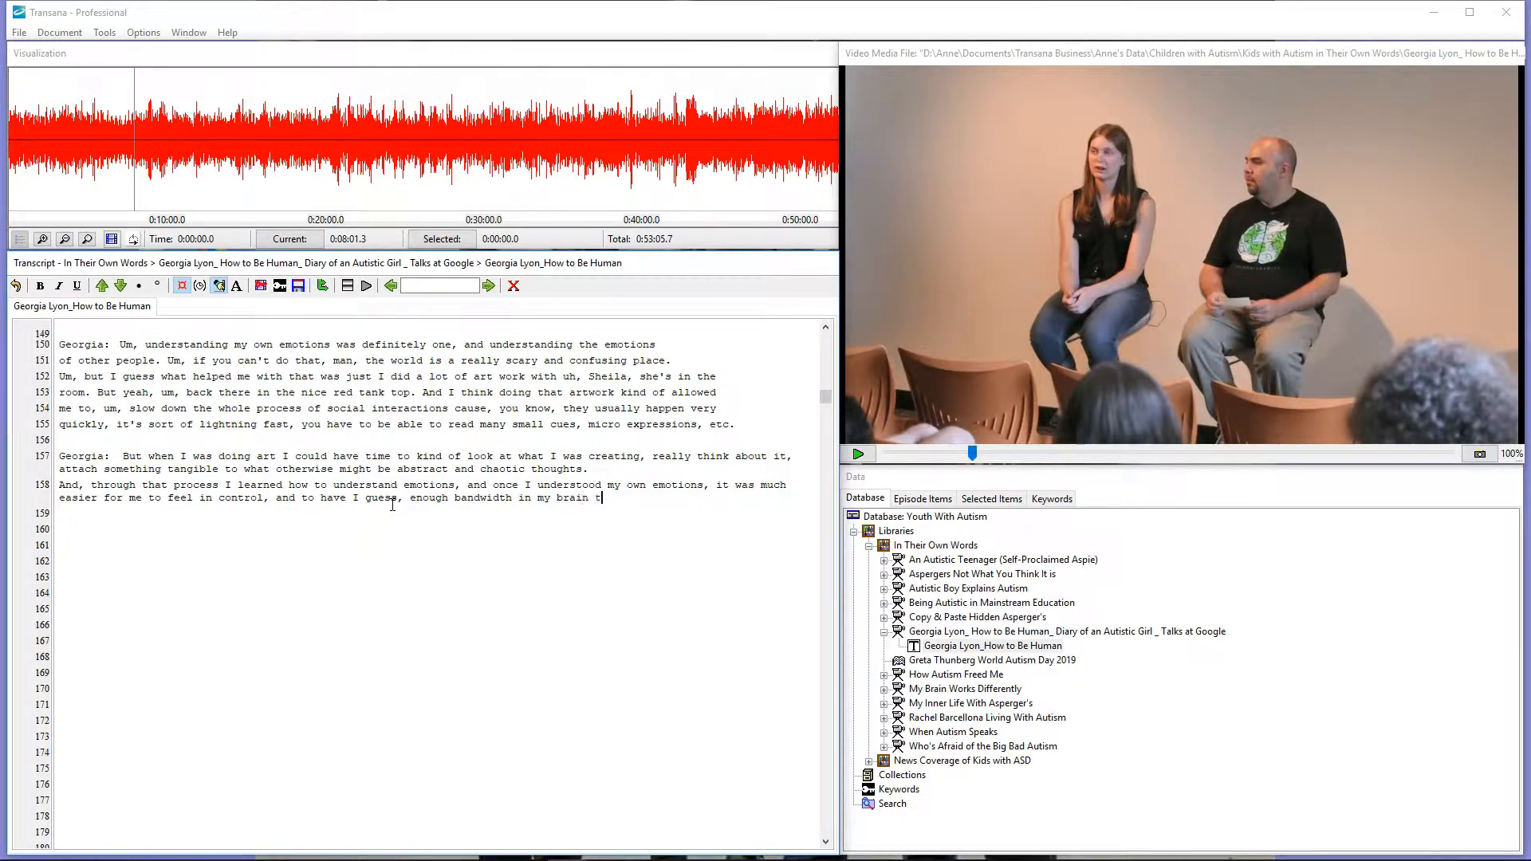
pyautogui.click(858, 454)
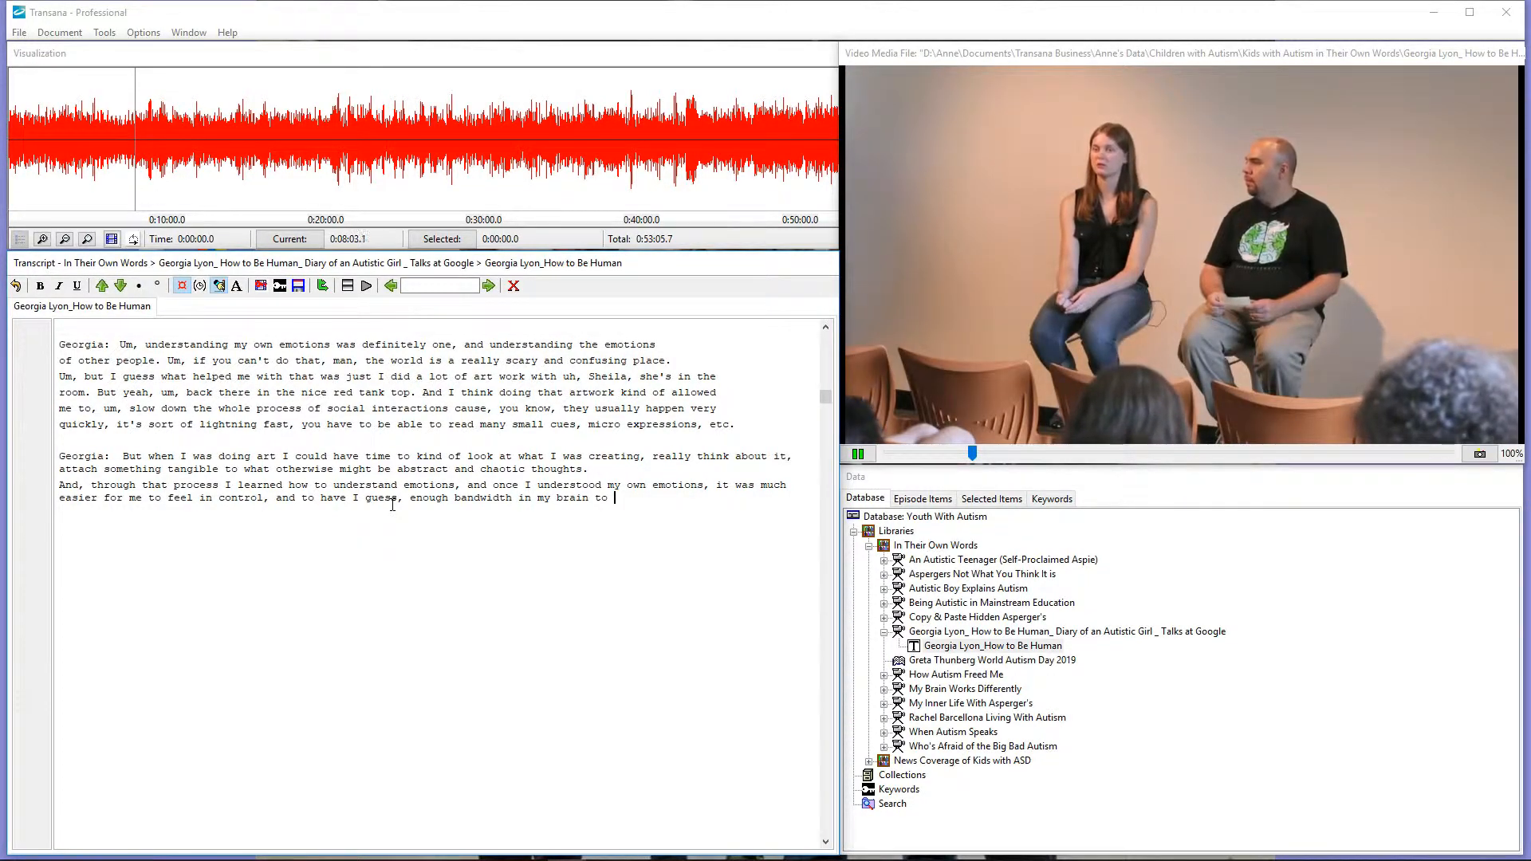
pyautogui.write('try to')
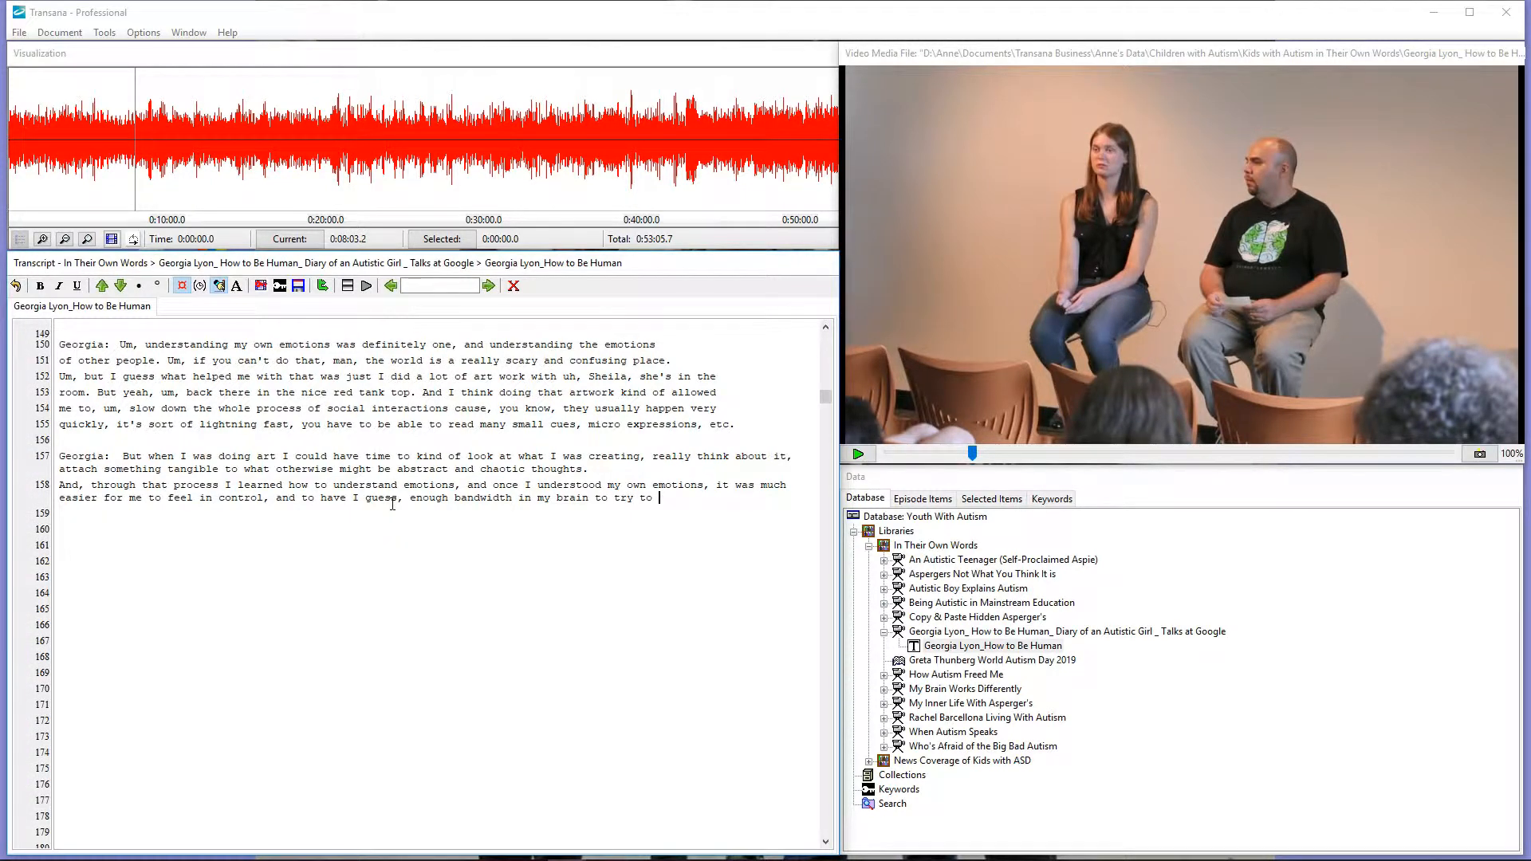
pyautogui.write('understand the emotions')
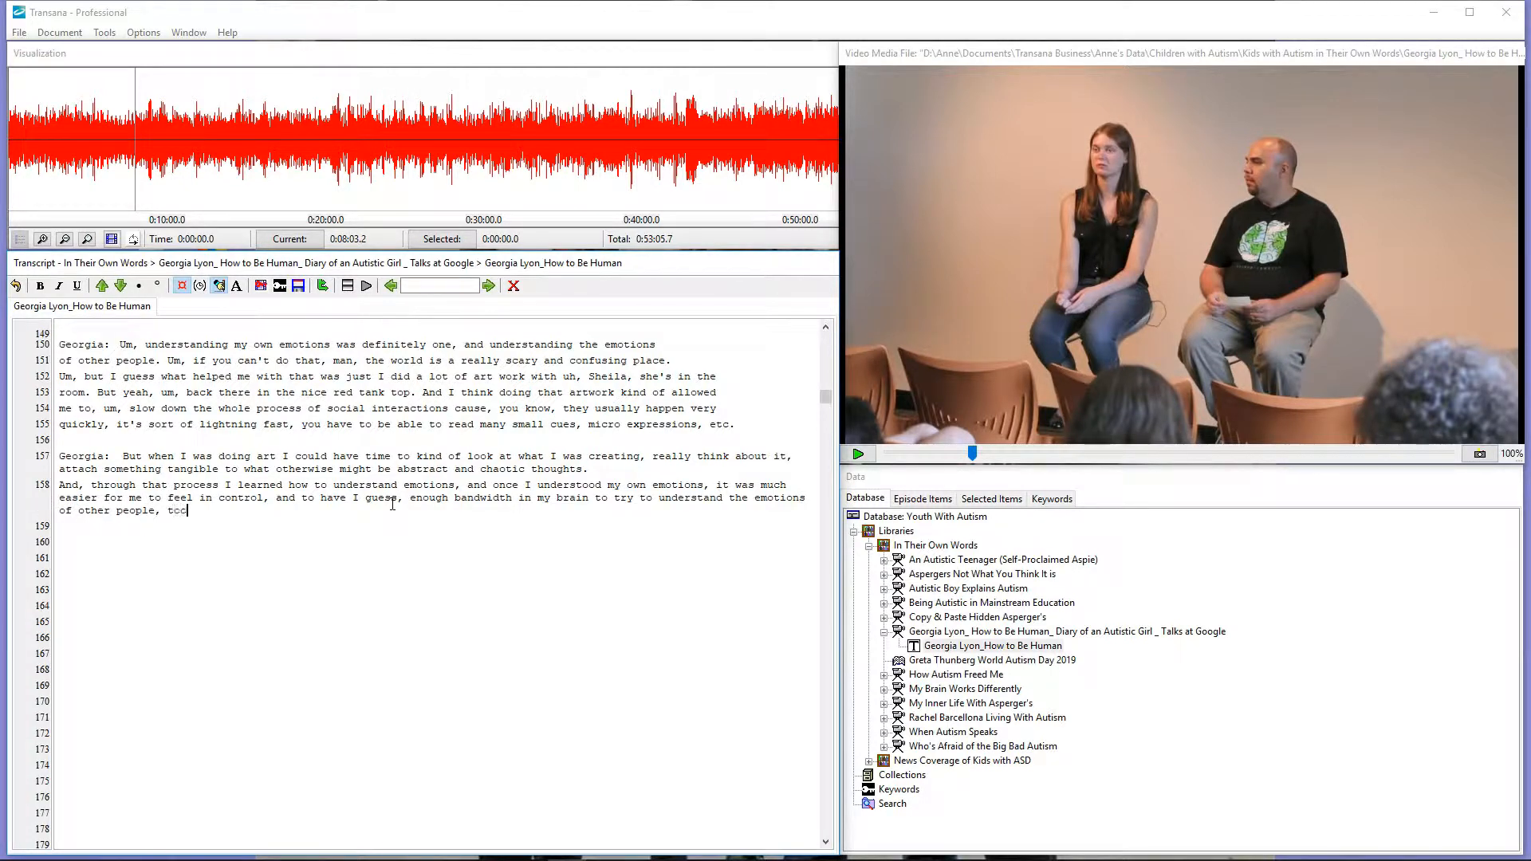
pyautogui.write('o.')
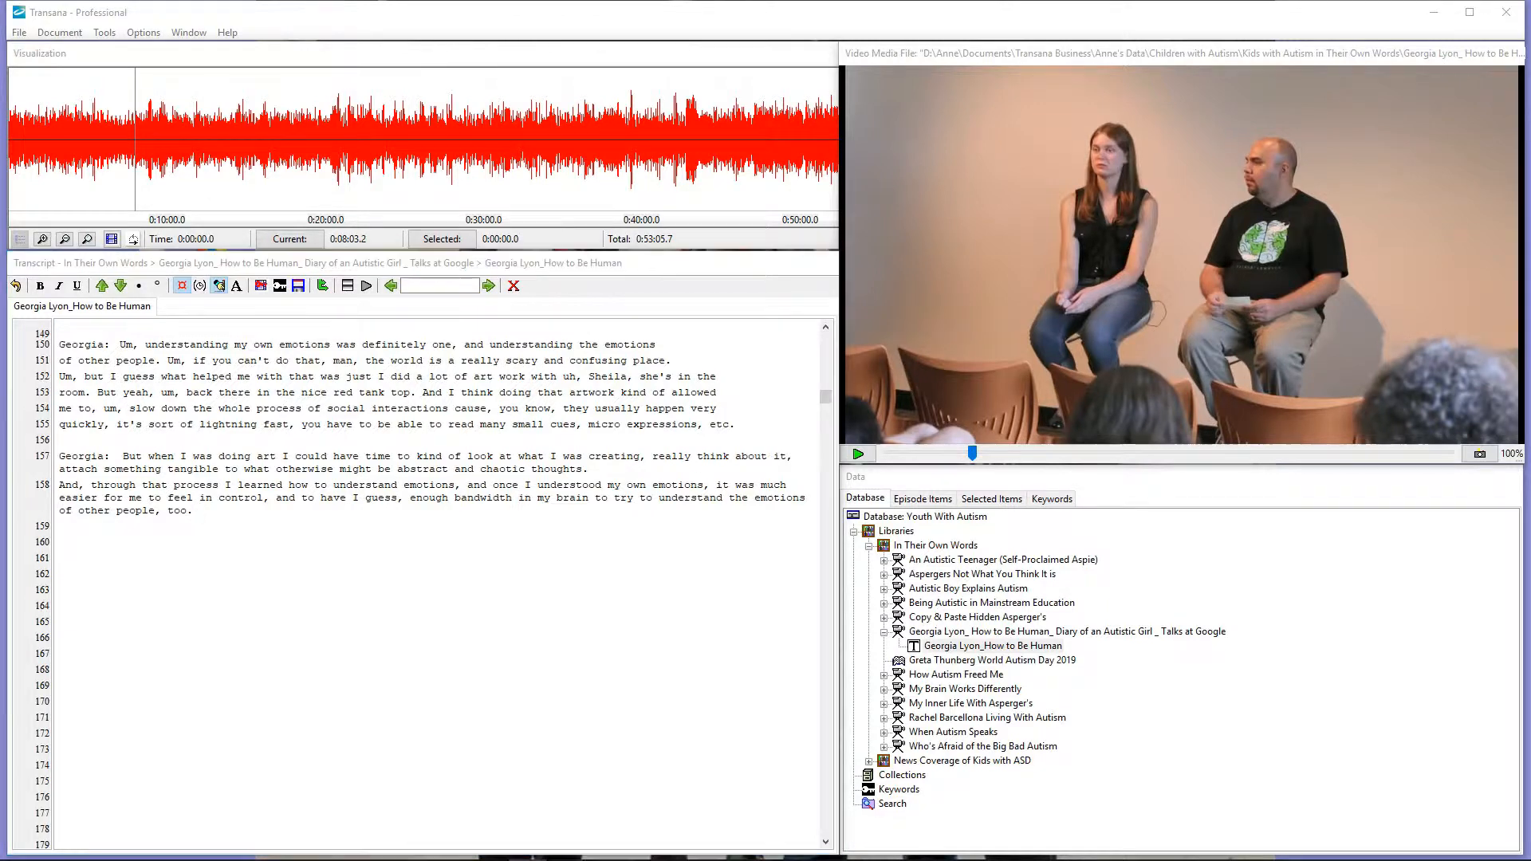
# Start Enrico's turn: "That's really fascinating, actually. Um, so" while playing the audio.
pyautogui.click(858, 454)
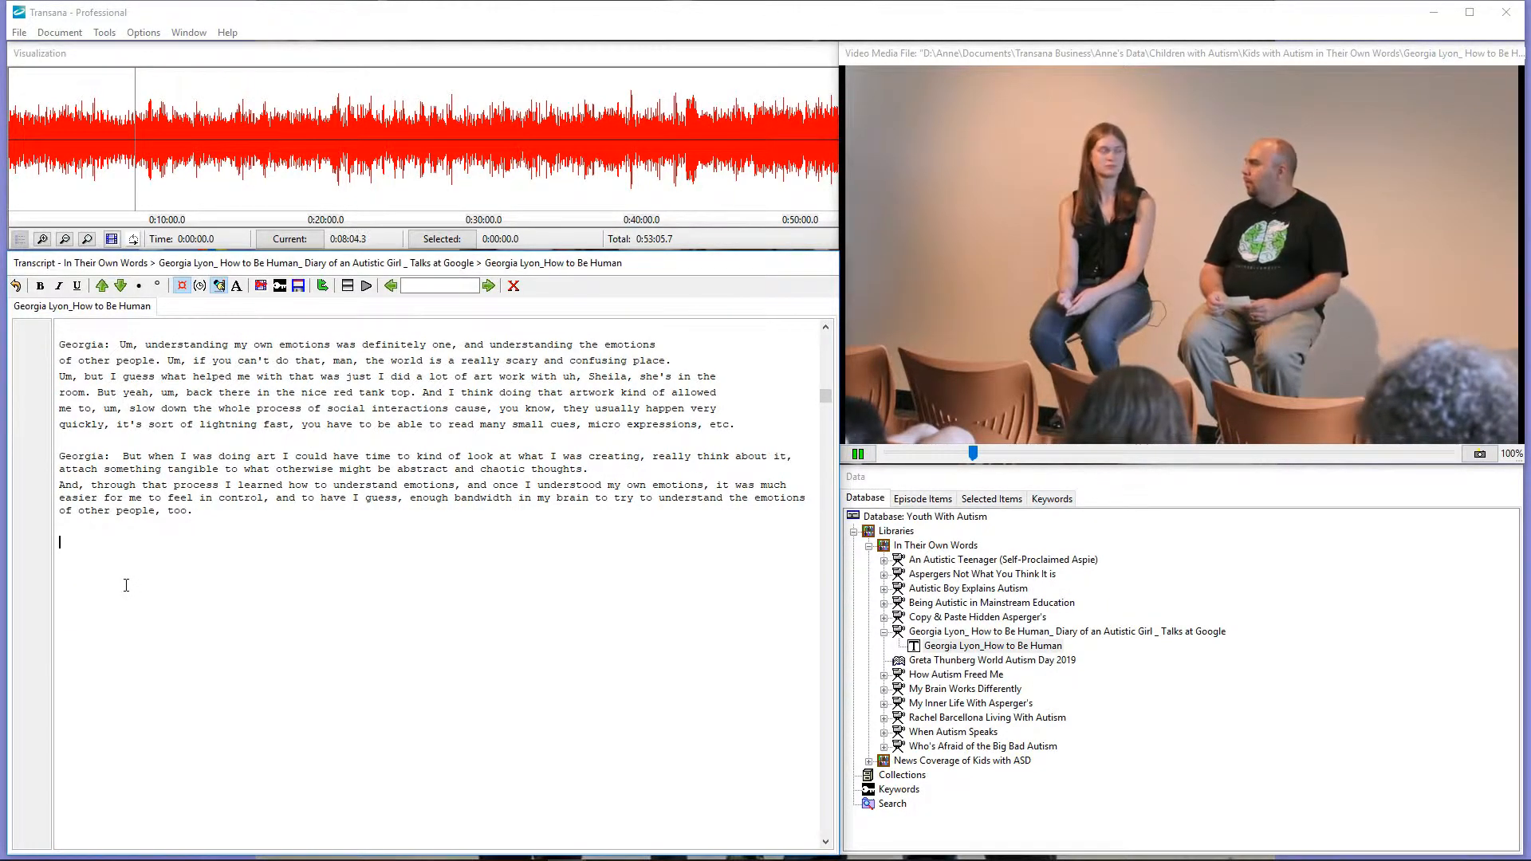
pyautogui.write('Enrico: I')
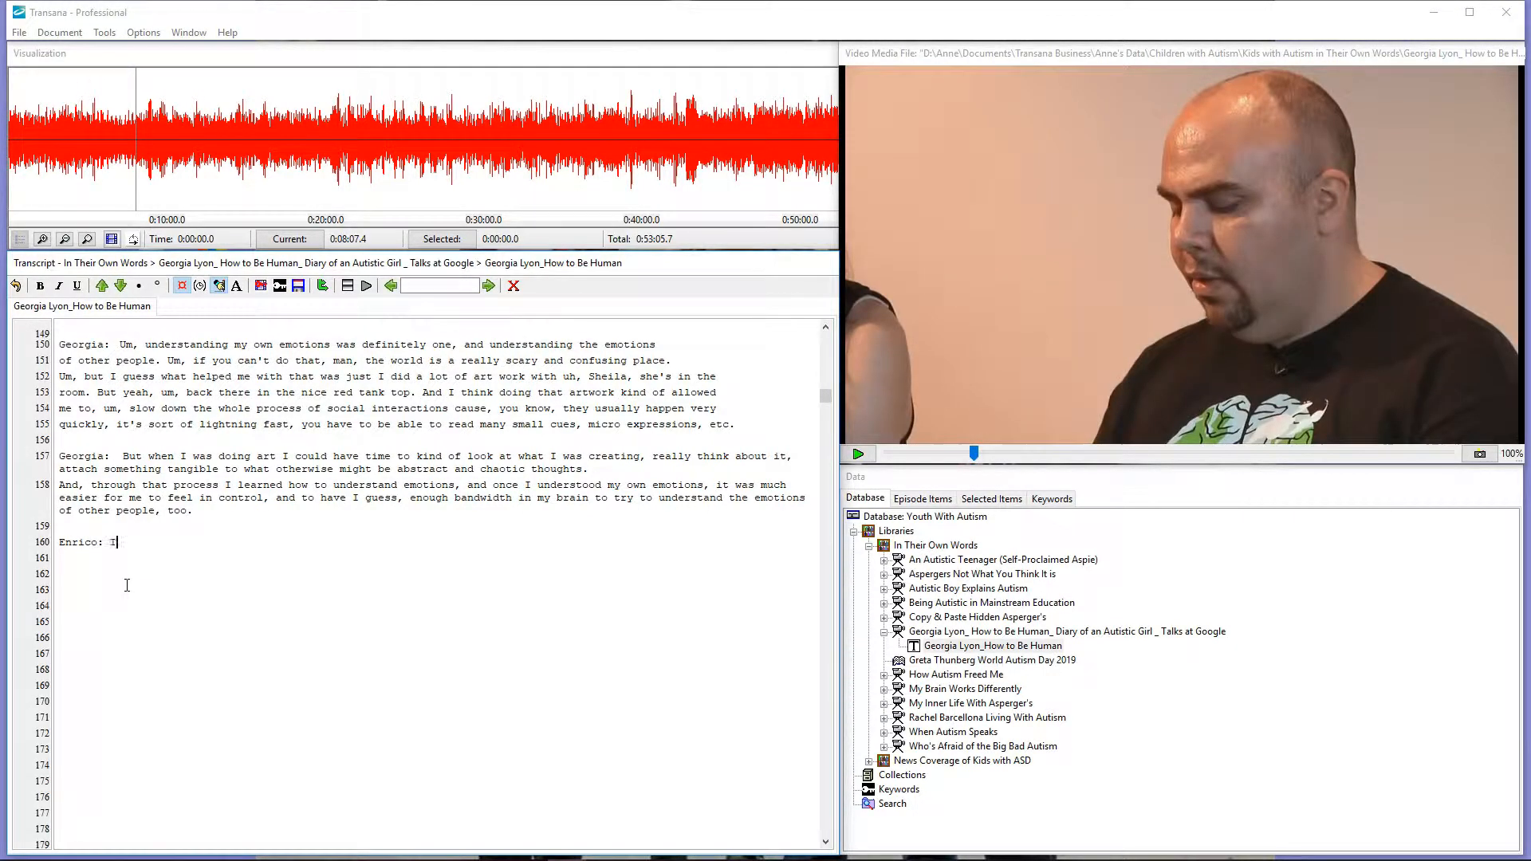
pyautogui.write("That's really")
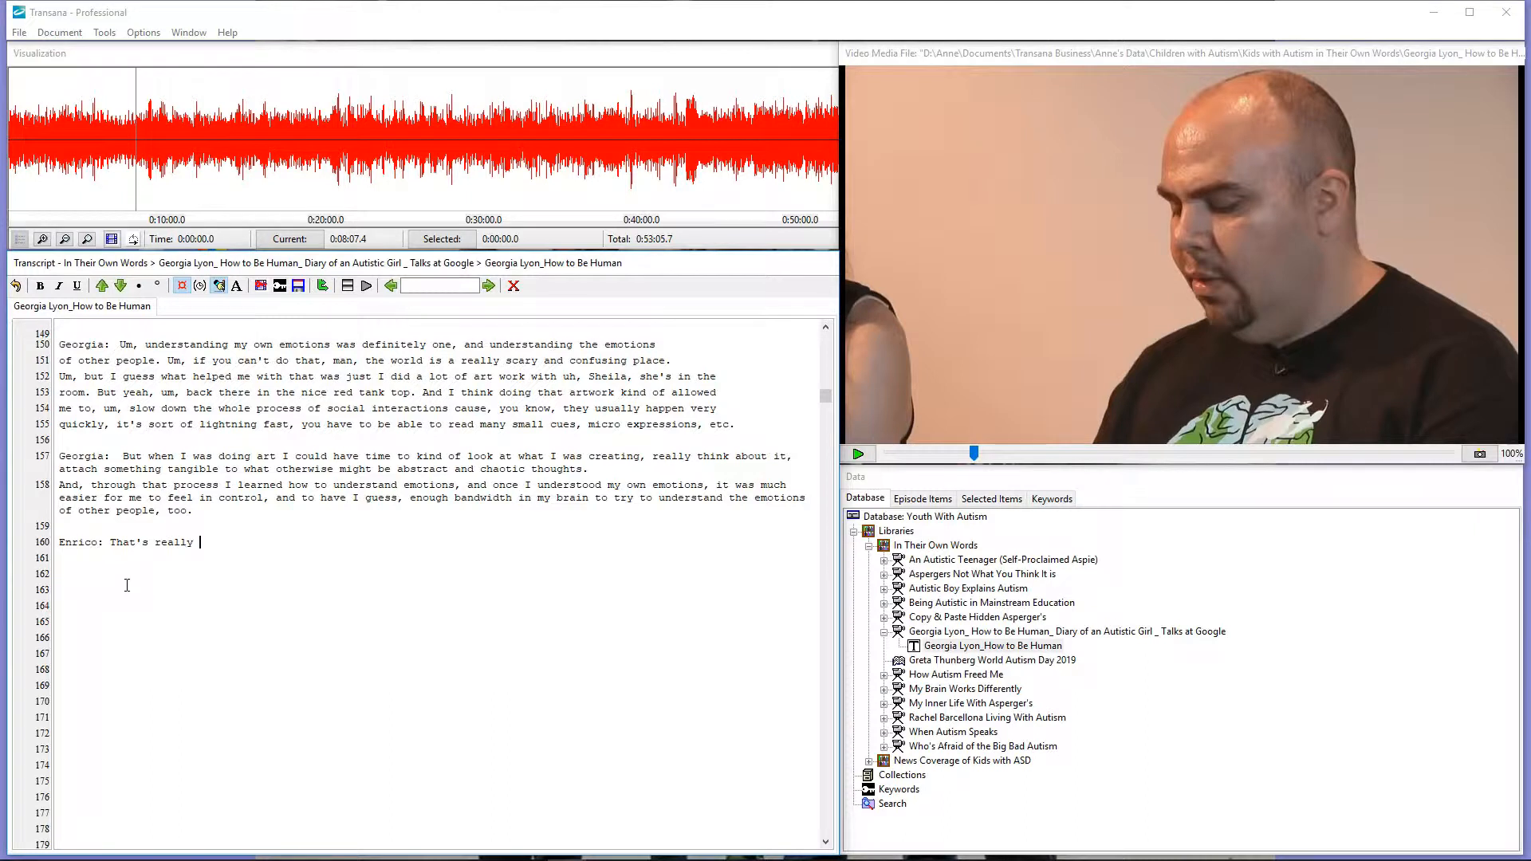
pyautogui.write('fasci')
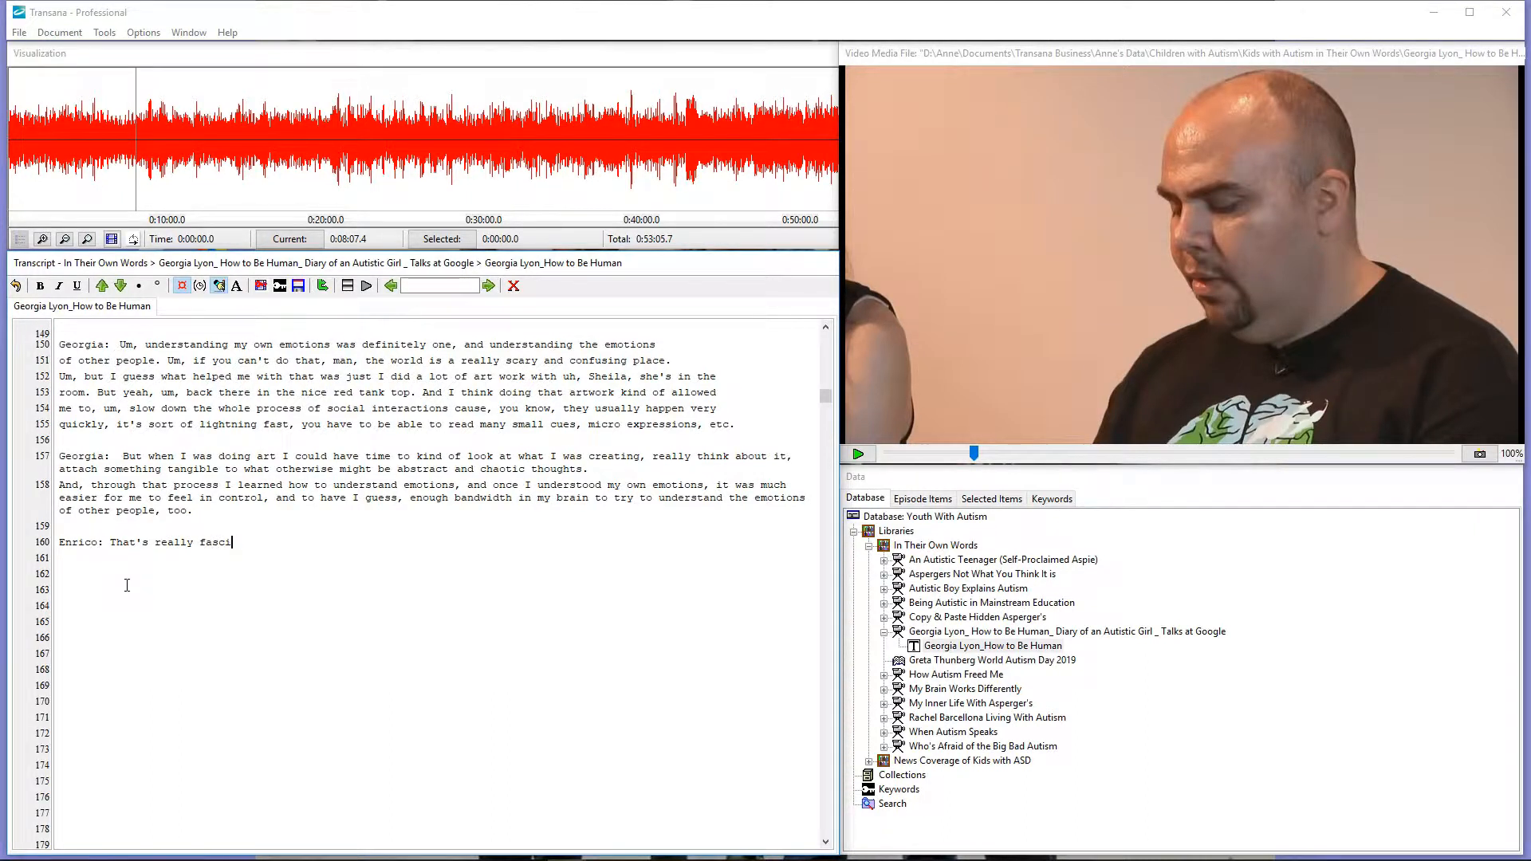
pyautogui.write('nating,')
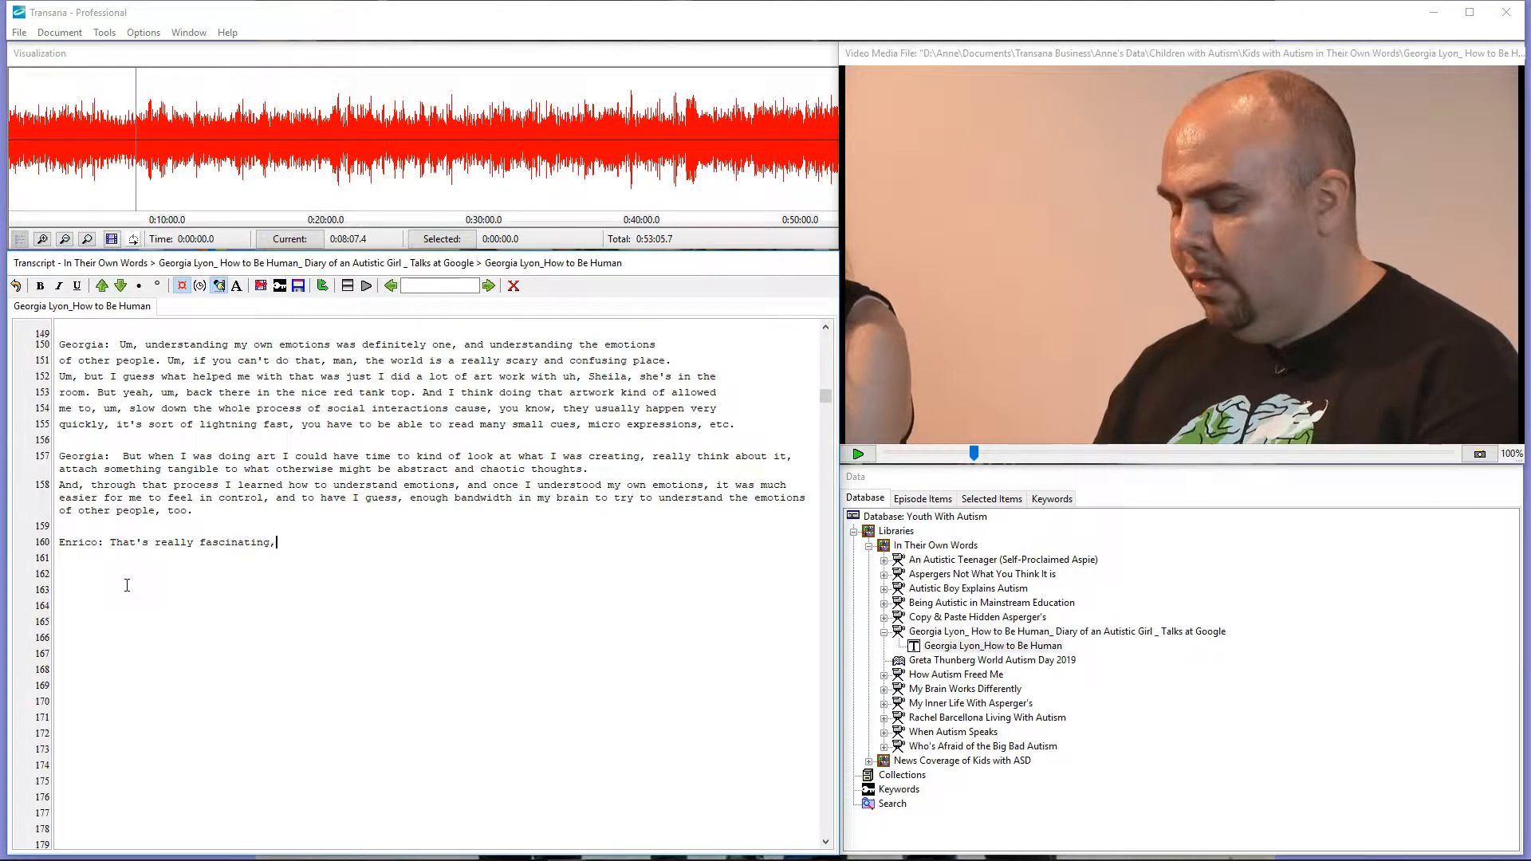
pyautogui.write('actually.')
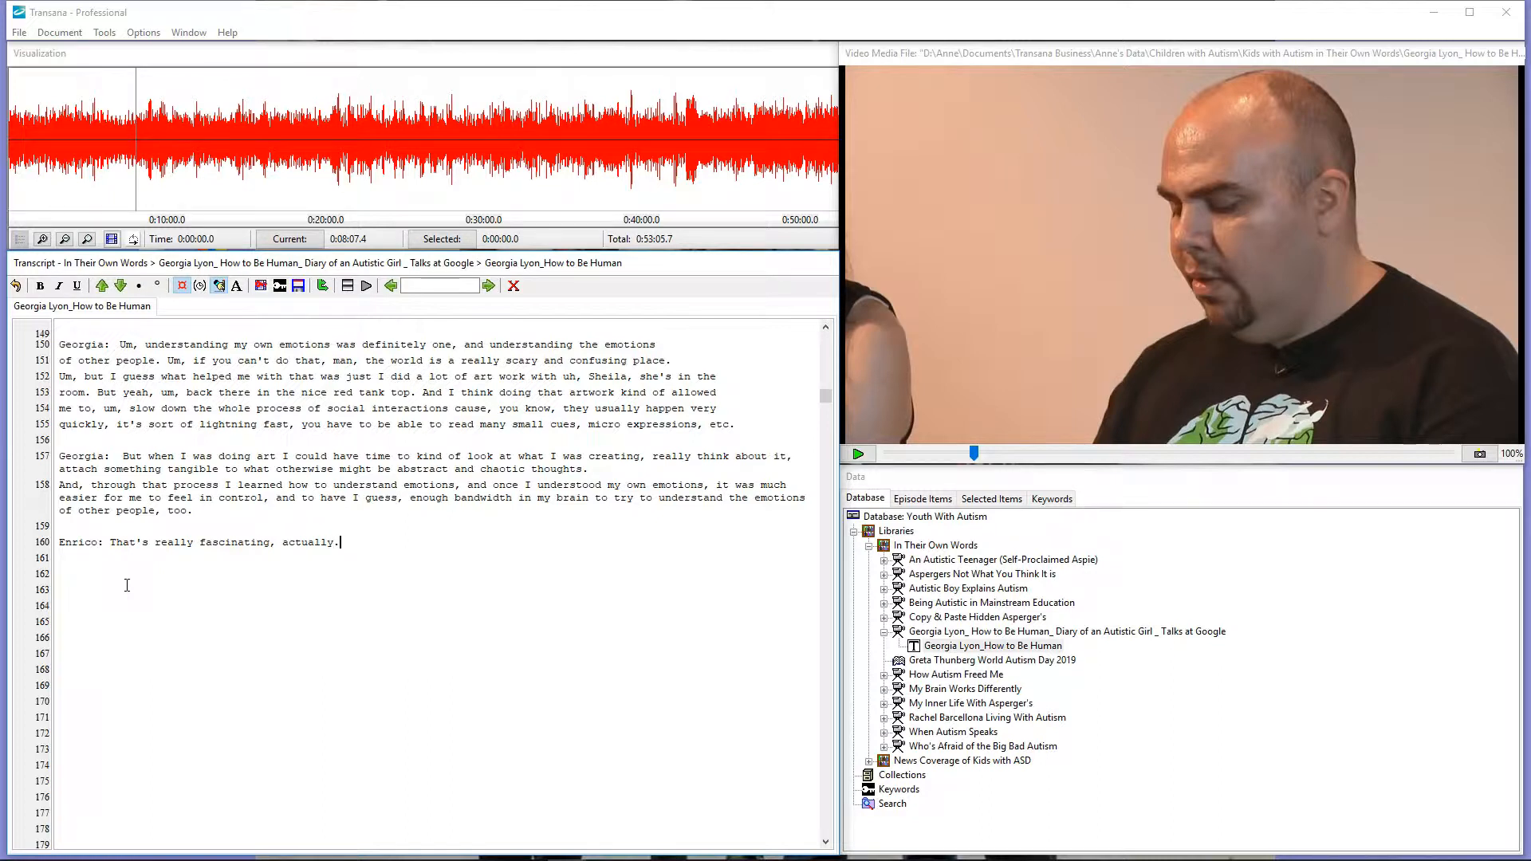
pyautogui.click(857, 454)
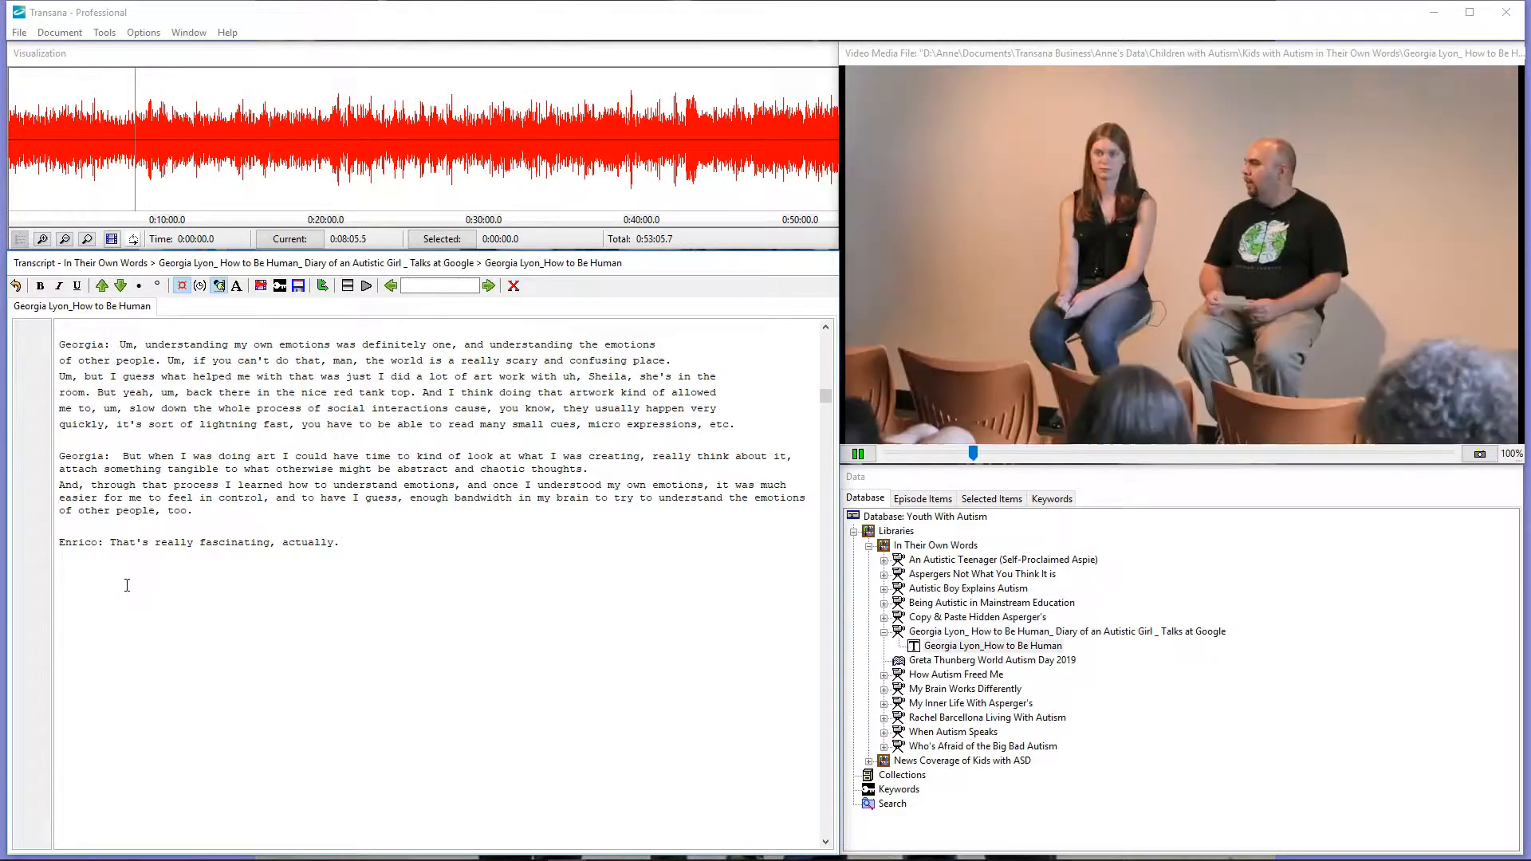
pyautogui.click(853, 454)
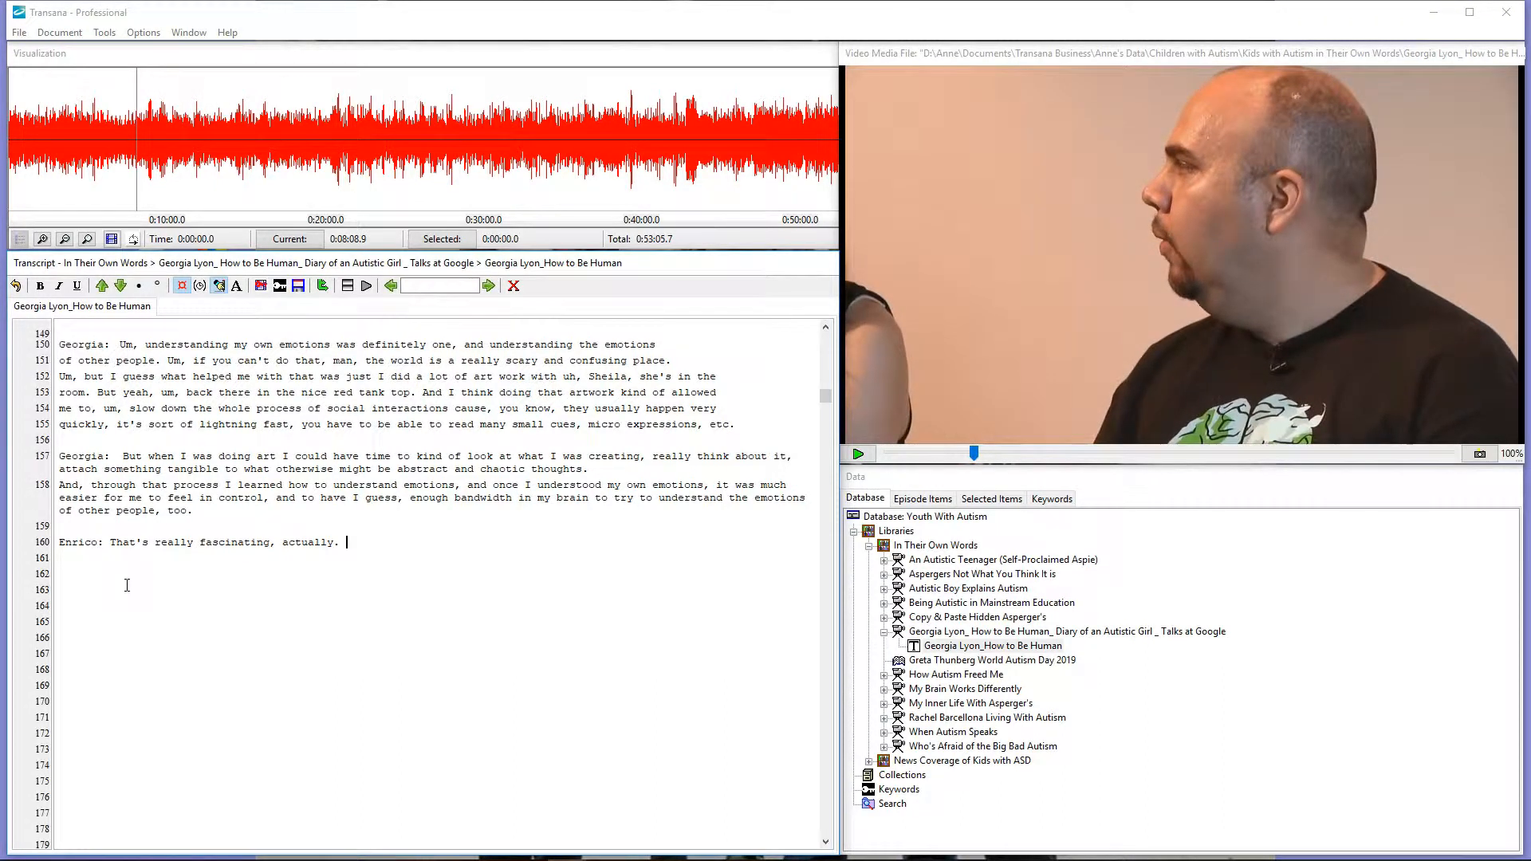
pyautogui.write('Um, so how did you')
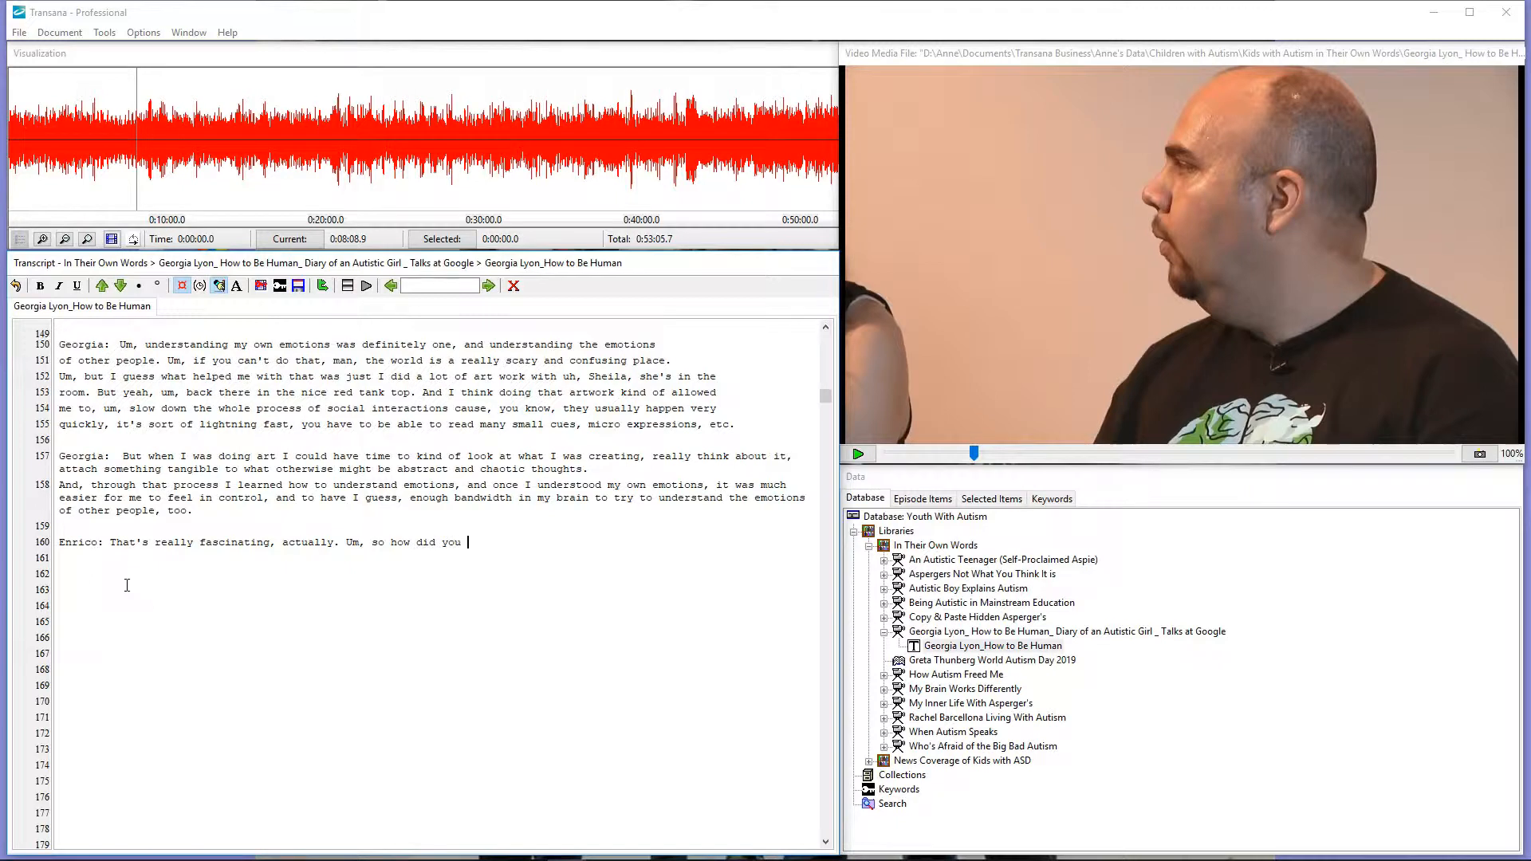
# Finish Enrico's question about learning social skills and which methods worked best for her.
pyautogui.click(857, 453)
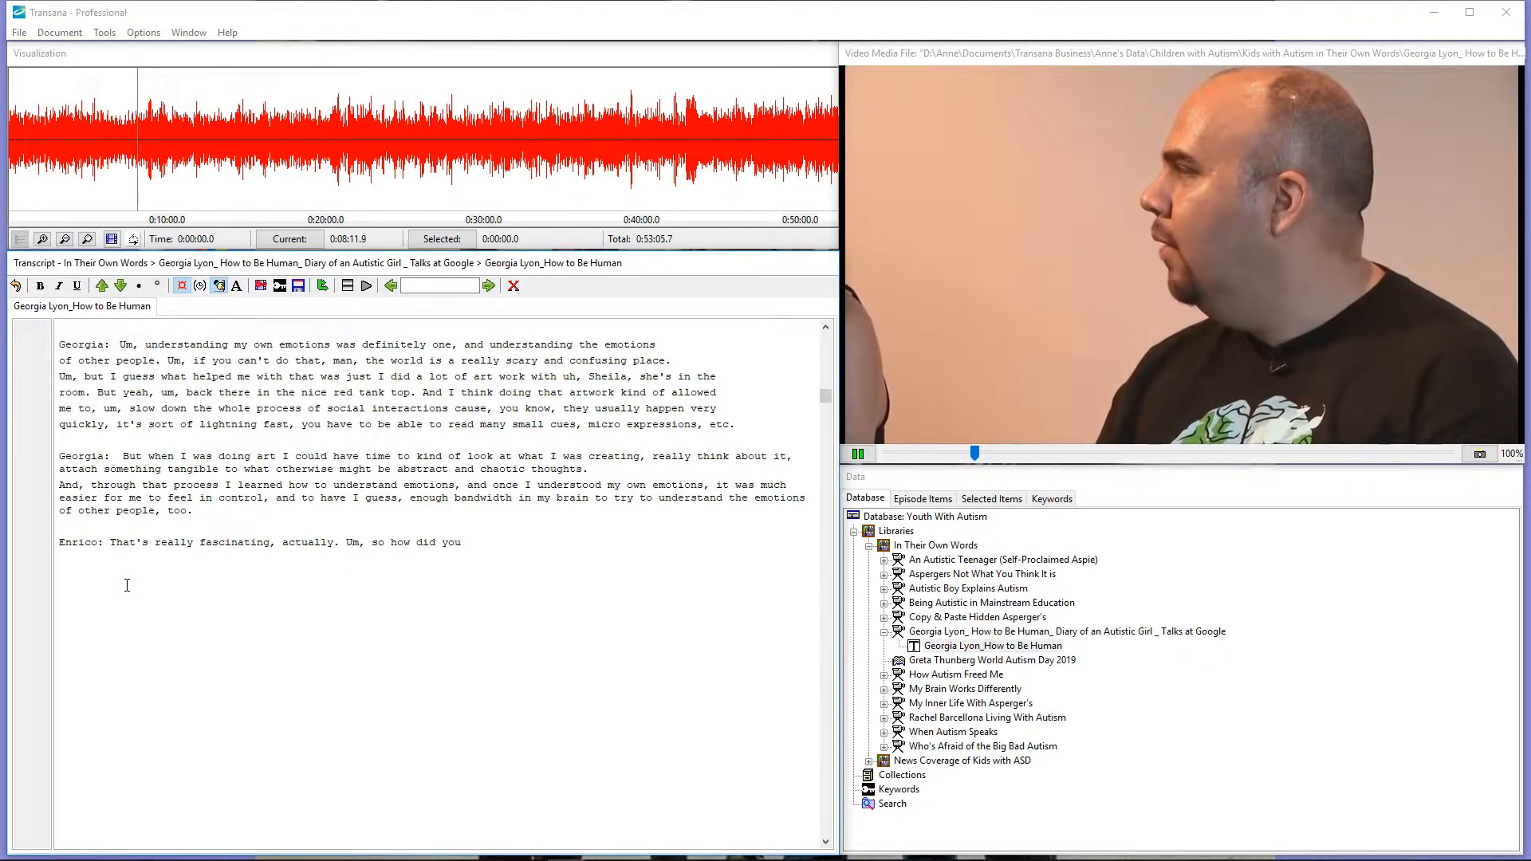
pyautogui.write('pick up or')
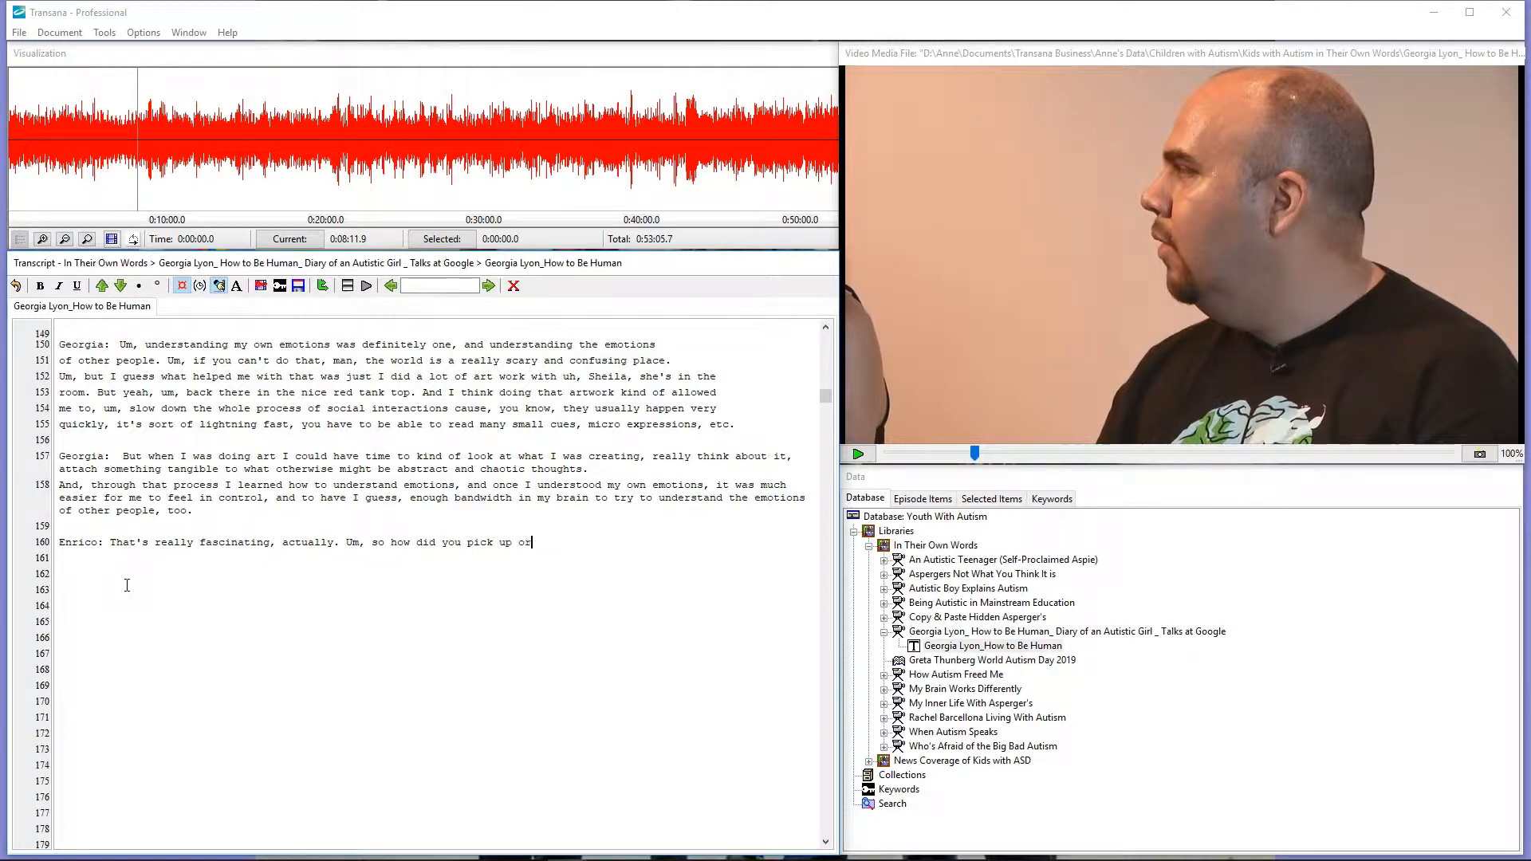
pyautogui.write('learn your soc')
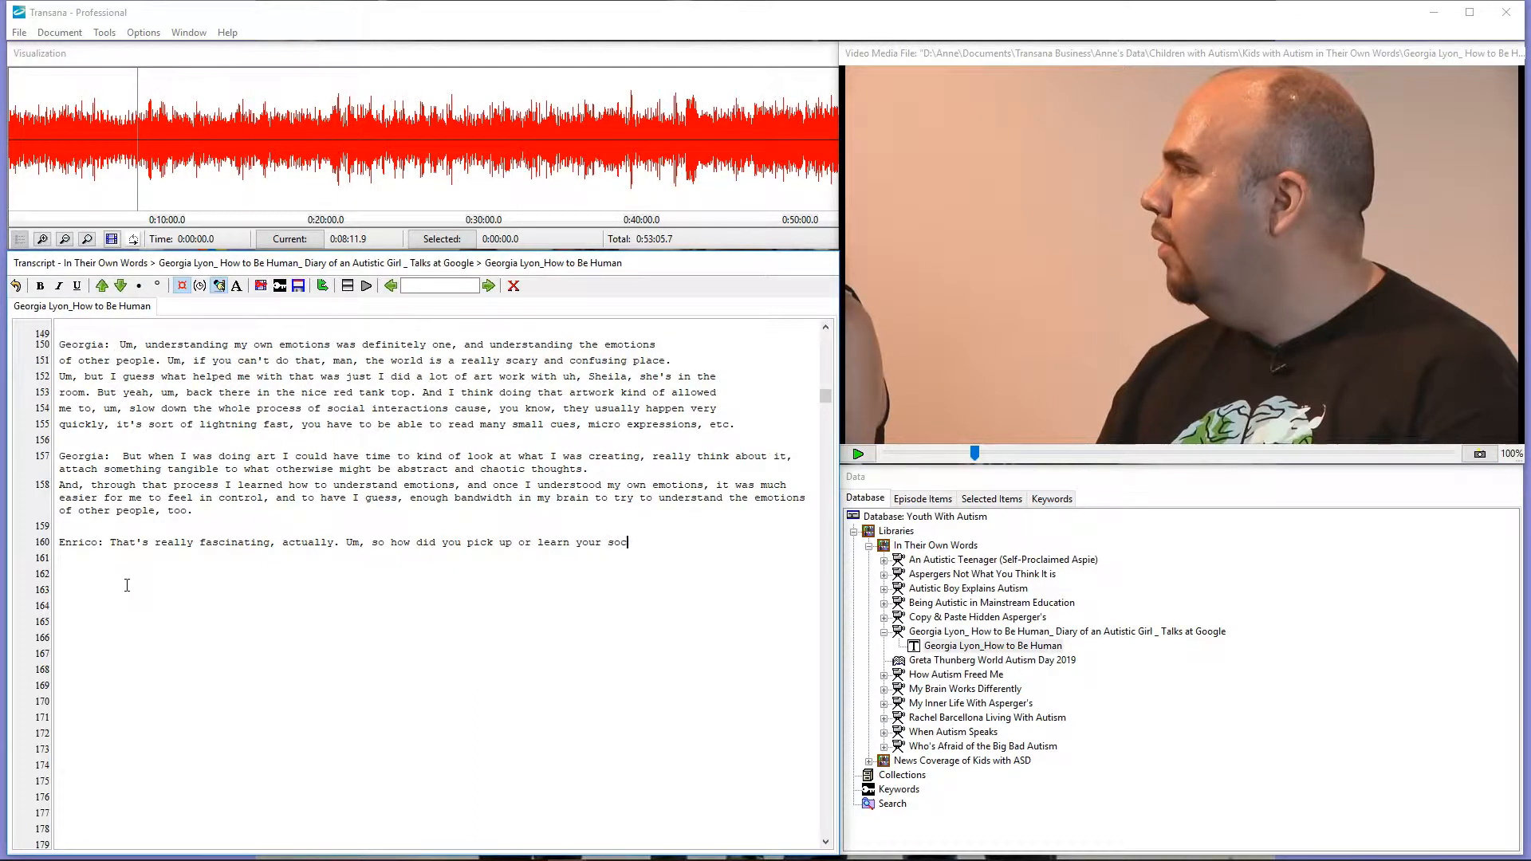
pyautogui.write('ial skills?')
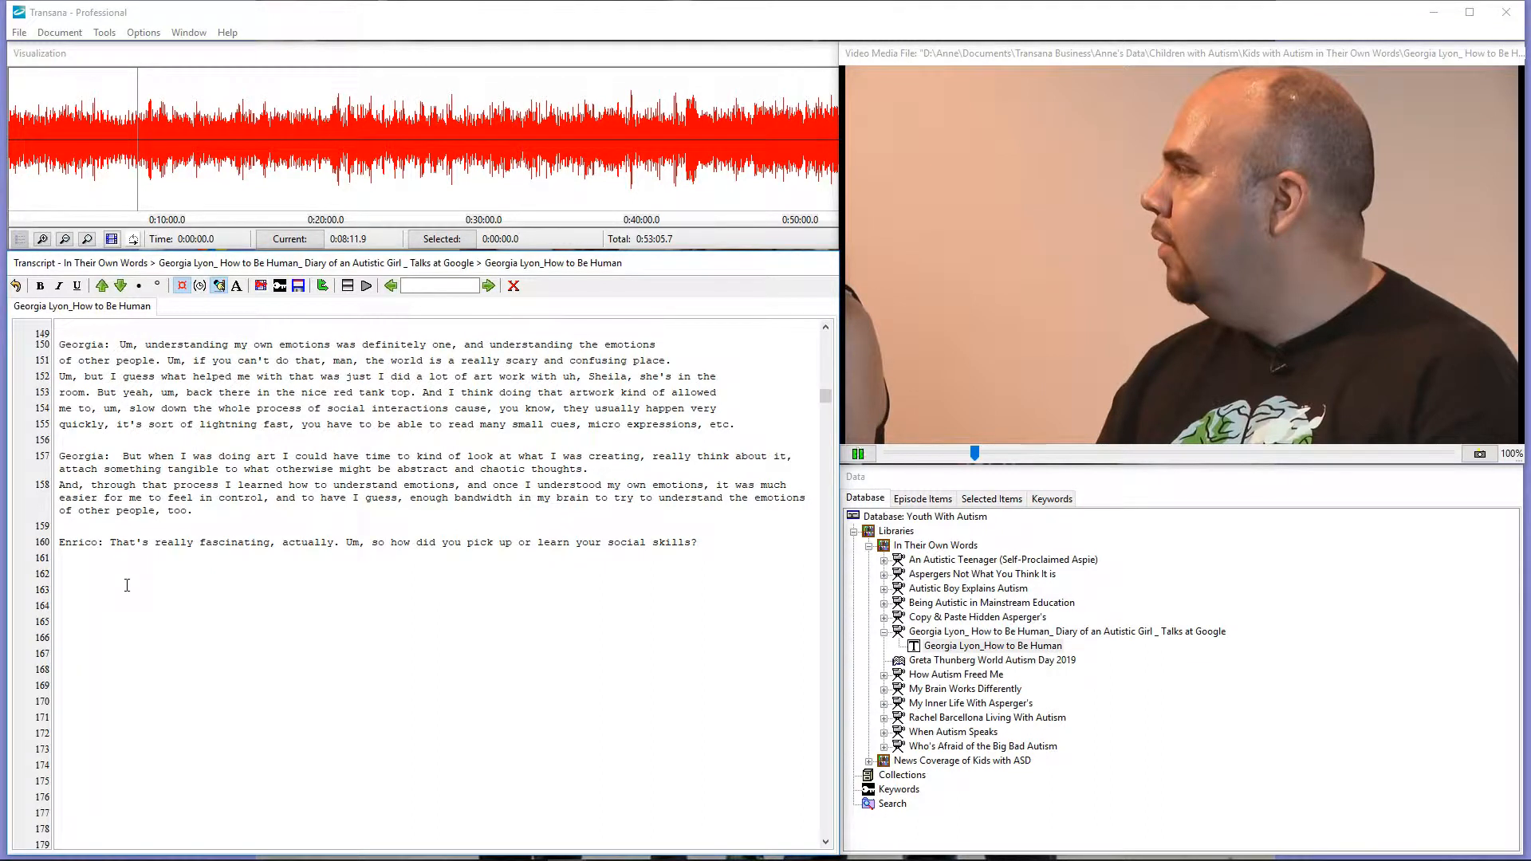
pyautogui.write('Wh')
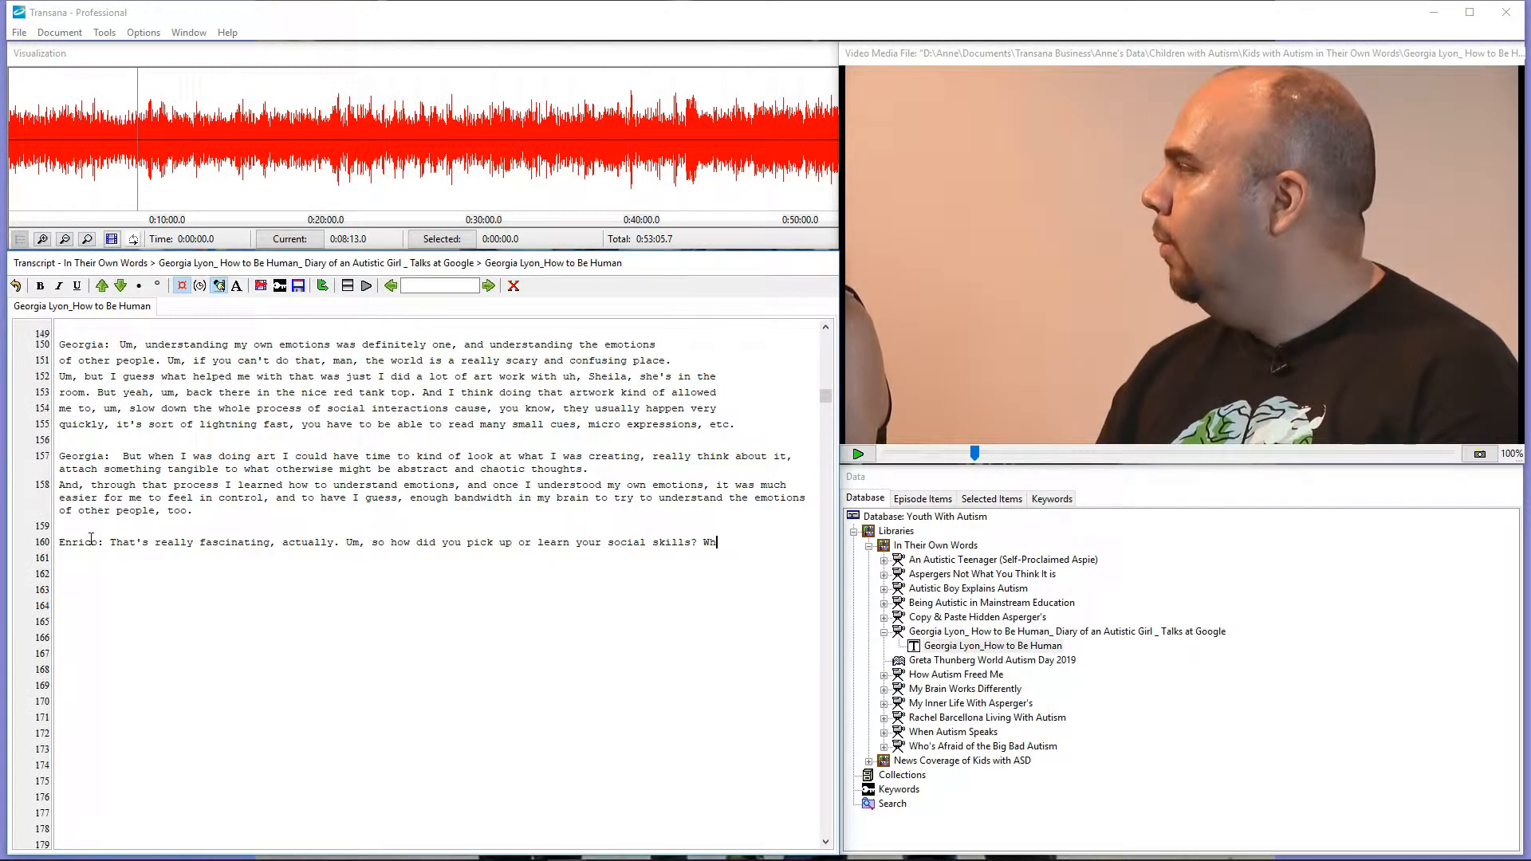
pyautogui.write('at methods')
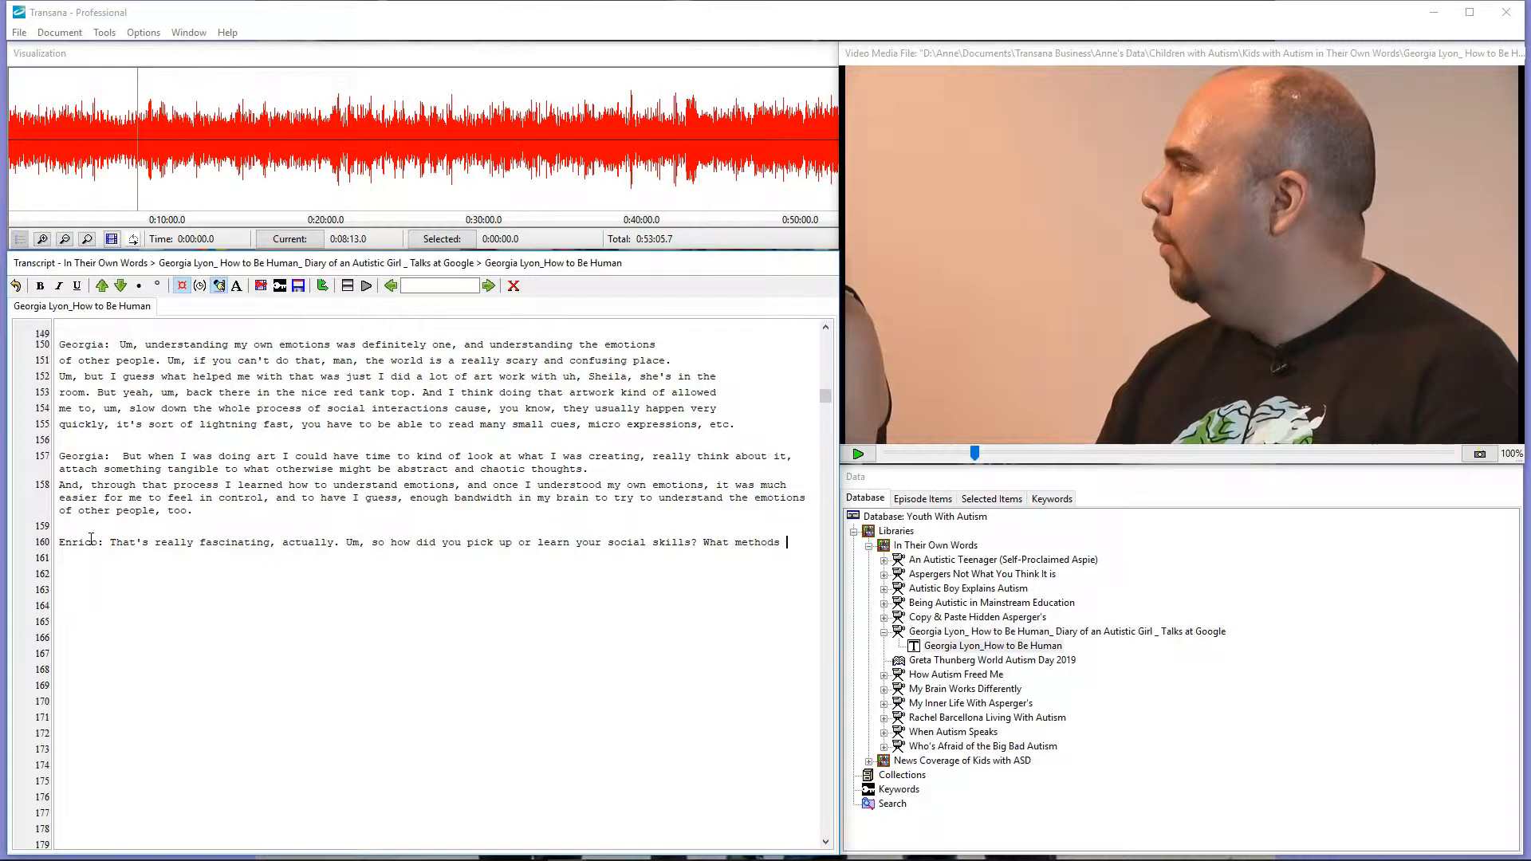
pyautogui.write('did you find')
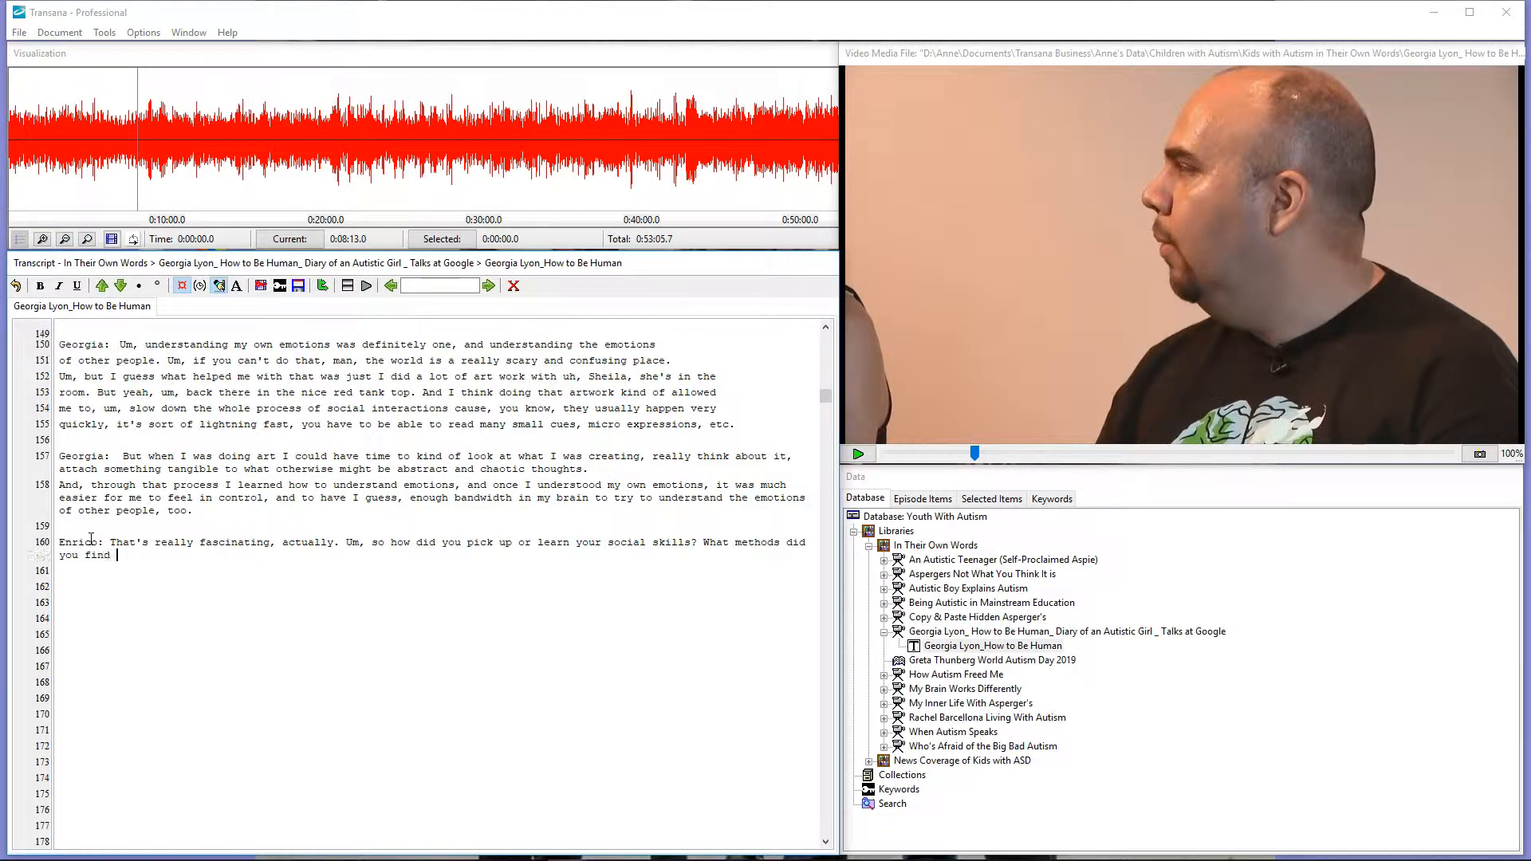
pyautogui.write('work')
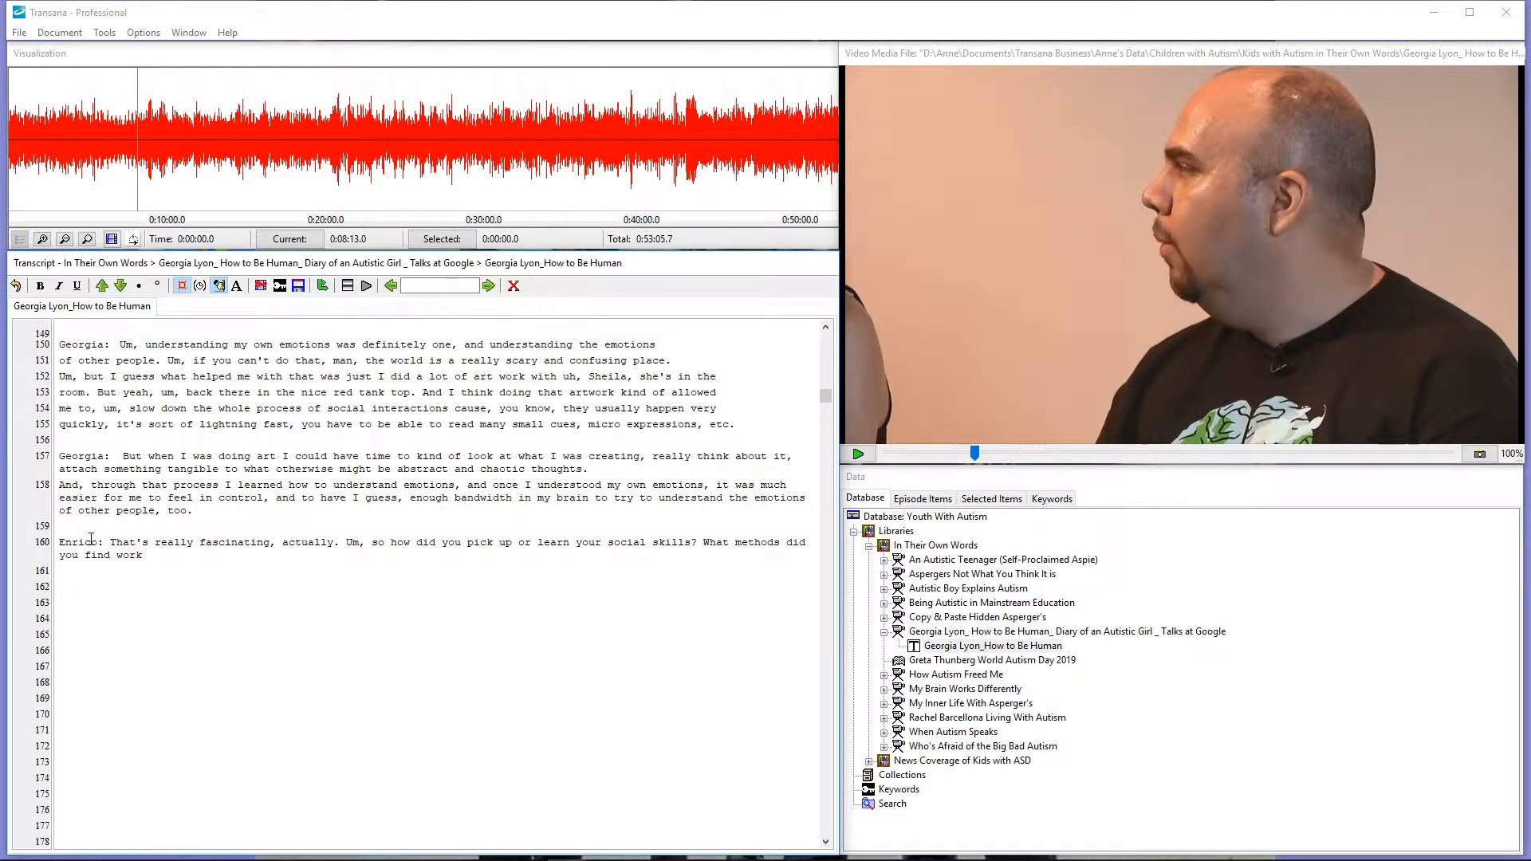
pyautogui.click(857, 454)
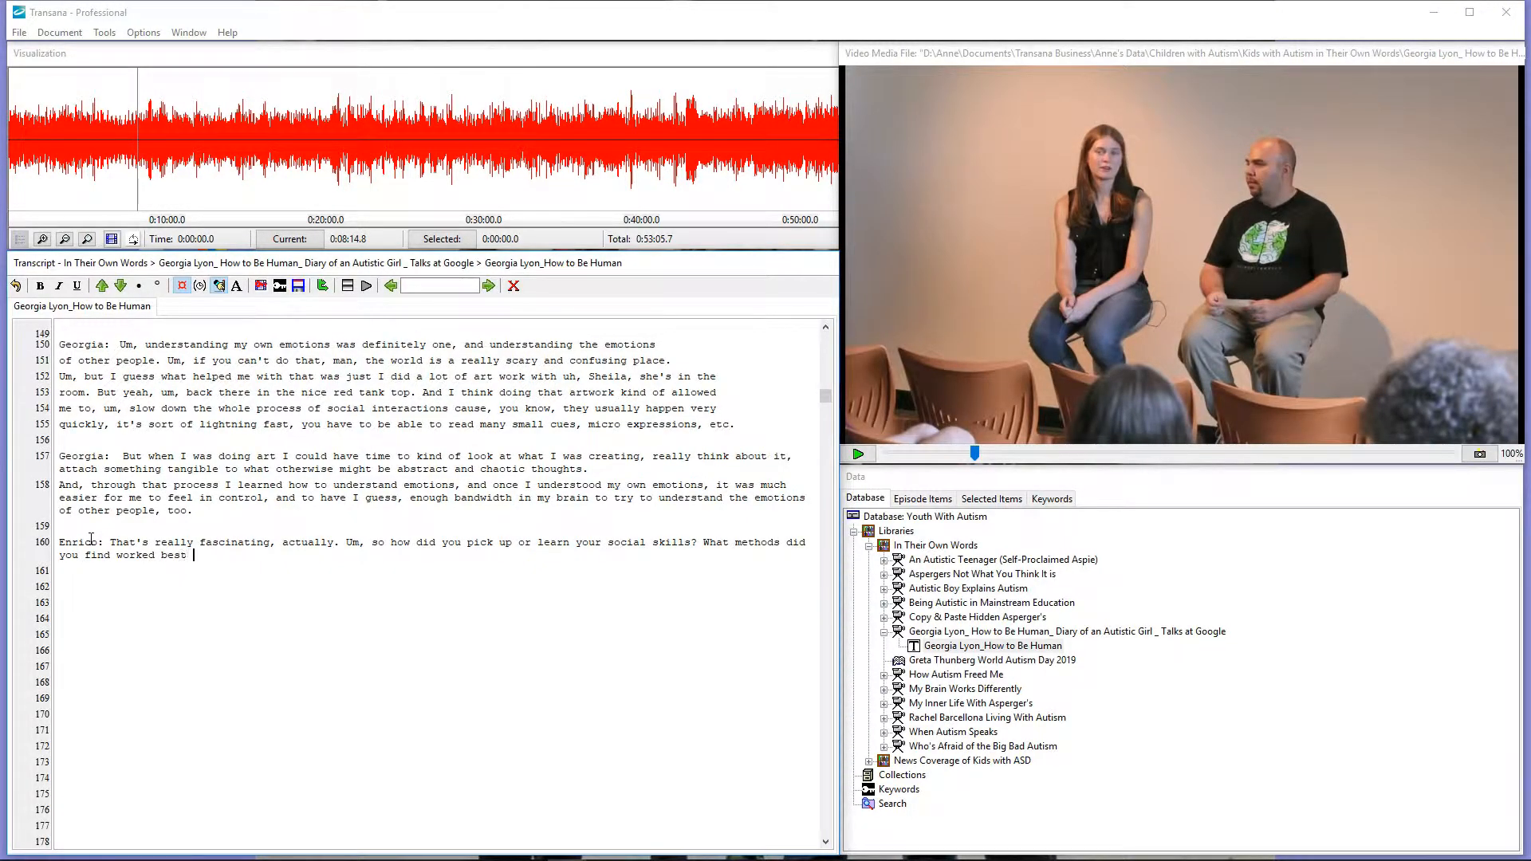
pyautogui.write('for you?')
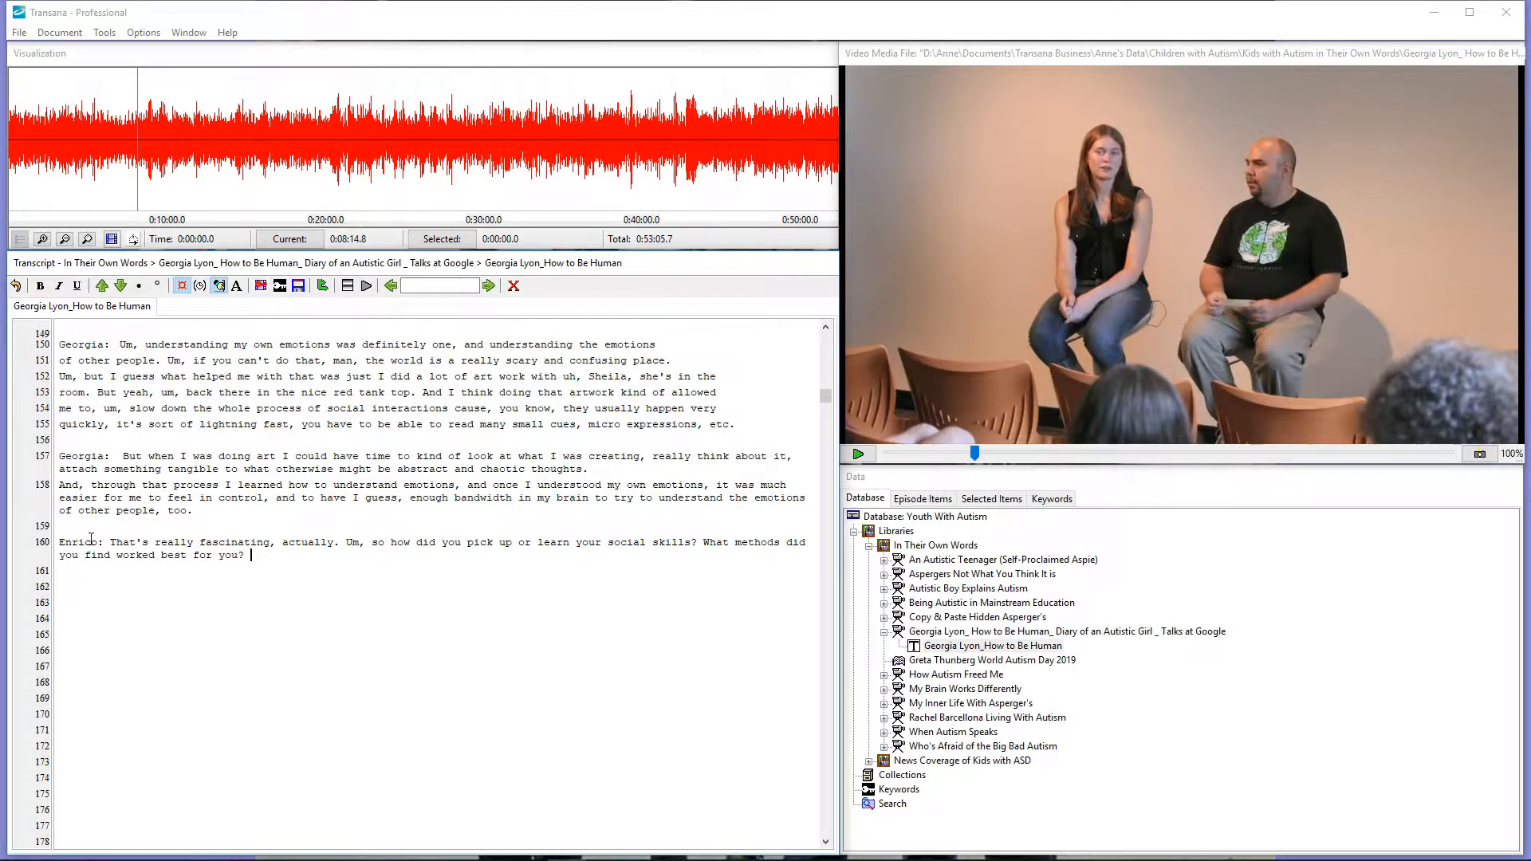
# Transcribe Georgia's reply: "Well, as I already said, um, a lot of drawing, and just talking about social situations".
pyautogui.click(857, 454)
pyautogui.write('Georgia:')
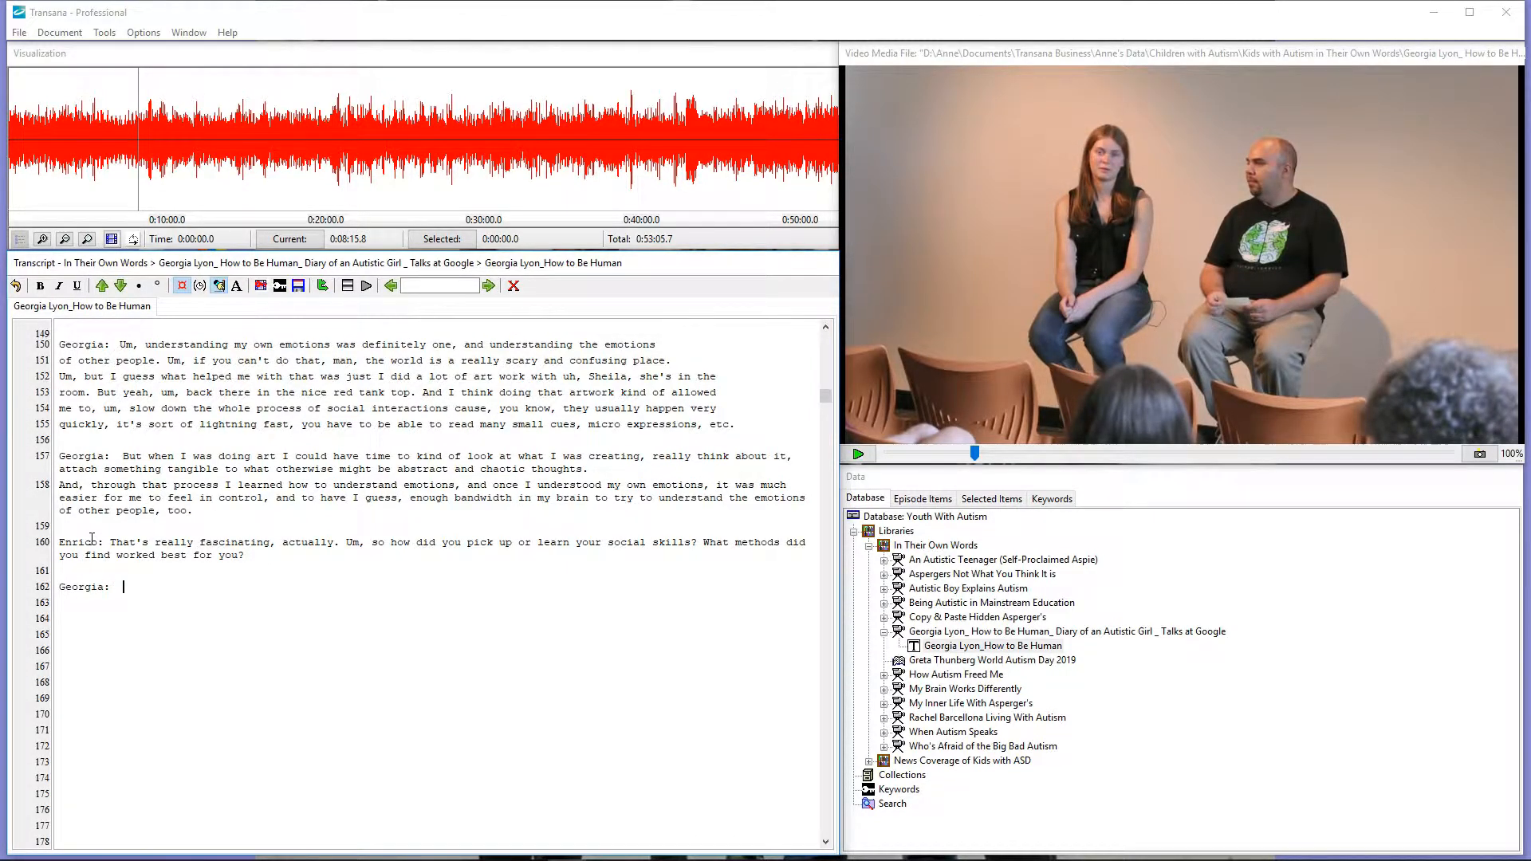
pyautogui.write('Well, as I already said')
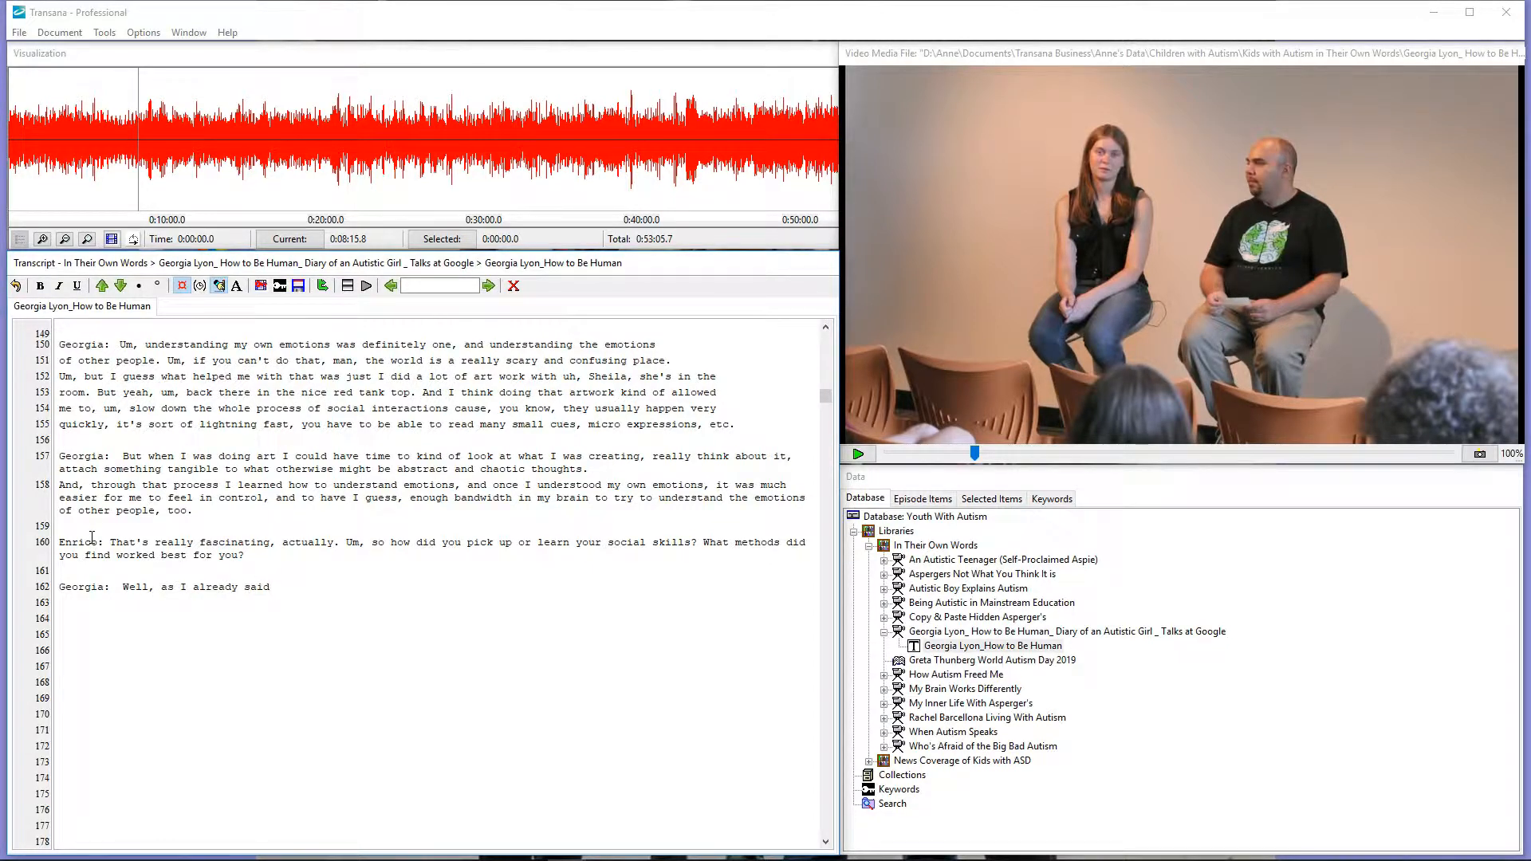
pyautogui.click(857, 454)
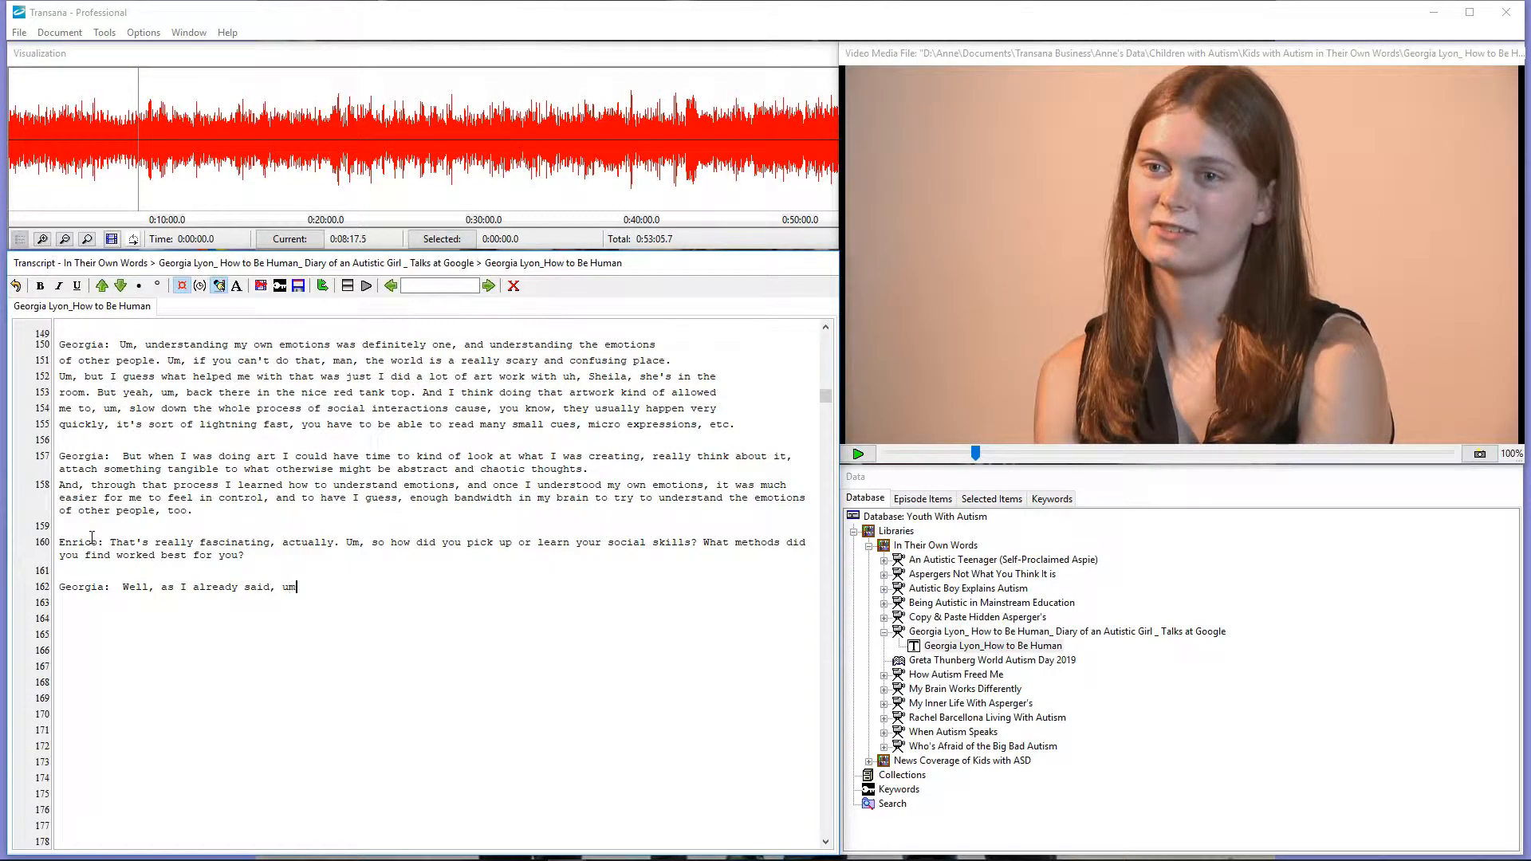
pyautogui.write('a lot of draw')
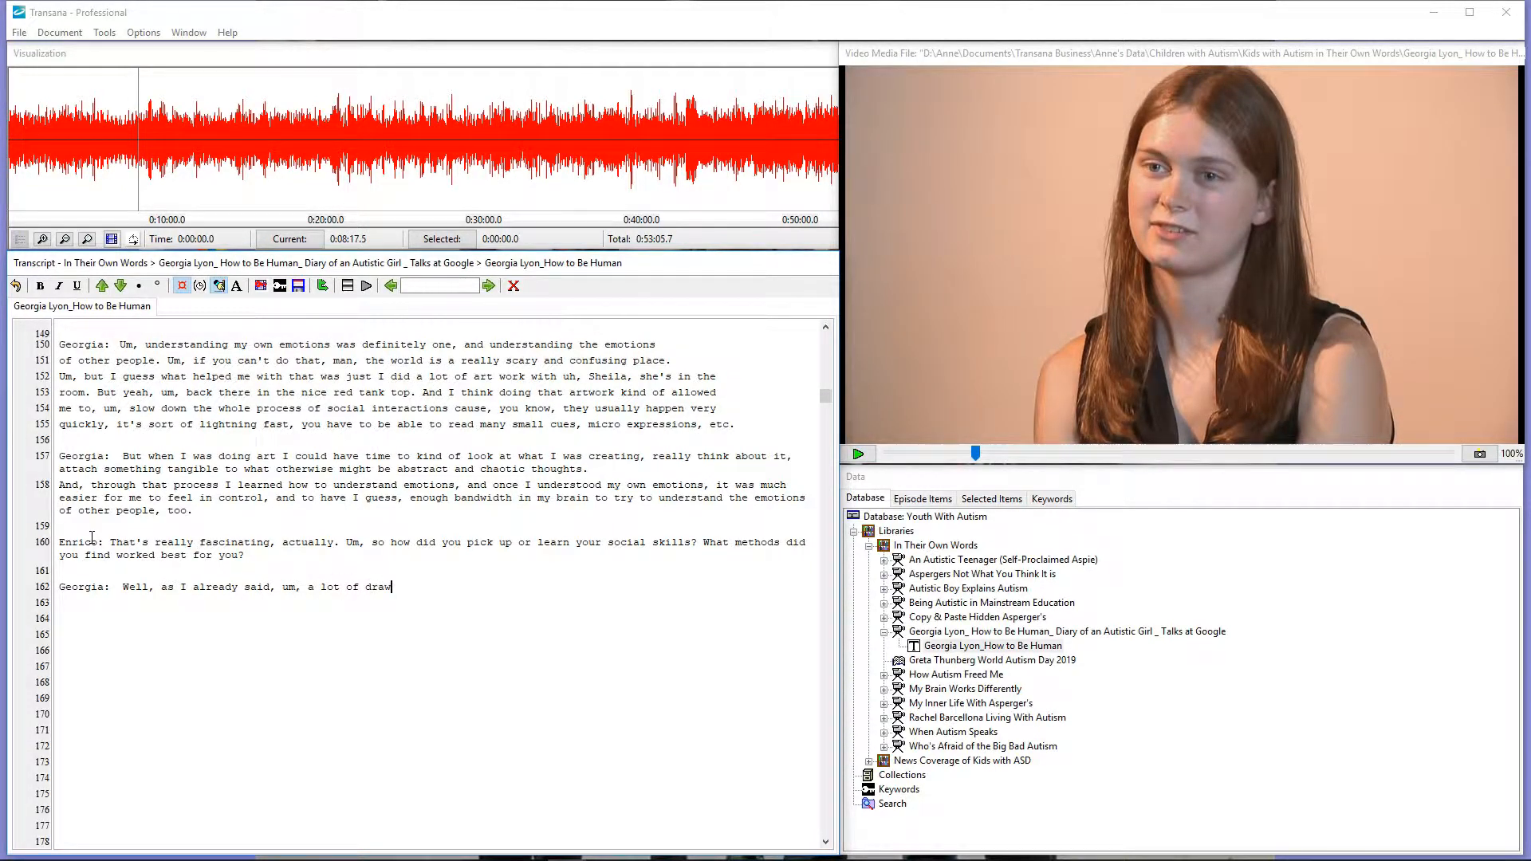
pyautogui.write('ing, and just')
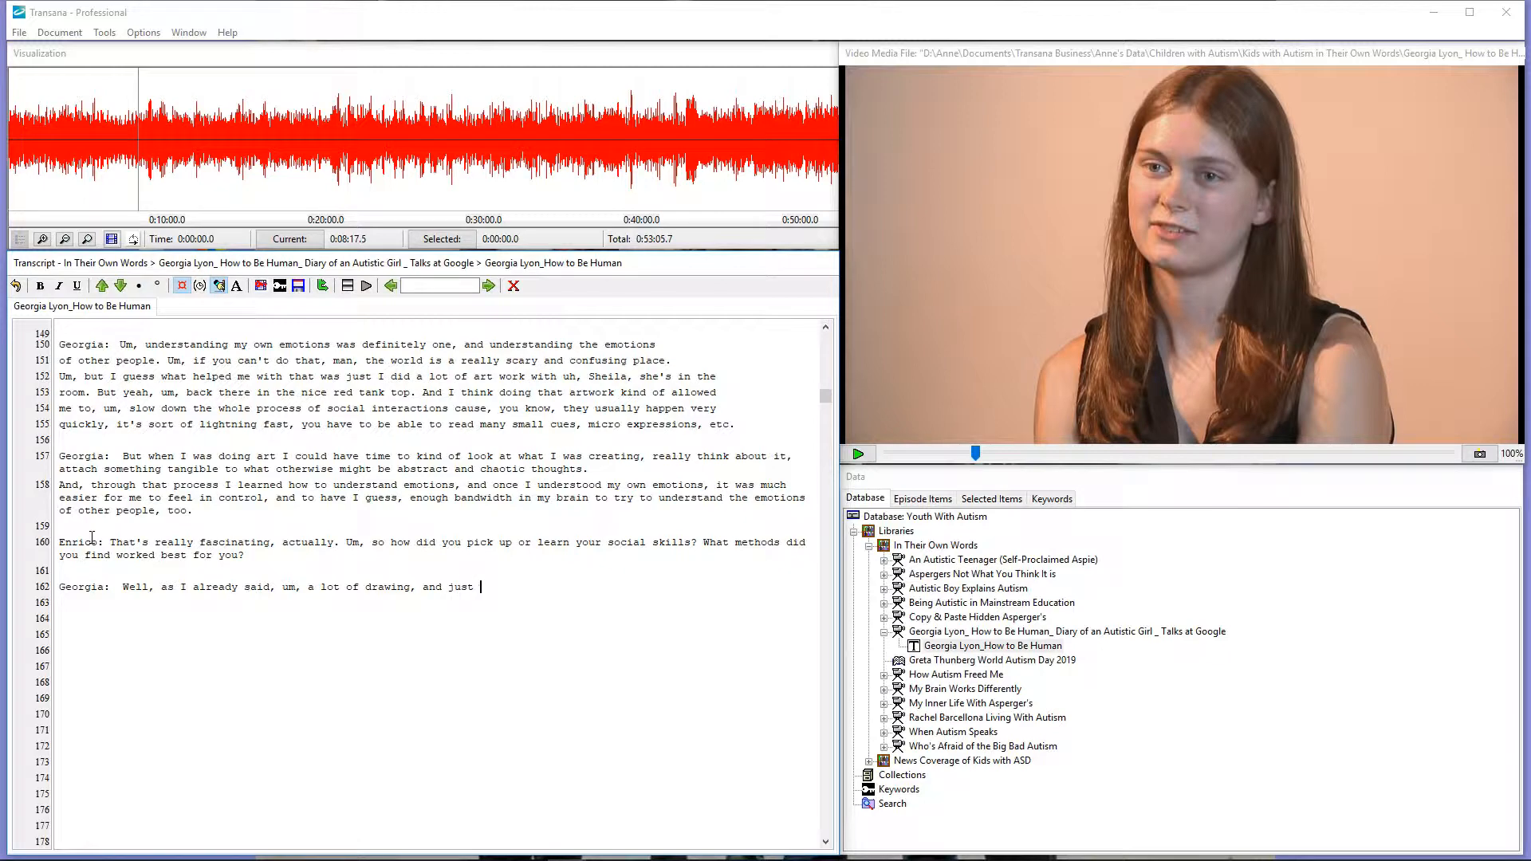
pyautogui.click(859, 454)
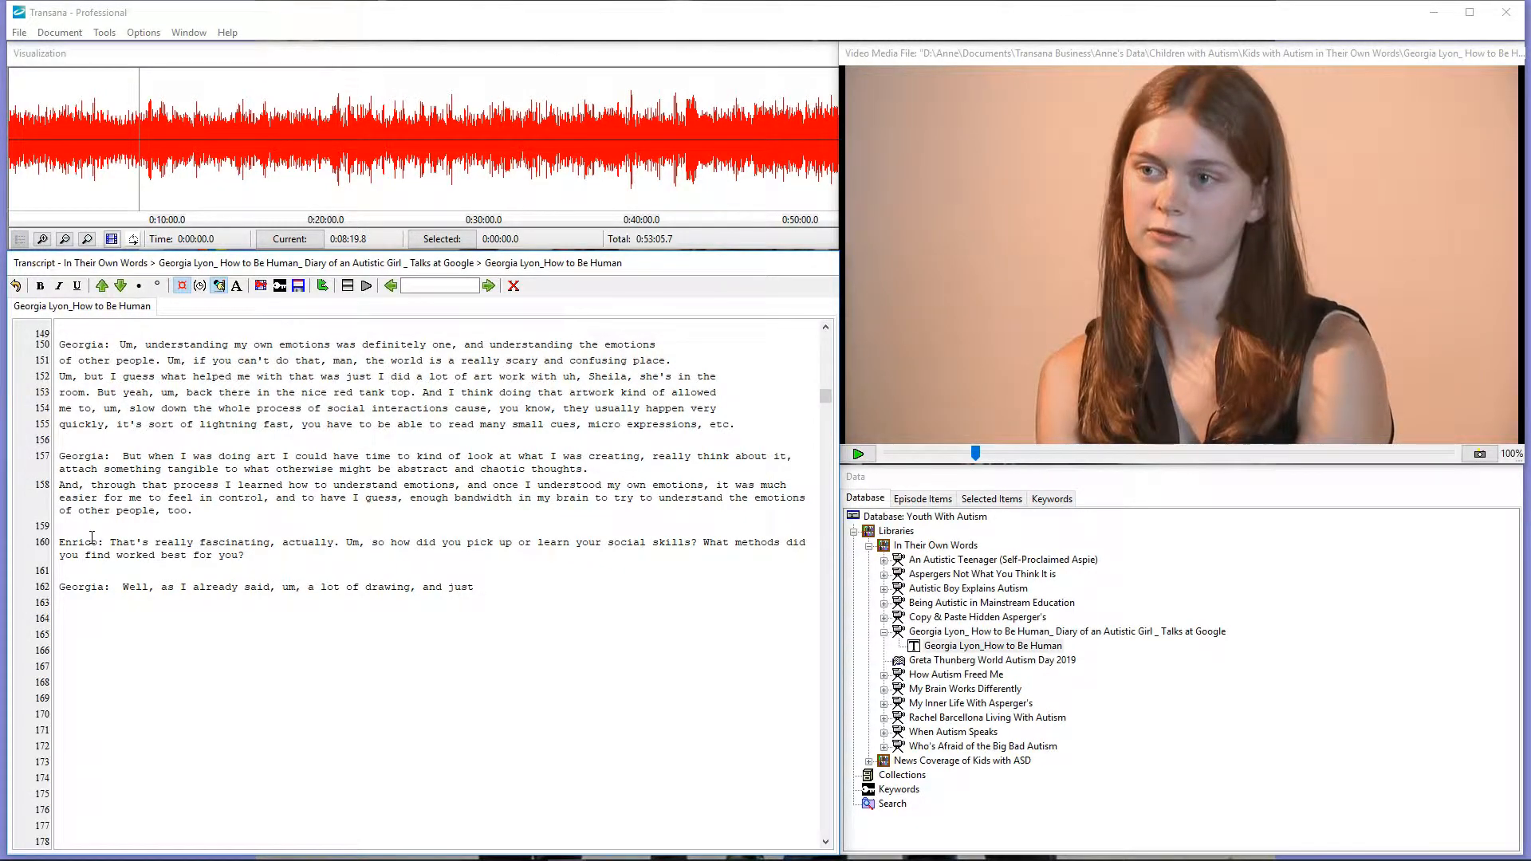
pyautogui.write('talking about a')
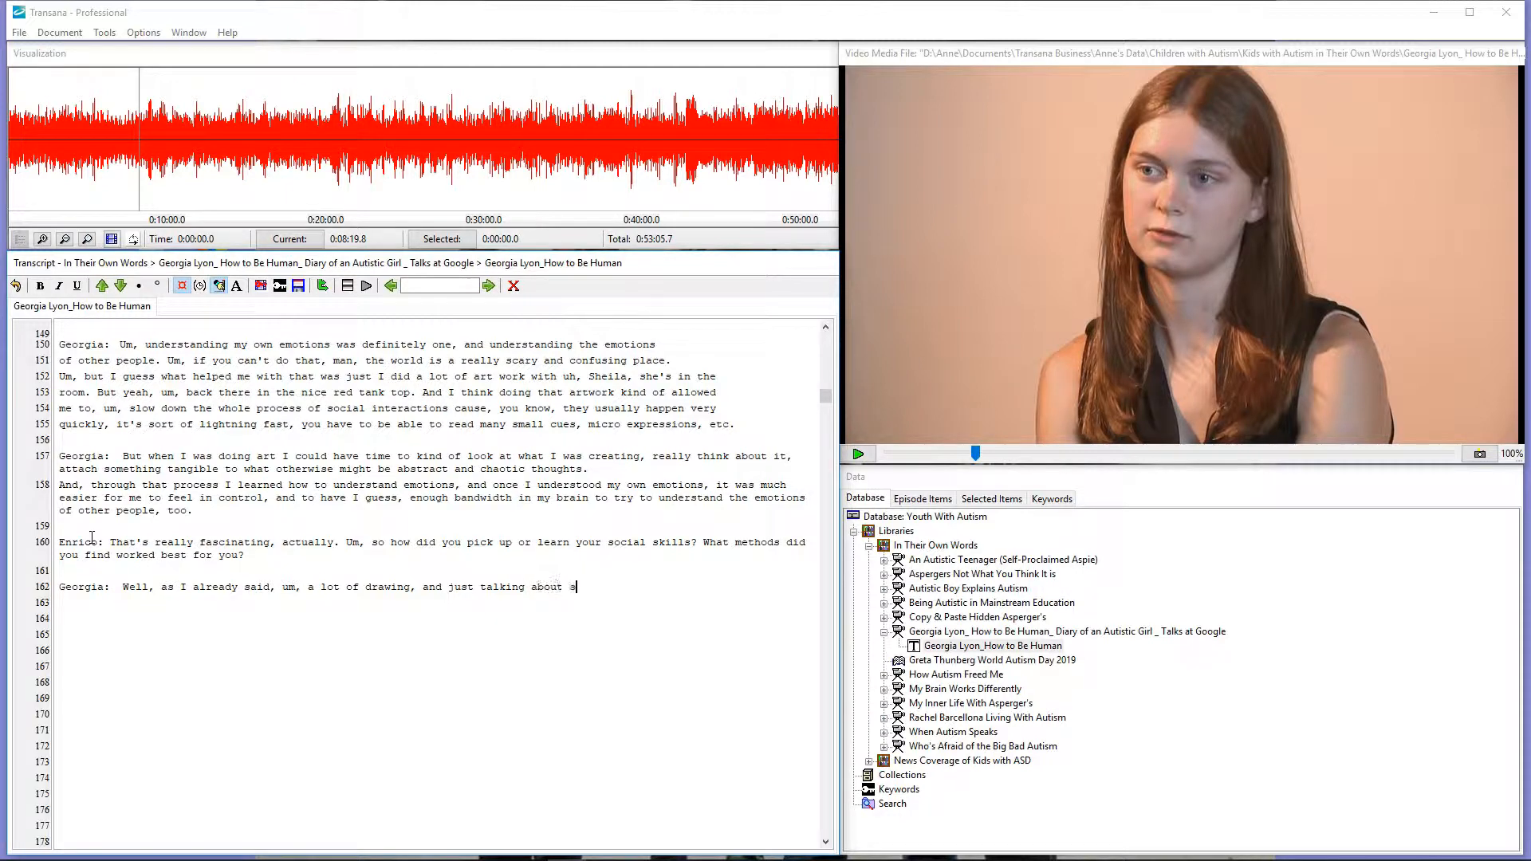
pyautogui.write('ocial situations')
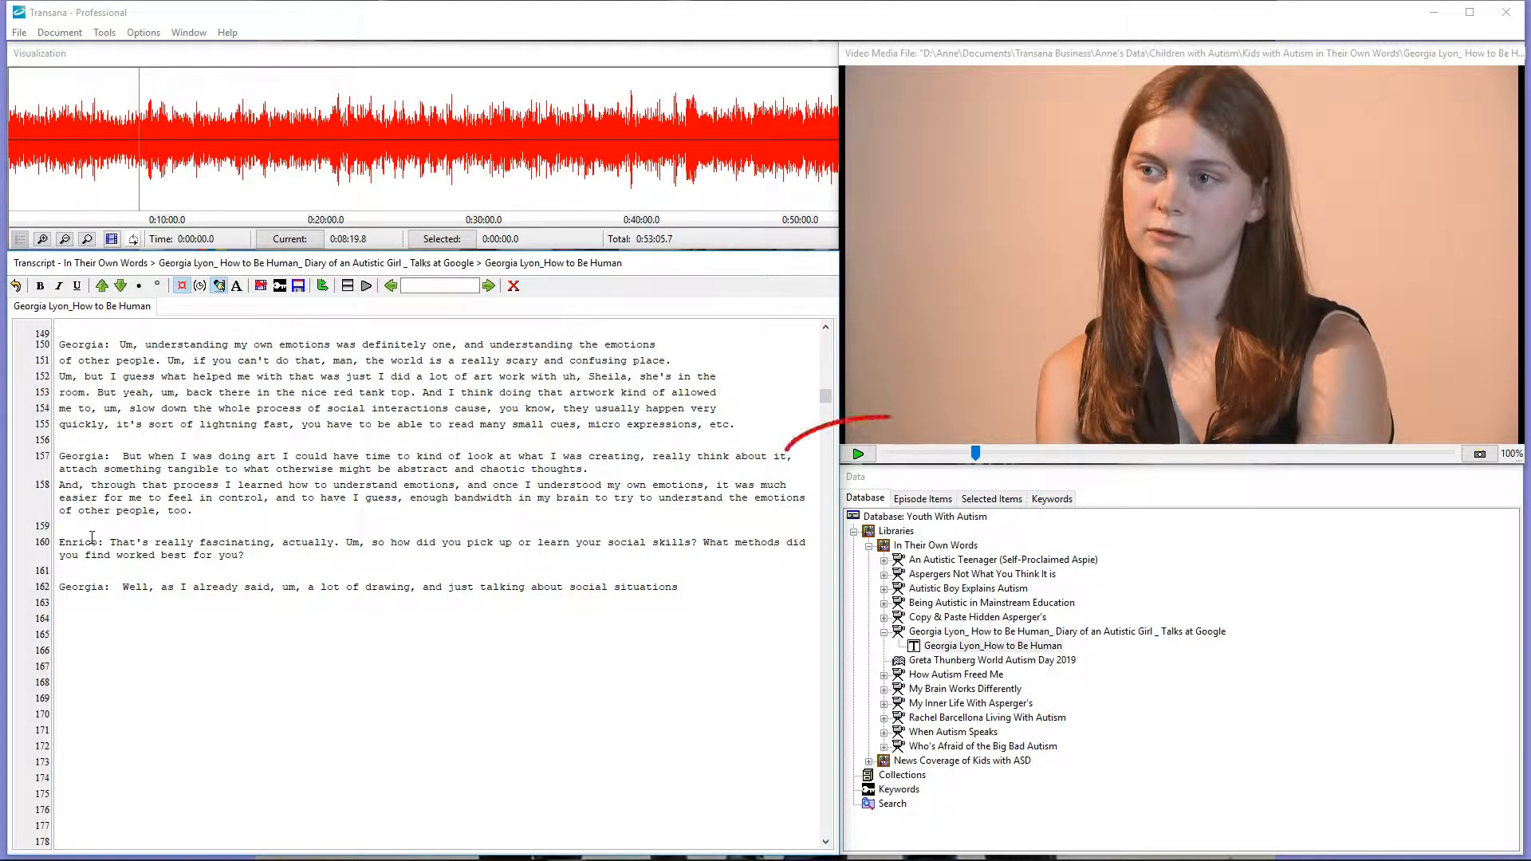
# Play the interview onward to hear the rest of Georgia's answer and Enrico's follow-up.
pyautogui.click(857, 453)
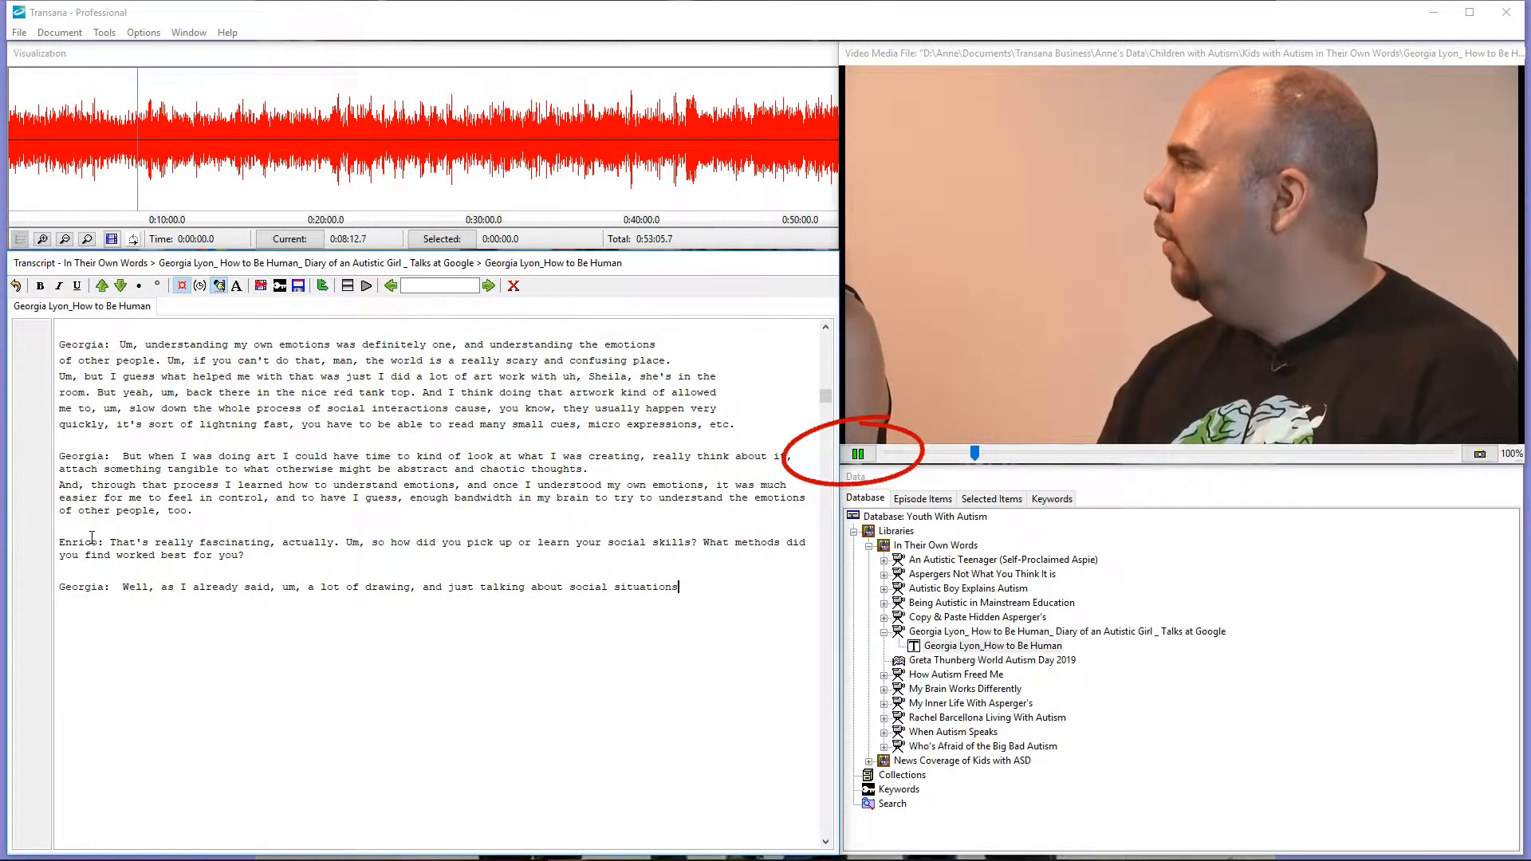
pyautogui.click(857, 454)
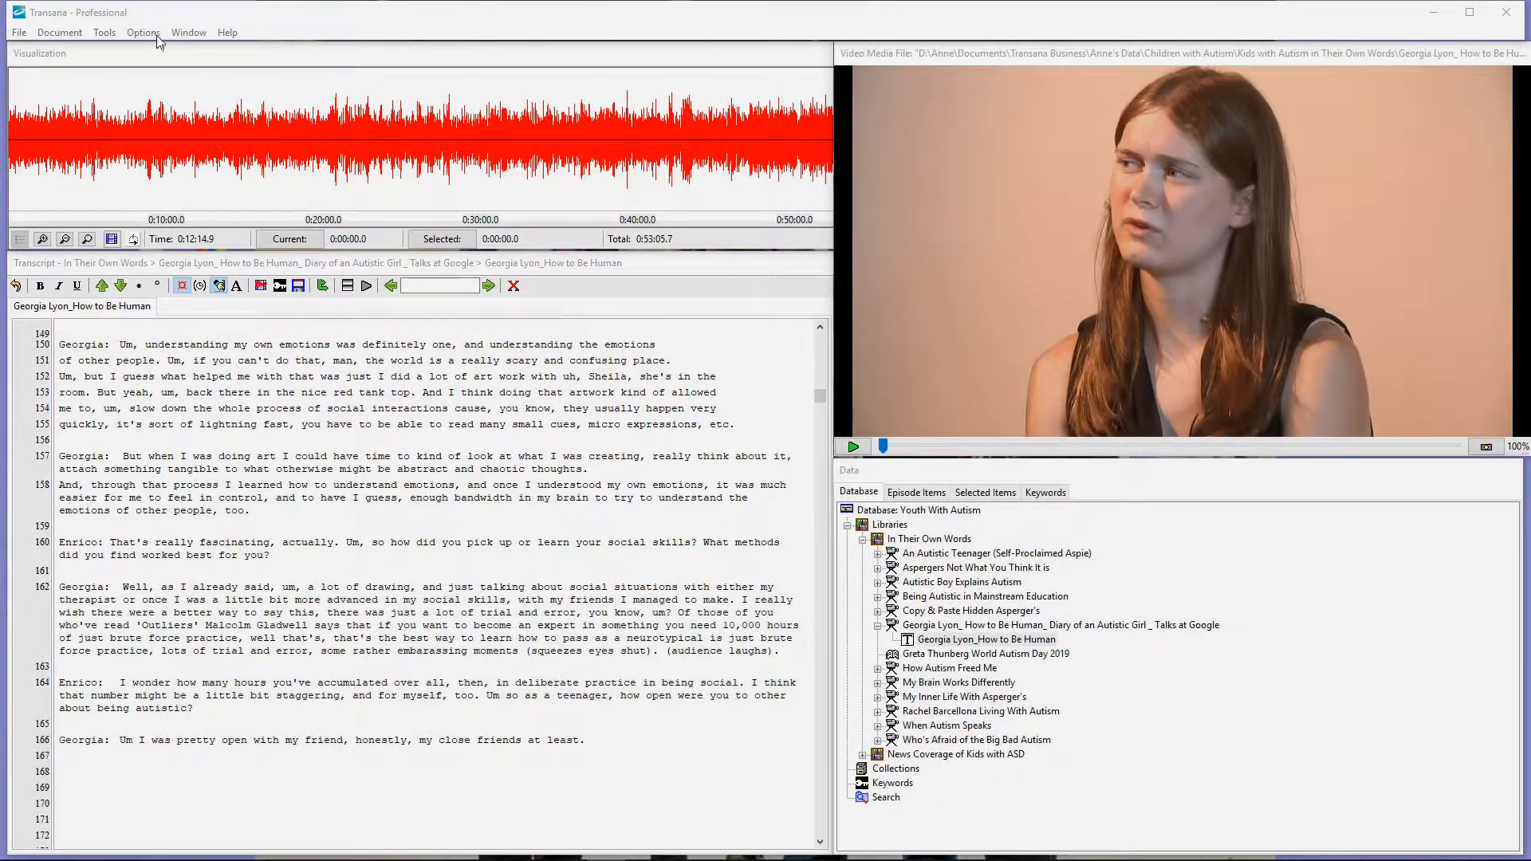
pyautogui.click(144, 32)
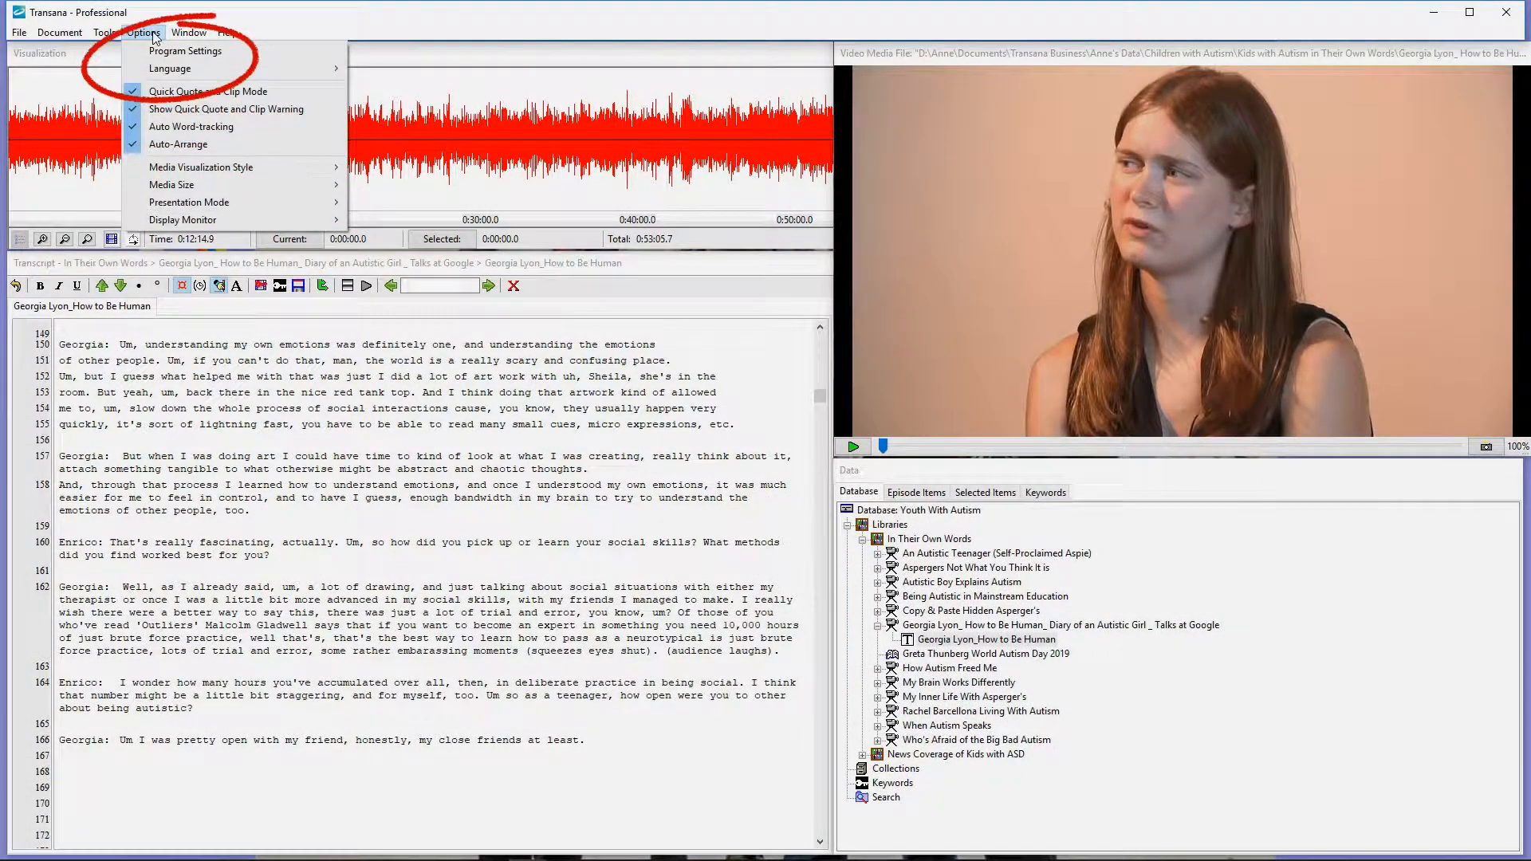
pyautogui.click(185, 51)
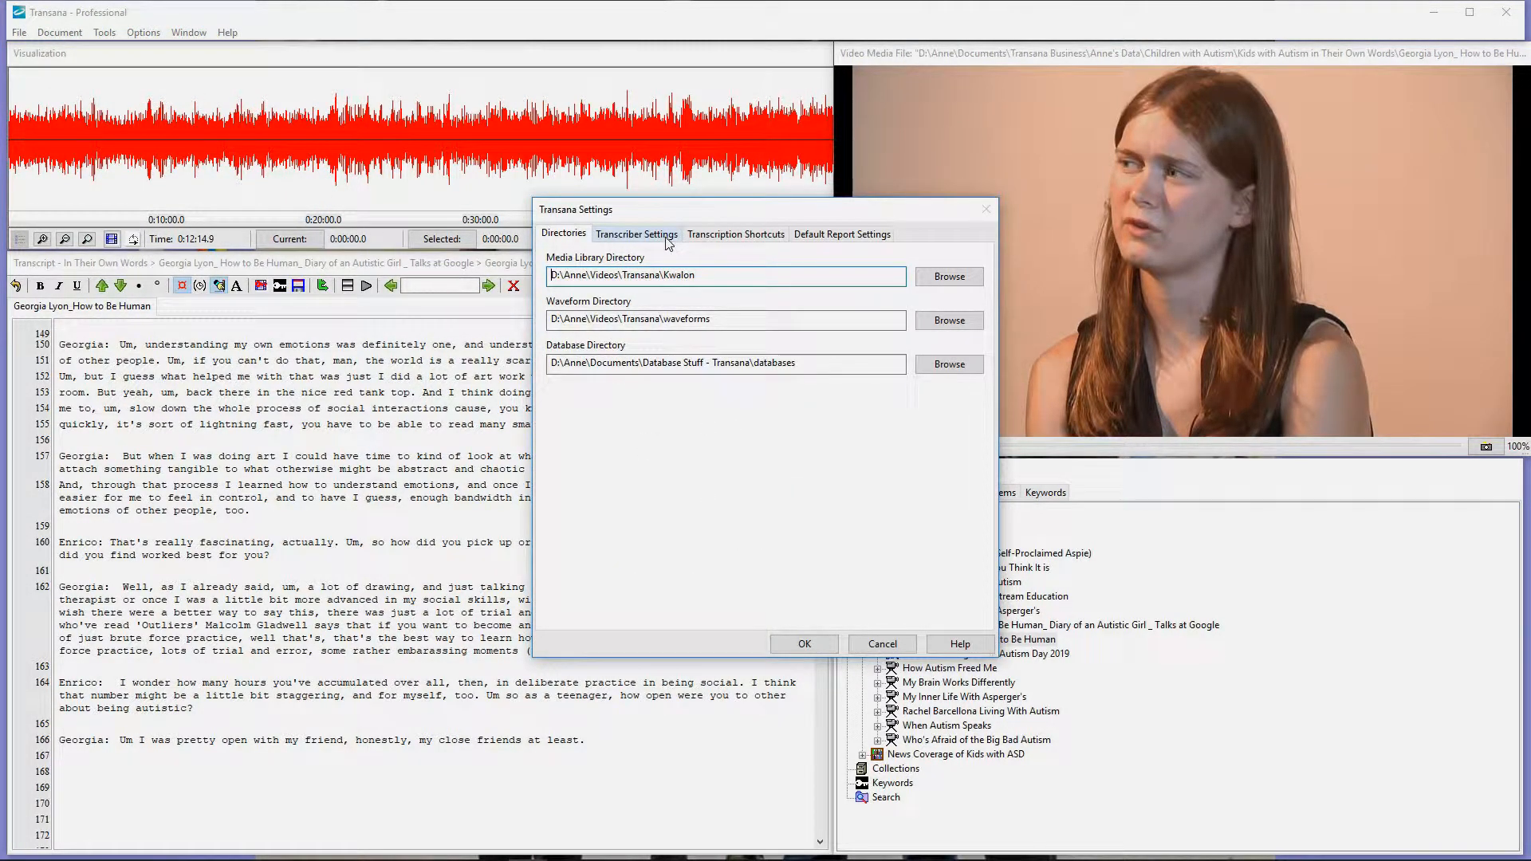
pyautogui.click(637, 233)
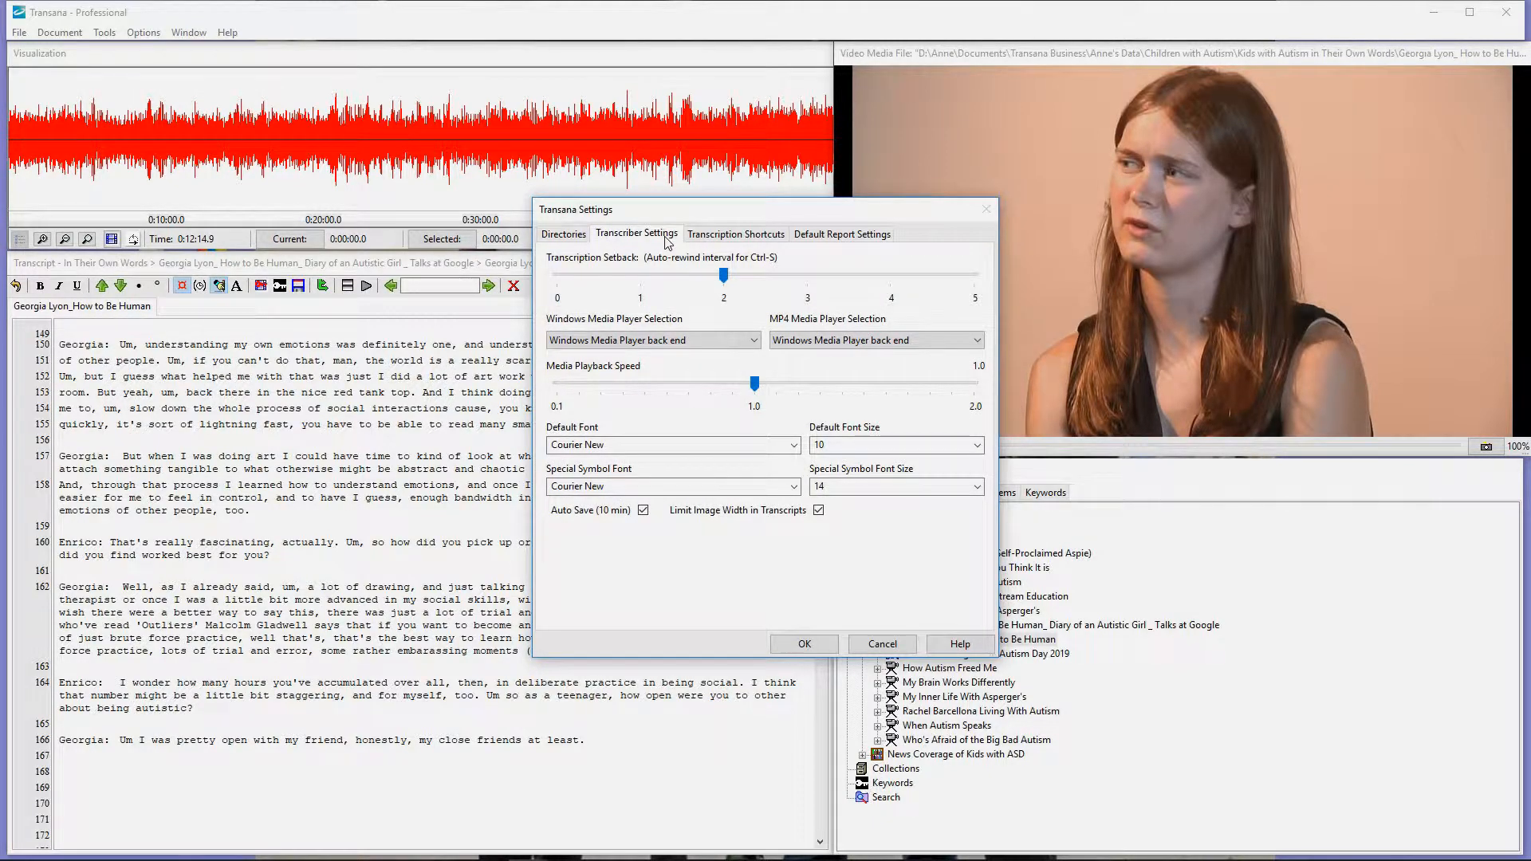
pyautogui.moveTo(689, 265)
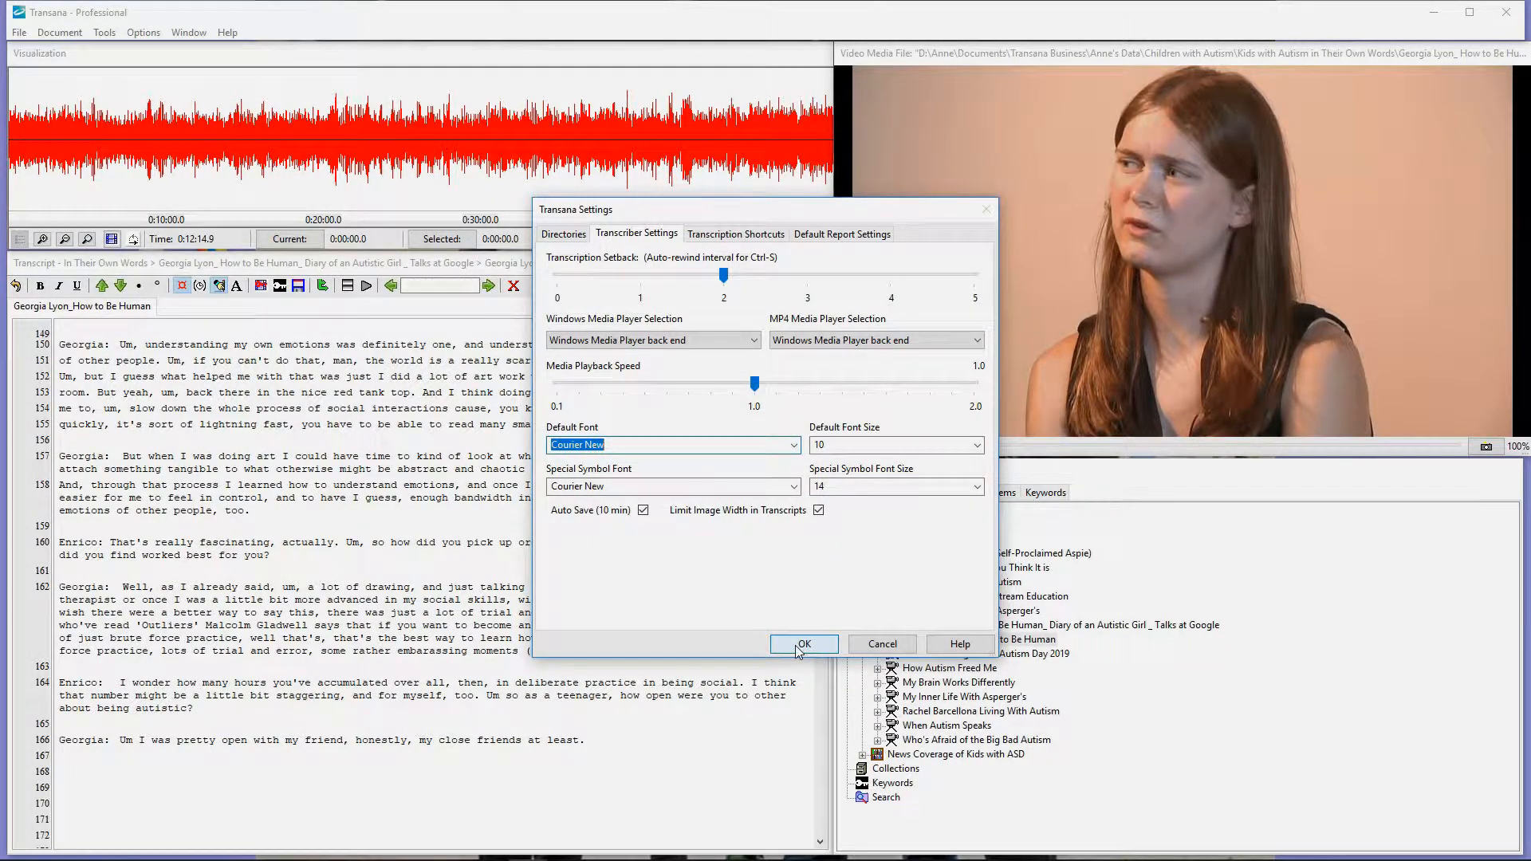
pyautogui.click(804, 644)
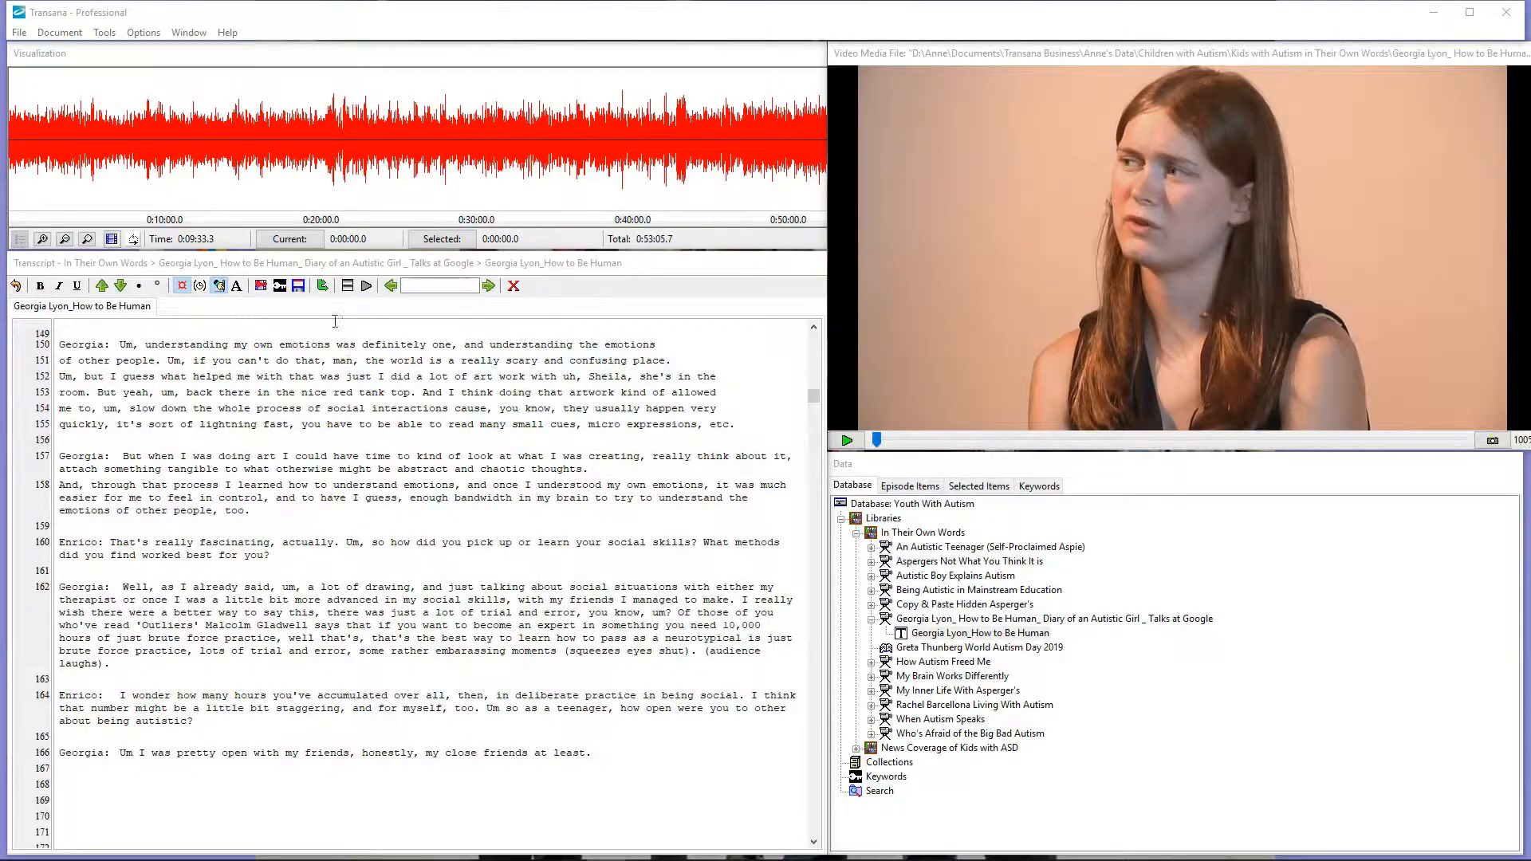
# In Program Settings > Transcription Shortcuts, add a Shift+F3 shortcut inserting the "Jackson:" speaker label.
pyautogui.click(144, 32)
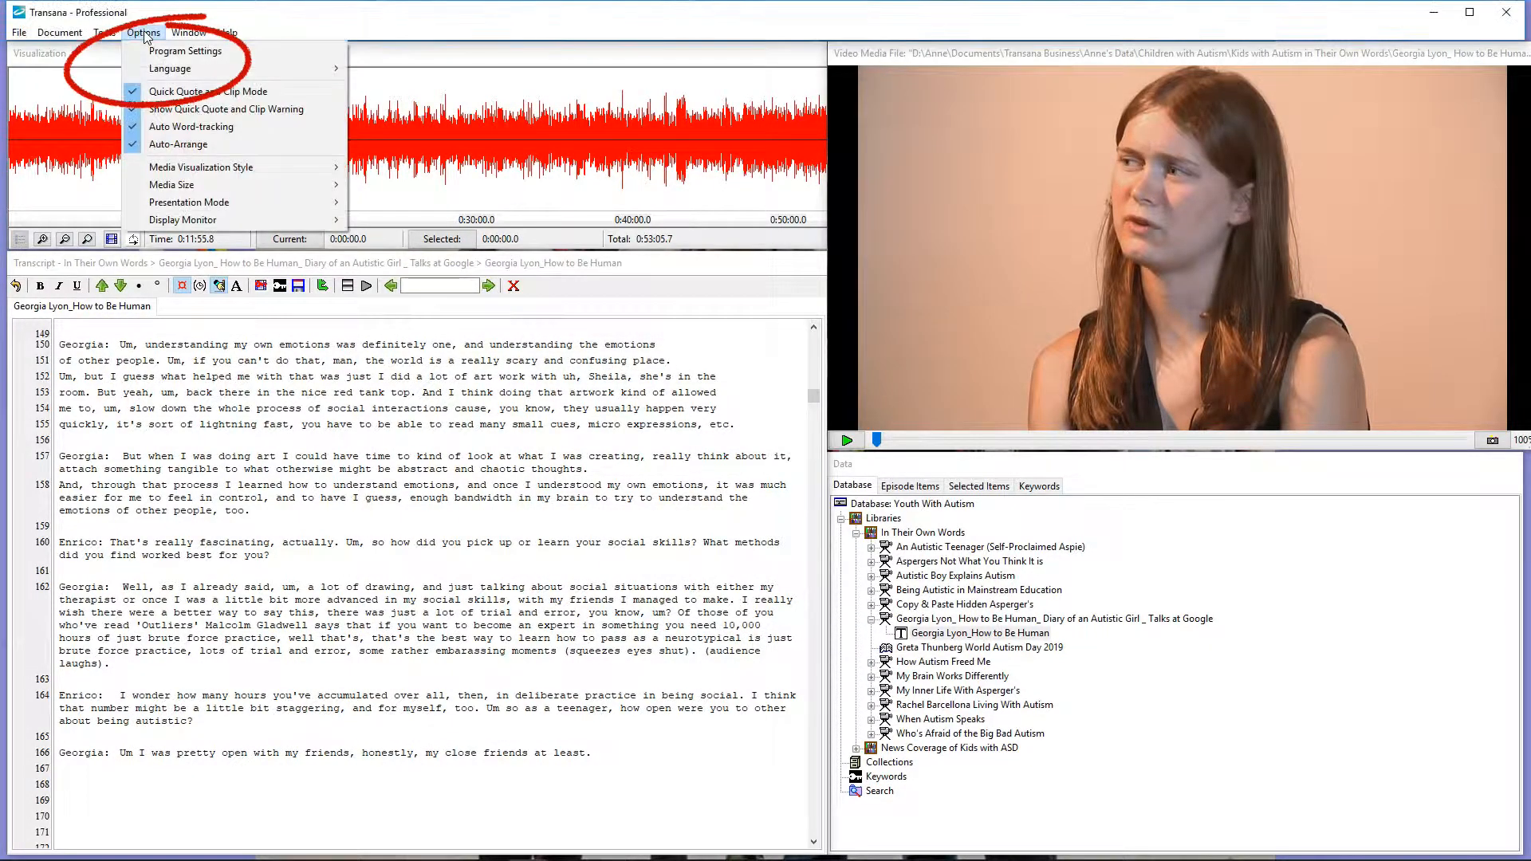
pyautogui.click(187, 51)
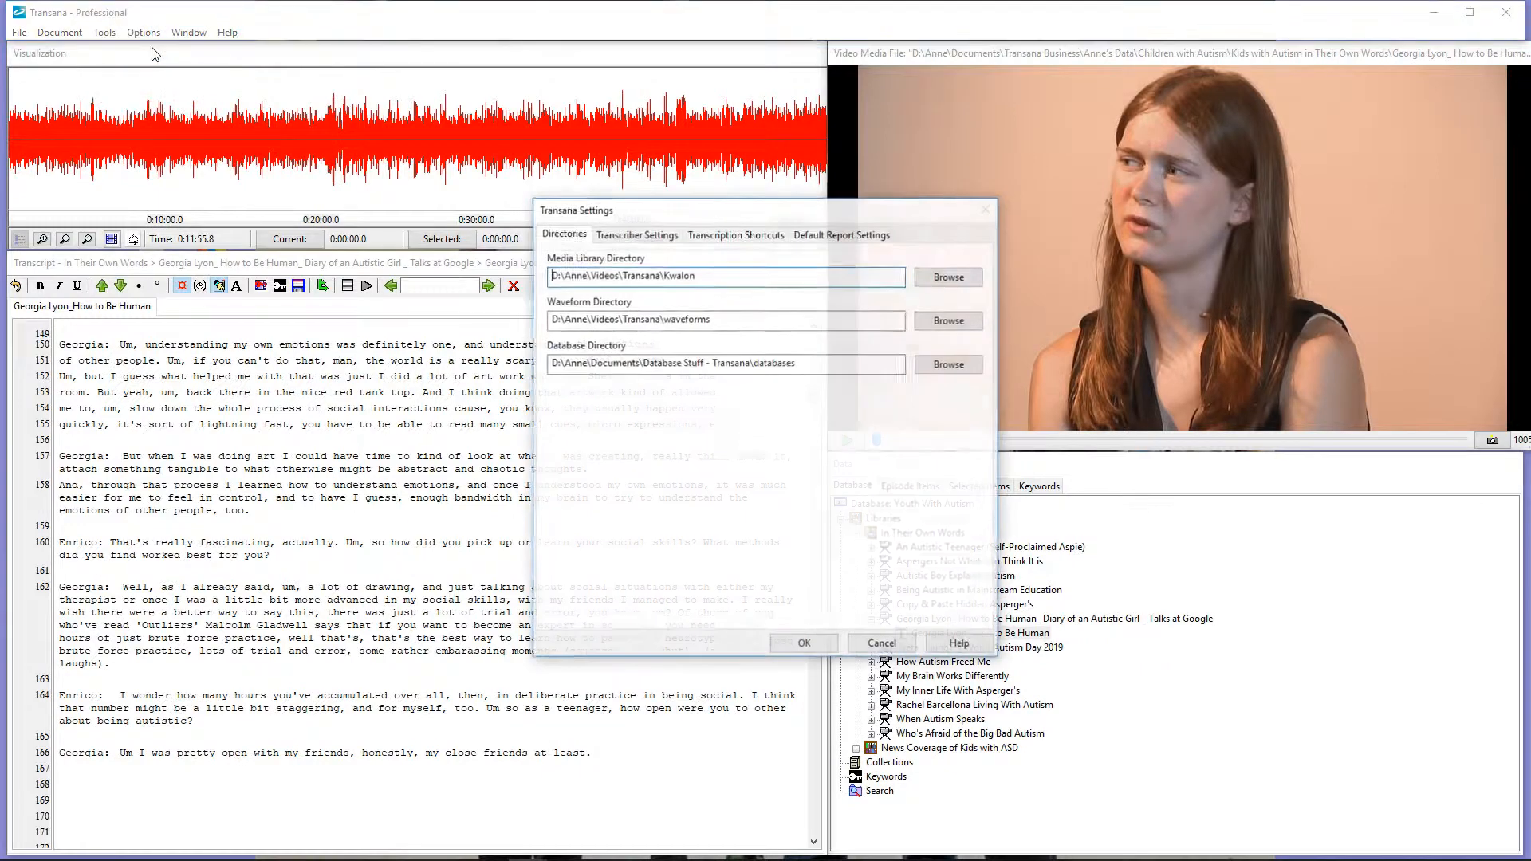
pyautogui.click(736, 234)
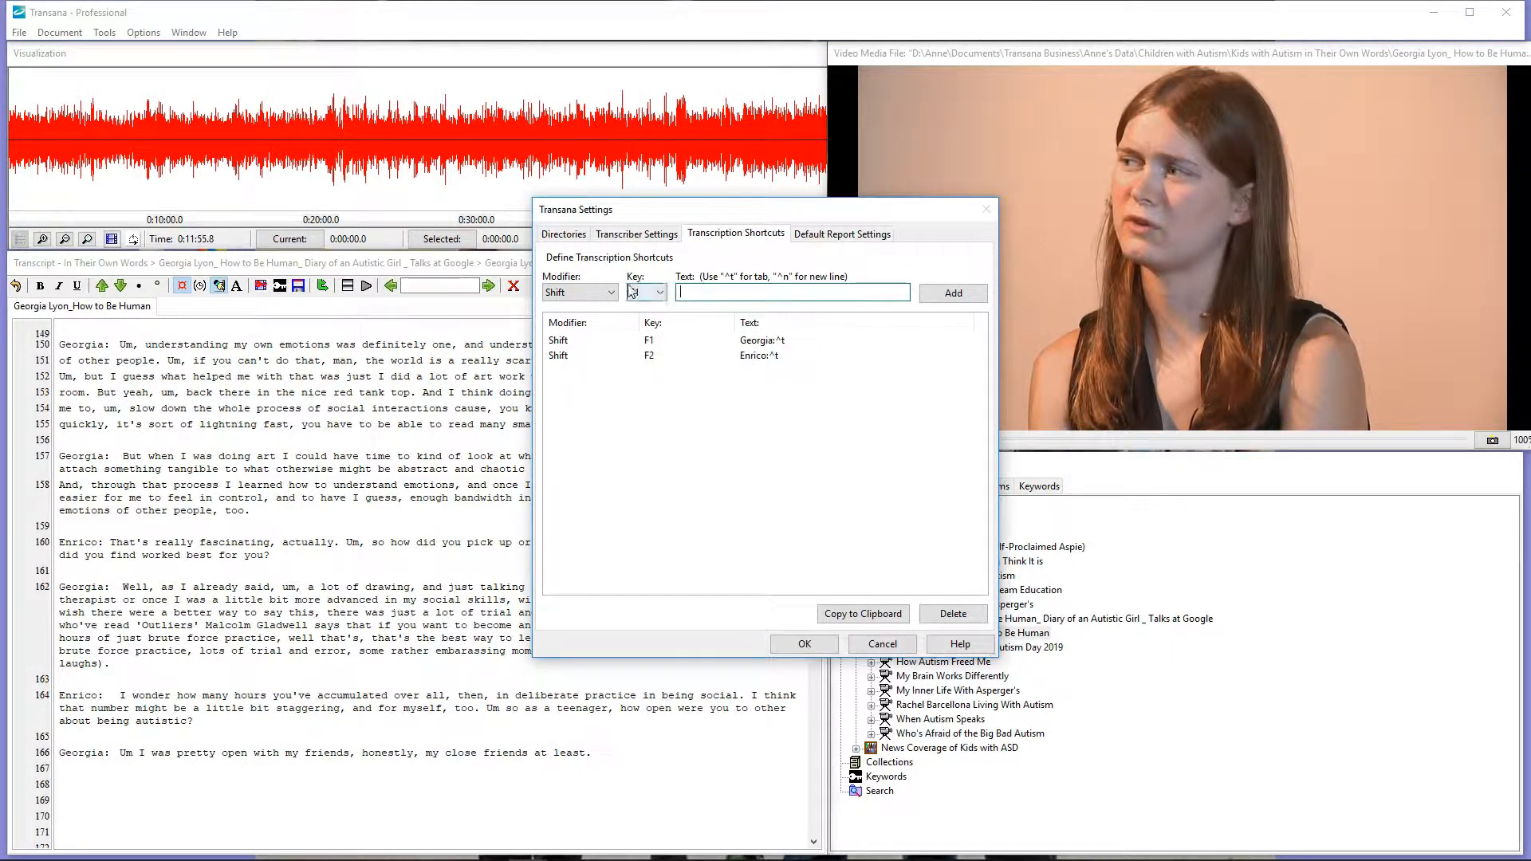
pyautogui.click(659, 293)
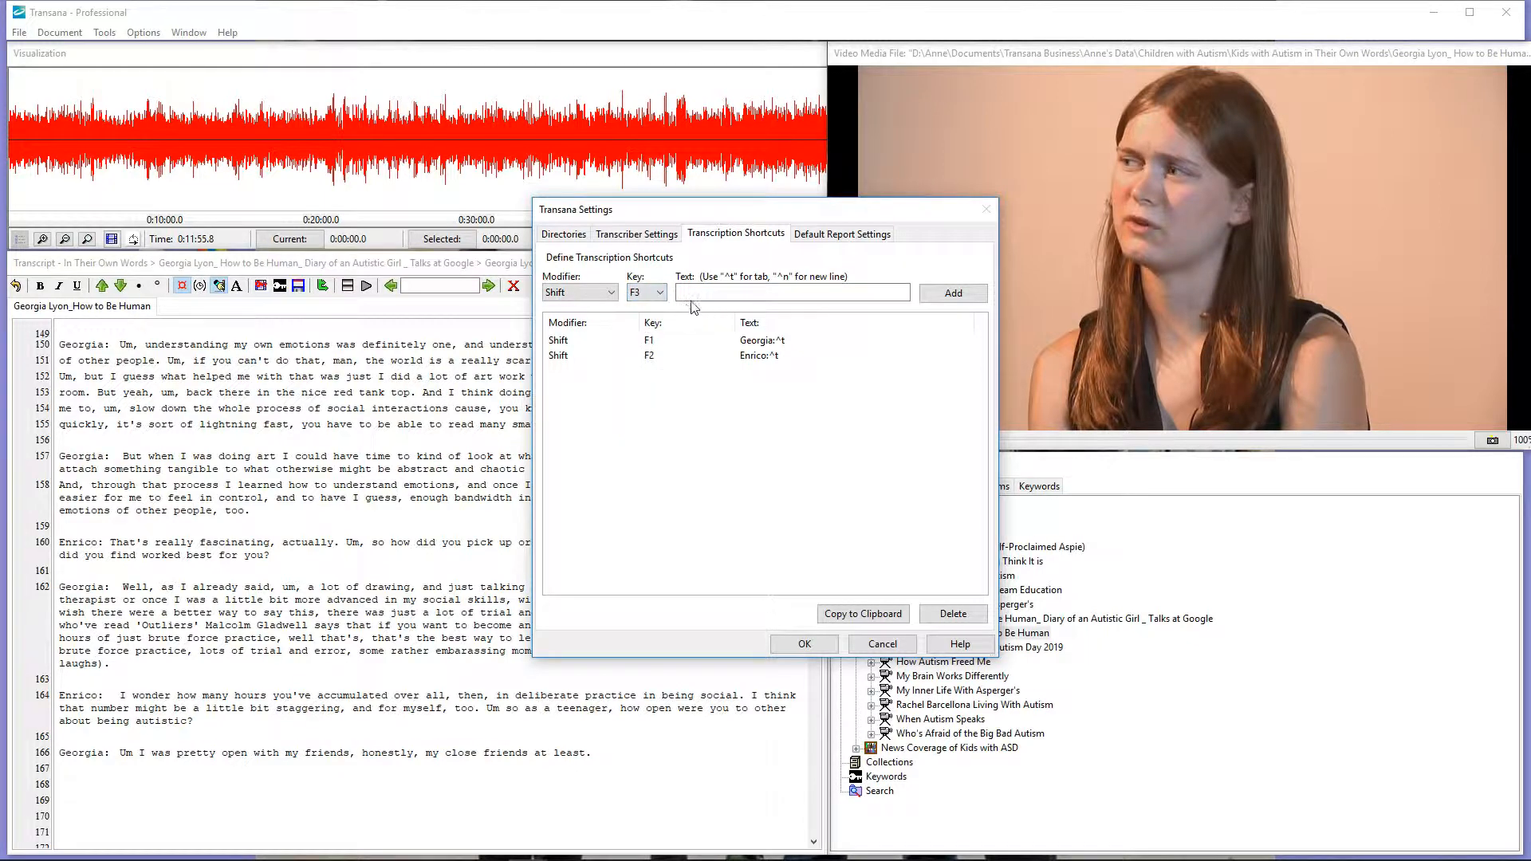
pyautogui.write('Jackson:^t')
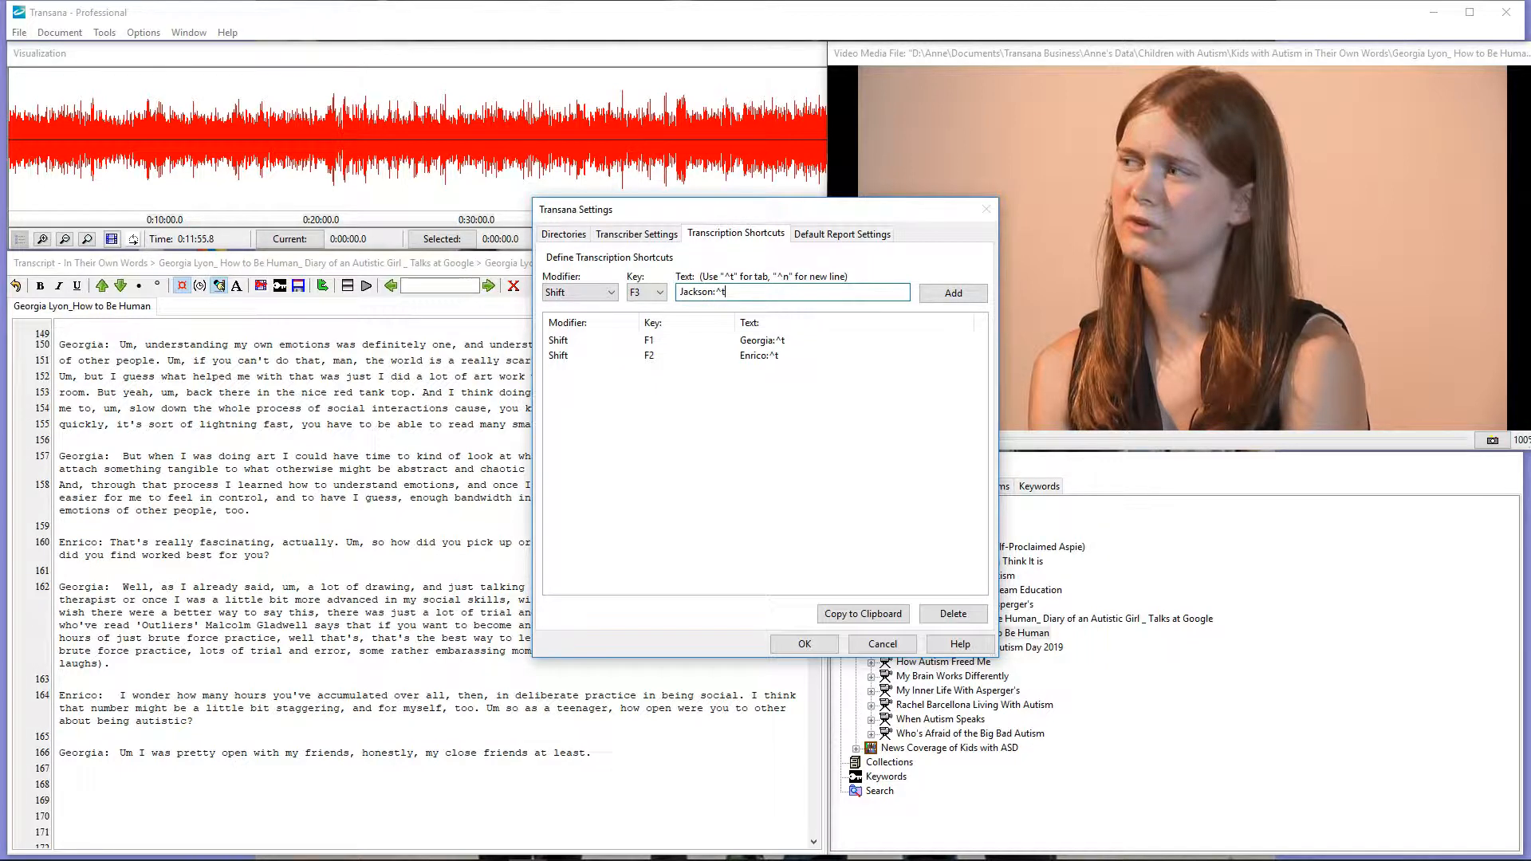
pyautogui.click(953, 293)
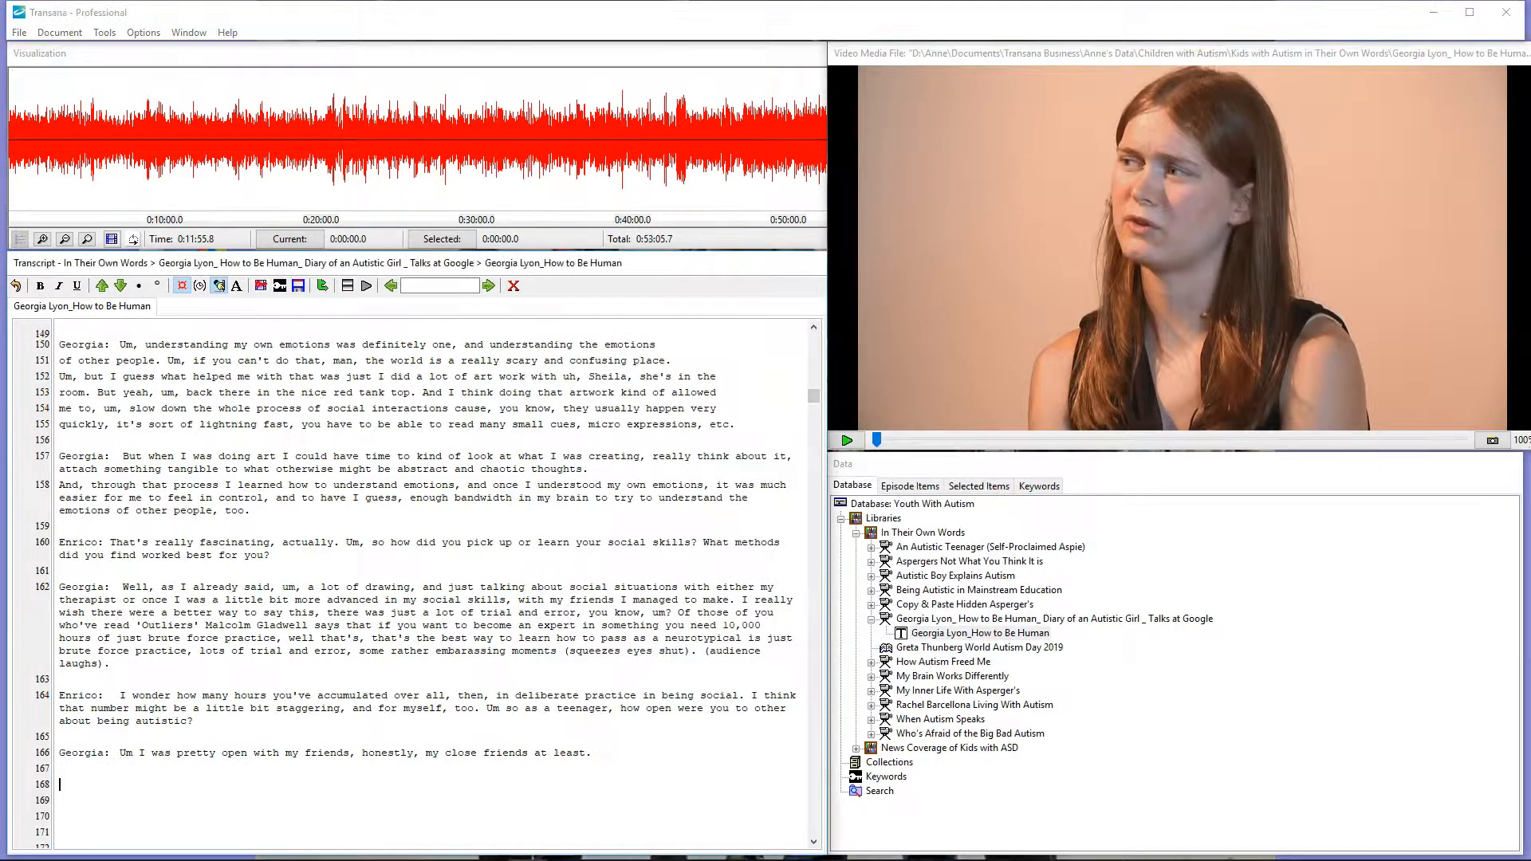
# Begin a new "Jackson: How" line and resume playing the interview video.
pyautogui.write('Jackson:  How')
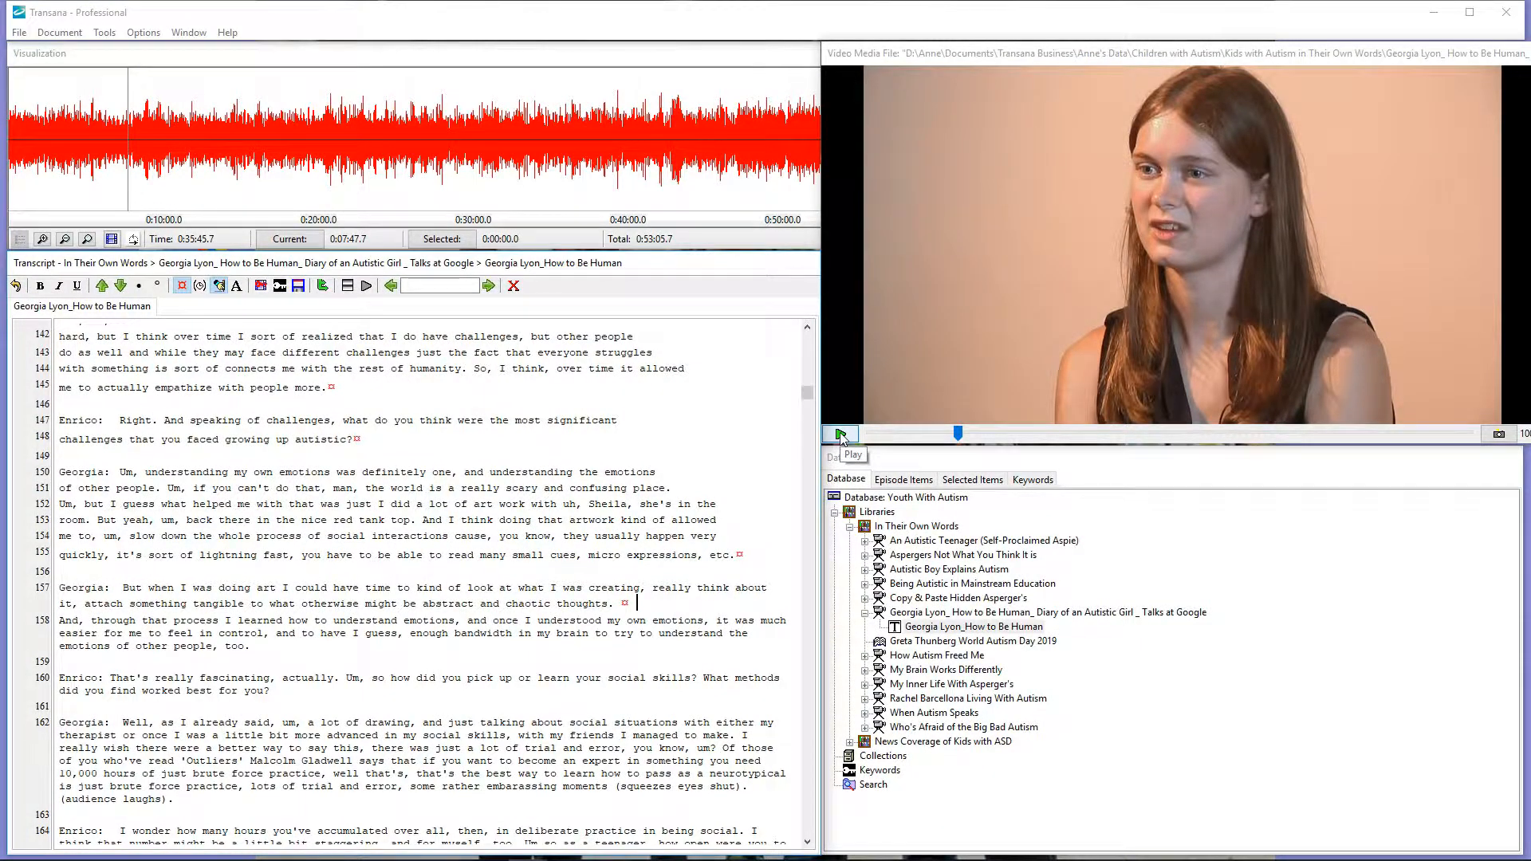
pyautogui.click(840, 434)
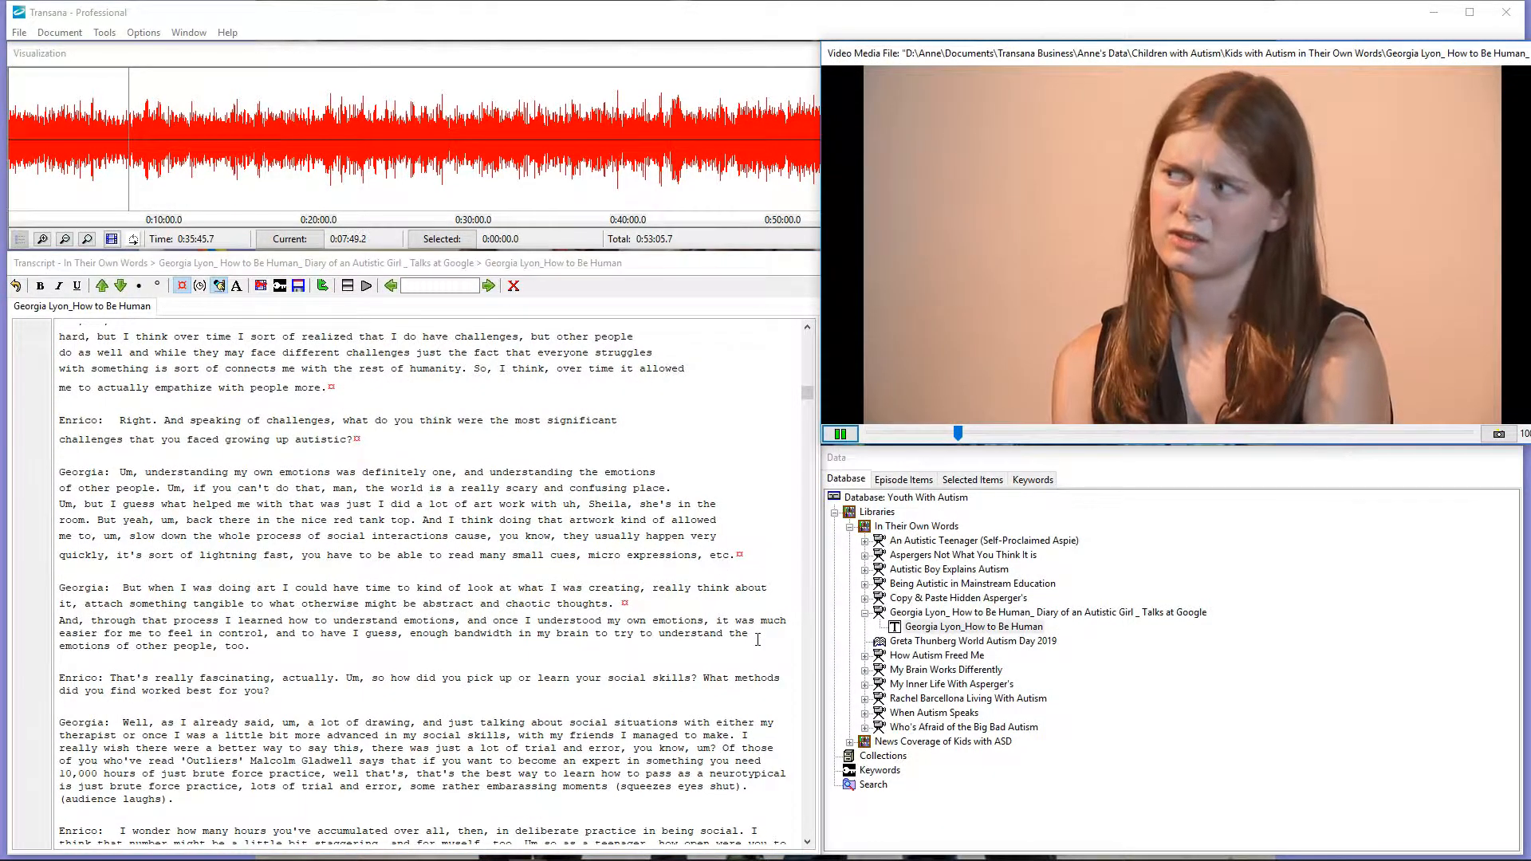